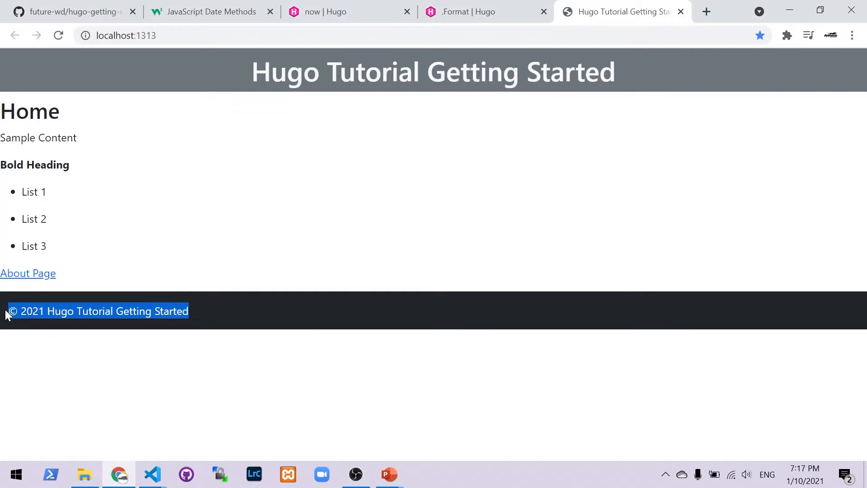
mouse_move(45, 369)
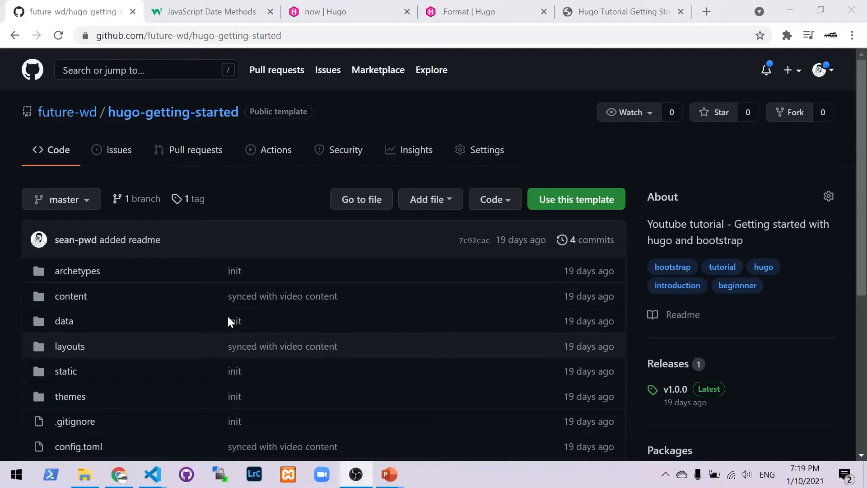
mouse_move(382, 156)
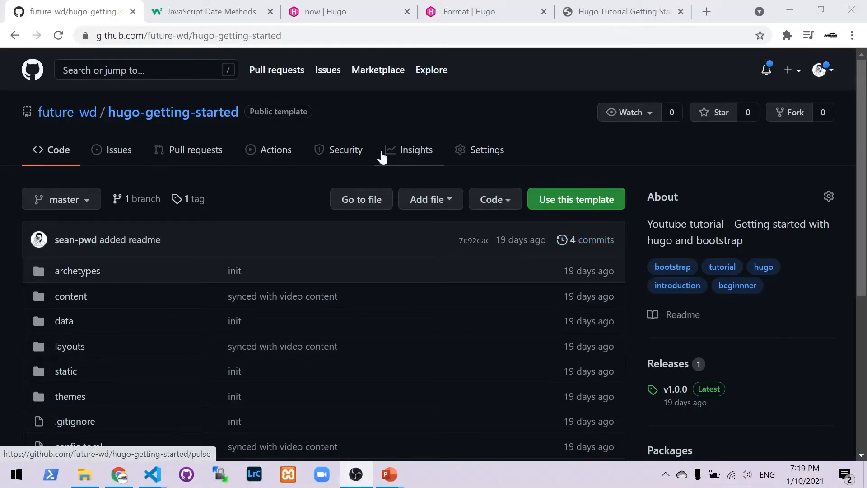
mouse_move(260, 201)
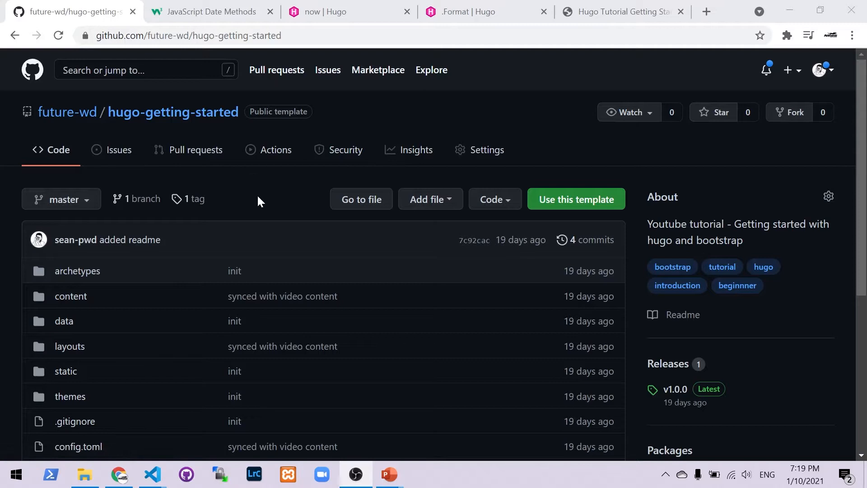
mouse_move(481, 215)
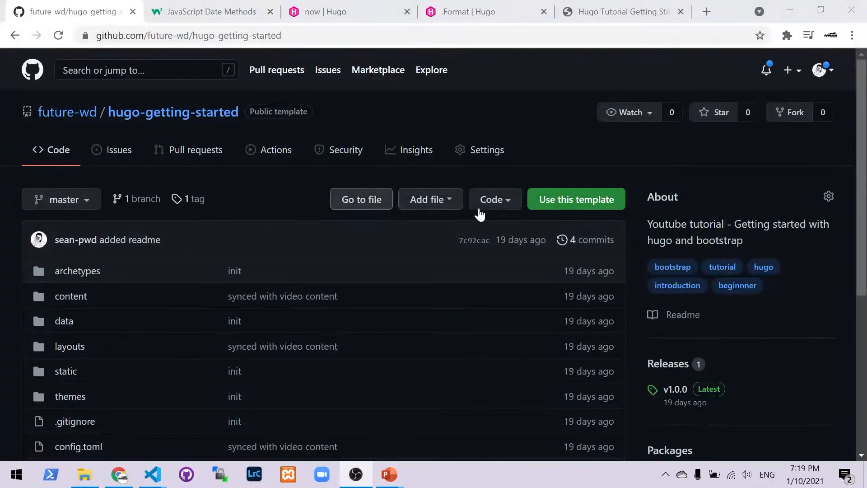
Reveal the repository's Code dropdown with Clone, GitHub Desktop and Download ZIP options
left_click(492, 199)
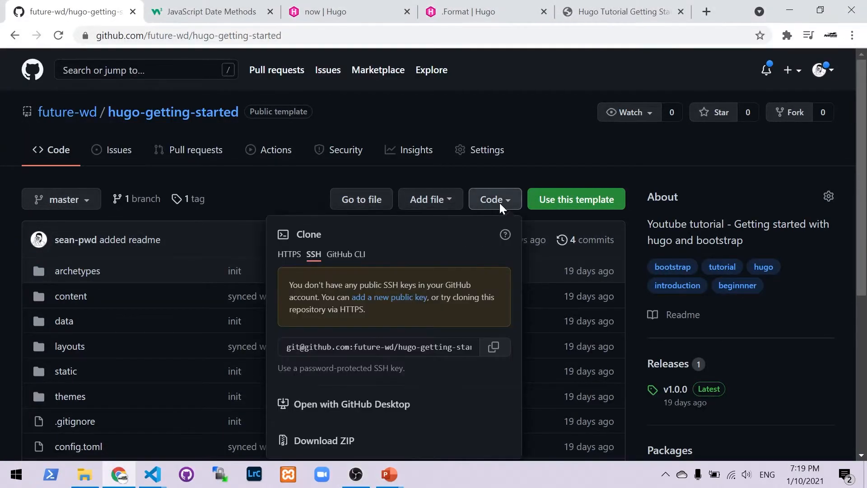
mouse_move(323, 445)
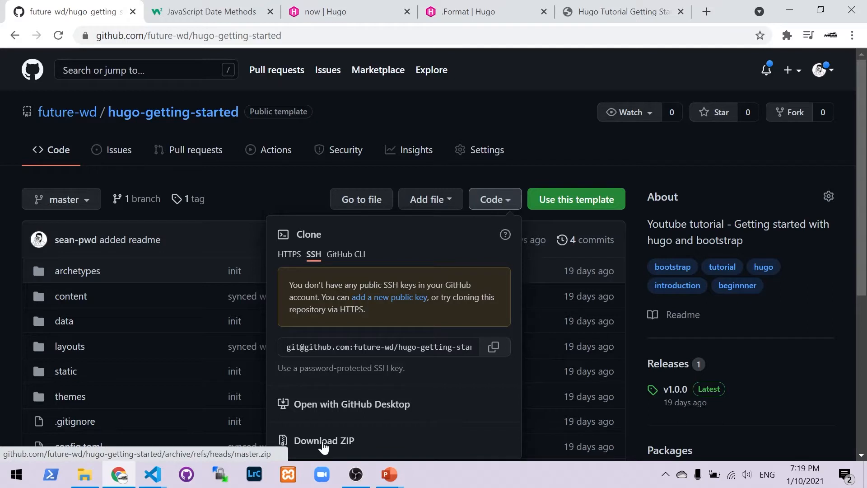
mouse_move(552, 196)
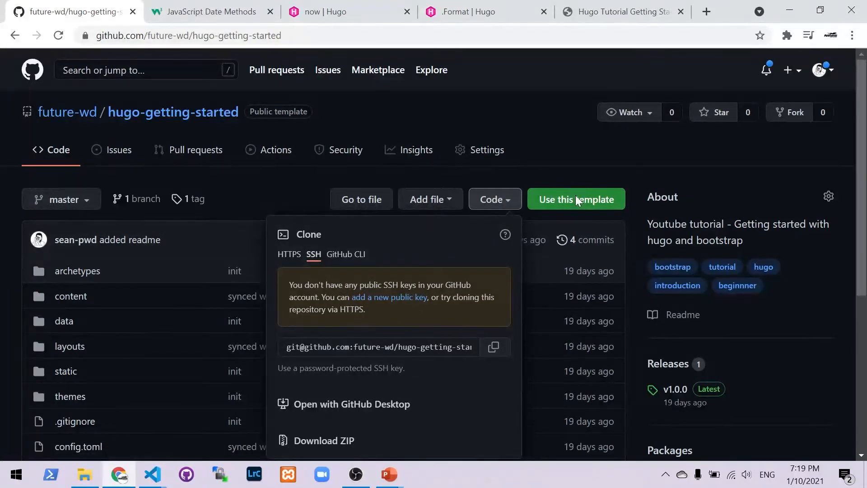
mouse_move(424, 307)
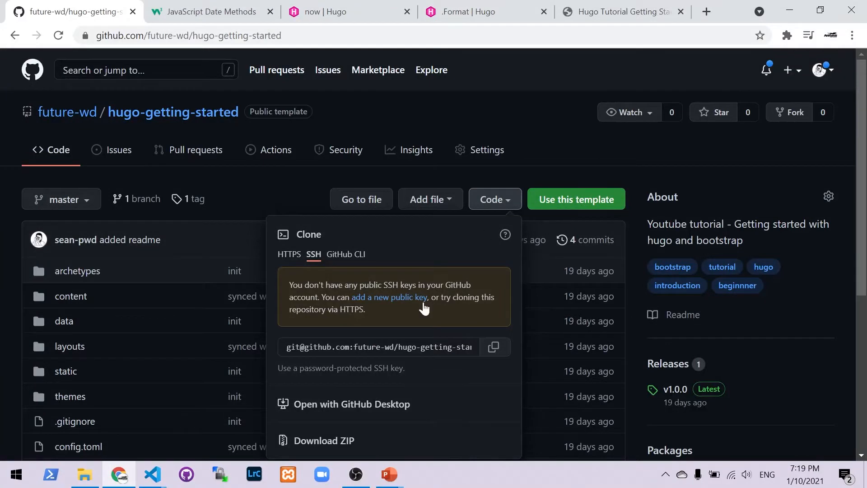
mouse_move(324, 441)
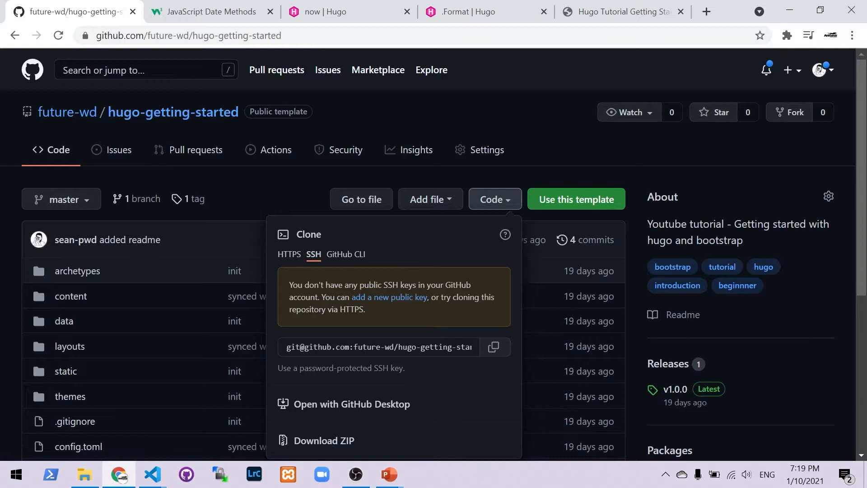
Run 'hugo s' in the VS Code terminal and open localhost:1313 in the browser
left_click(152, 474)
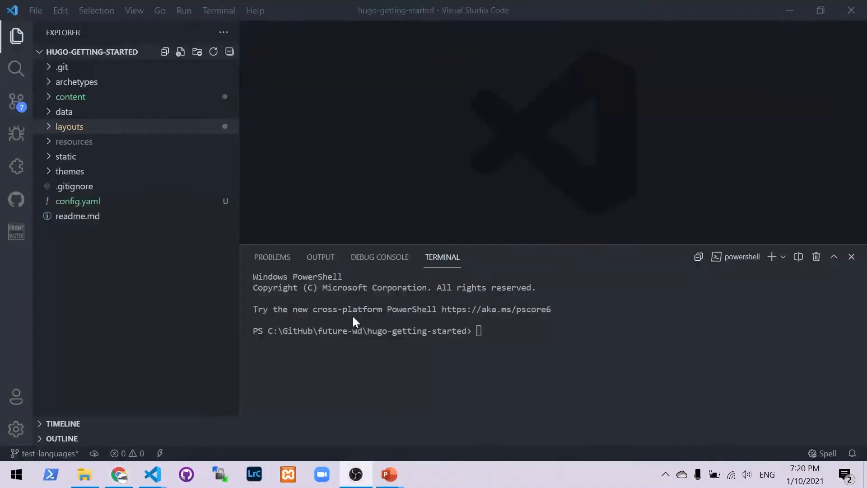
mouse_move(323, 136)
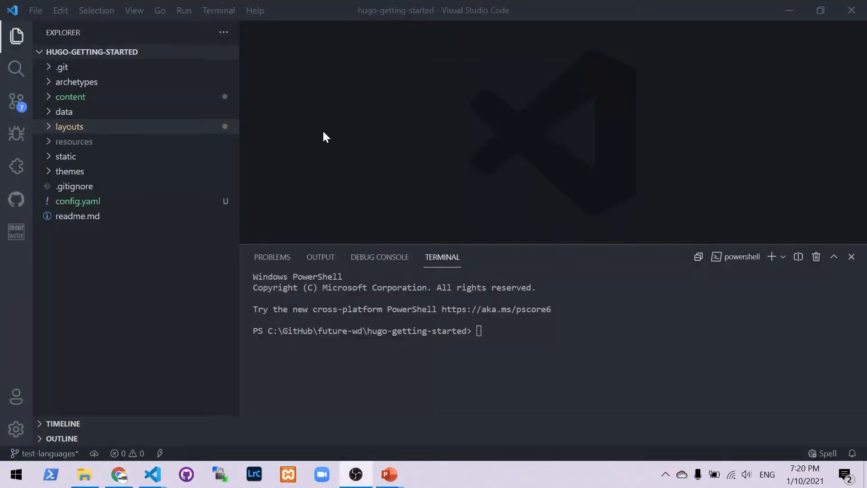
mouse_move(217, 11)
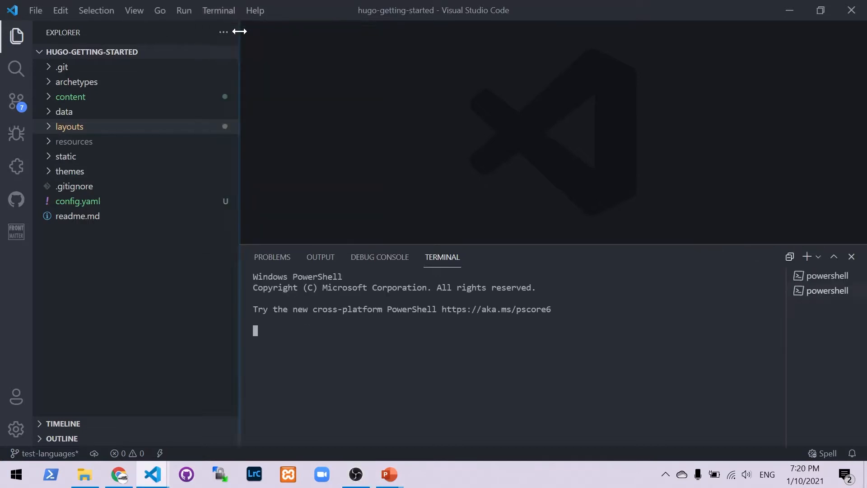
type("hugo s")
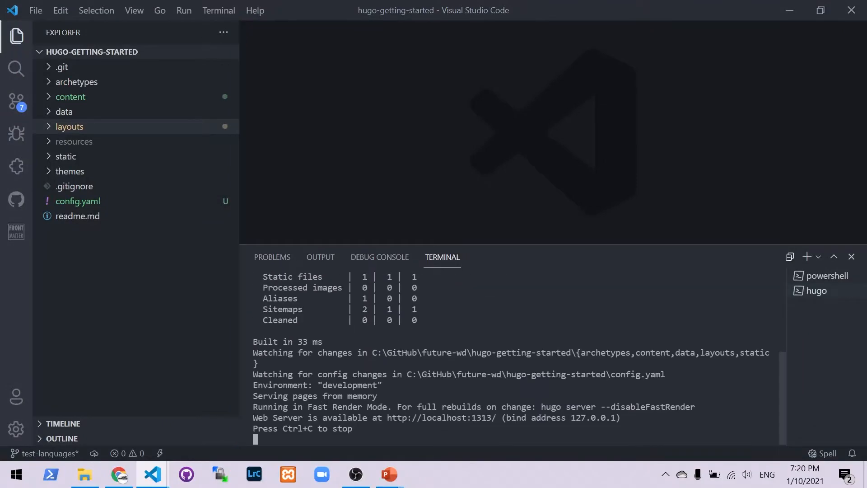
left_click(118, 474)
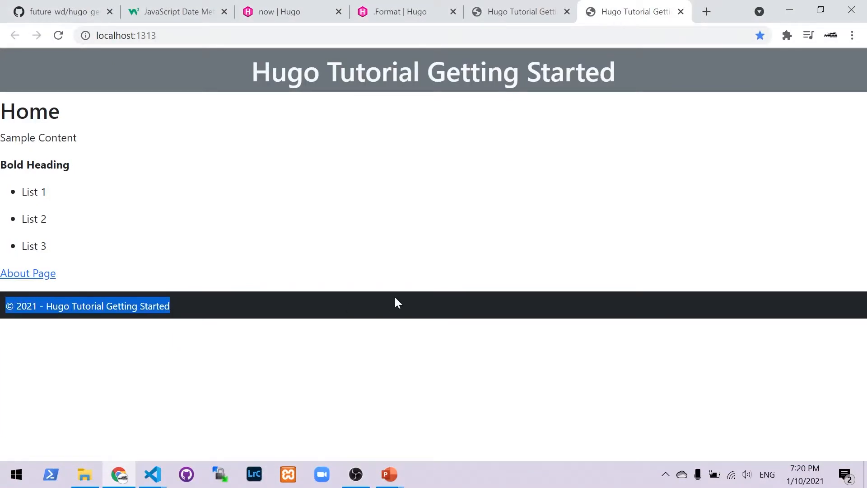
mouse_move(209, 369)
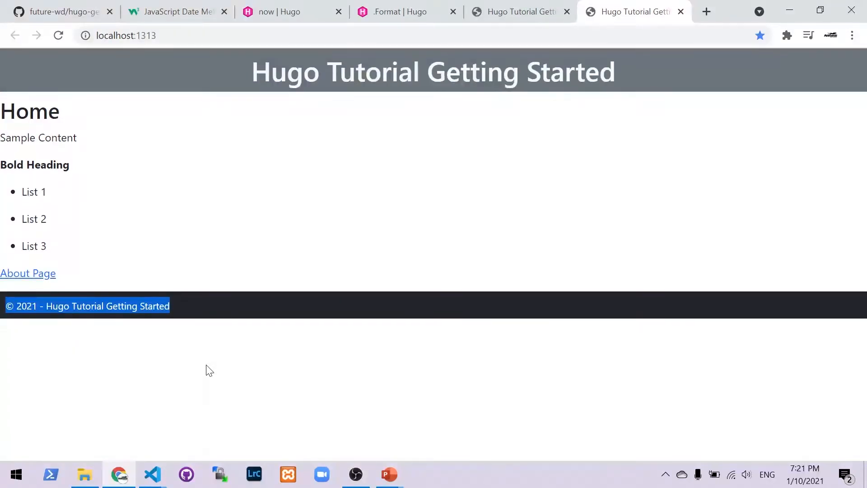
left_click(209, 369)
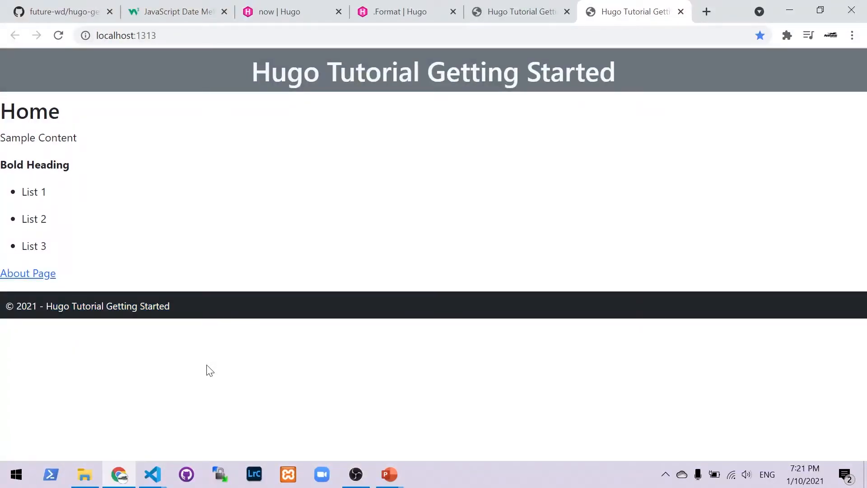
mouse_move(200, 367)
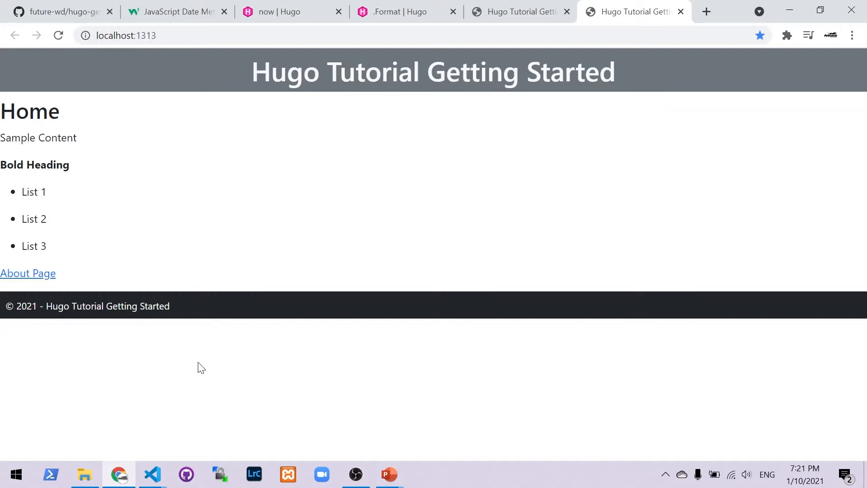
mouse_move(104, 339)
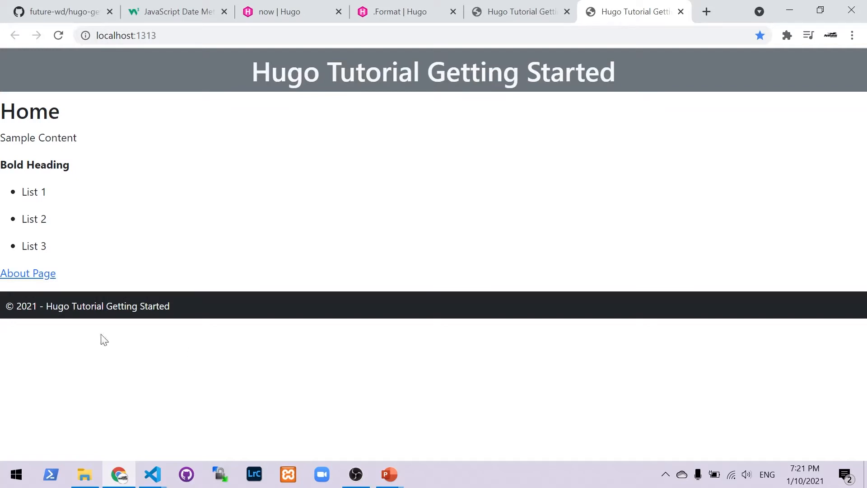
double_click(27, 306)
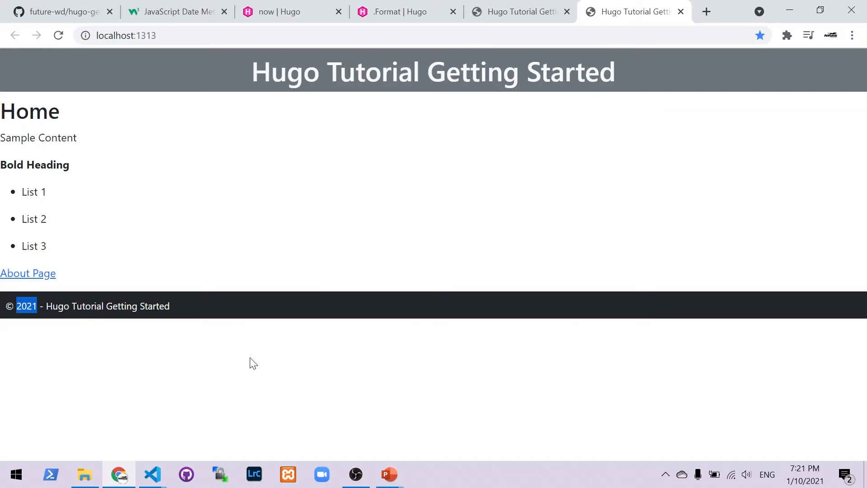
mouse_move(411, 383)
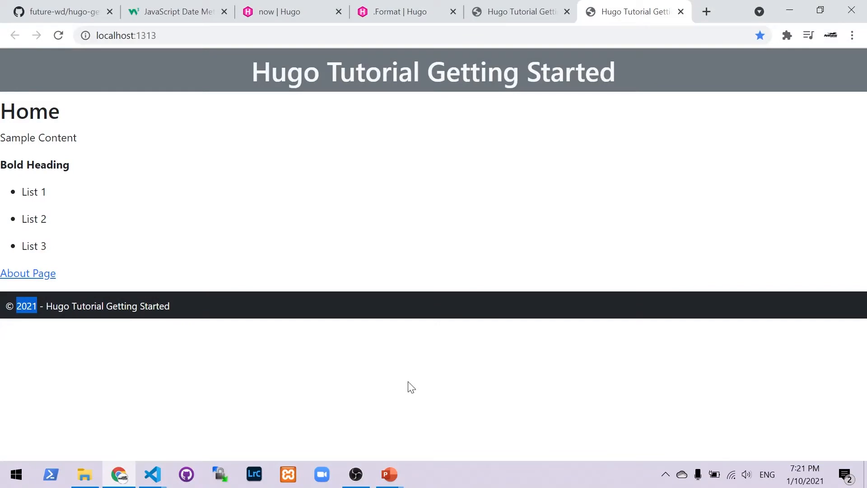
Open layouts/partials/footer.html and place the cursor at the hardcoded 2021 copyright year
left_click(151, 473)
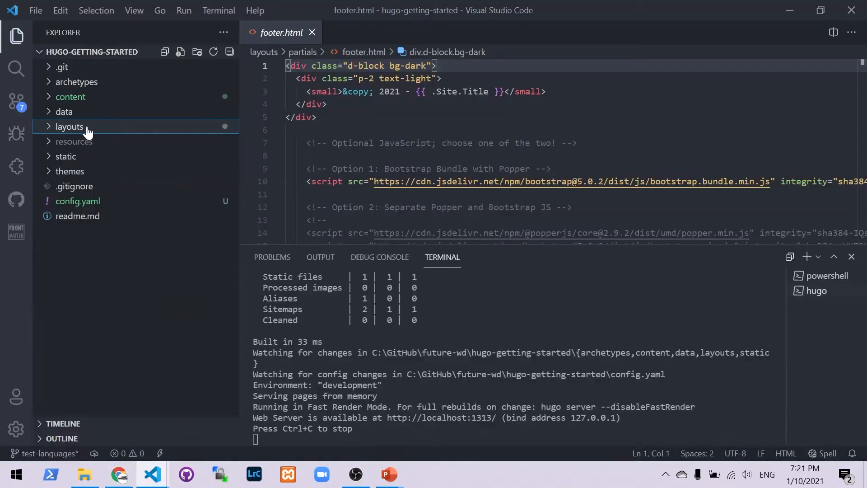
left_click(69, 126)
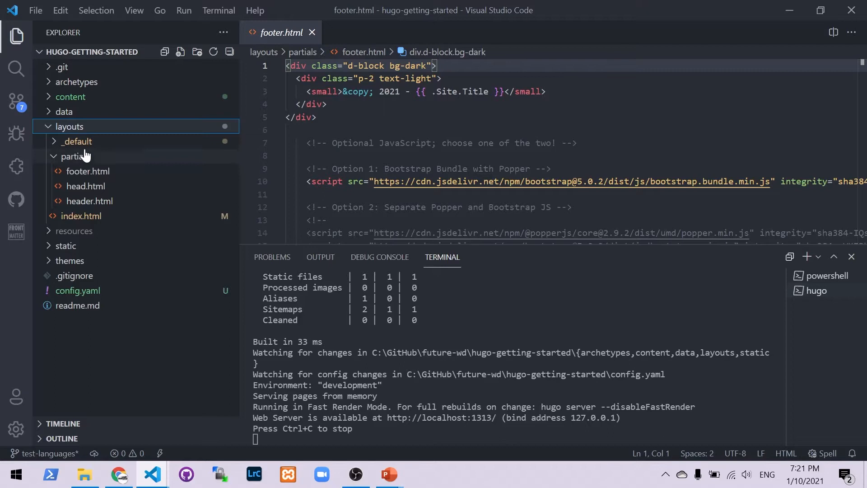
left_click(76, 141)
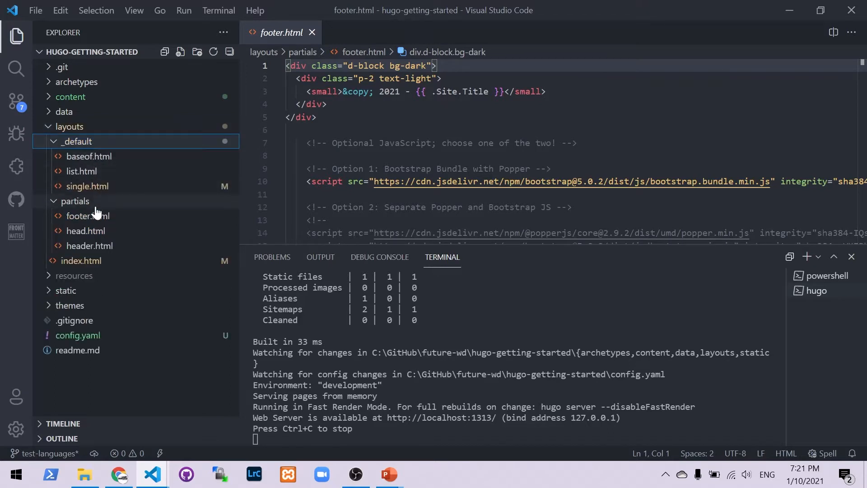
mouse_move(109, 220)
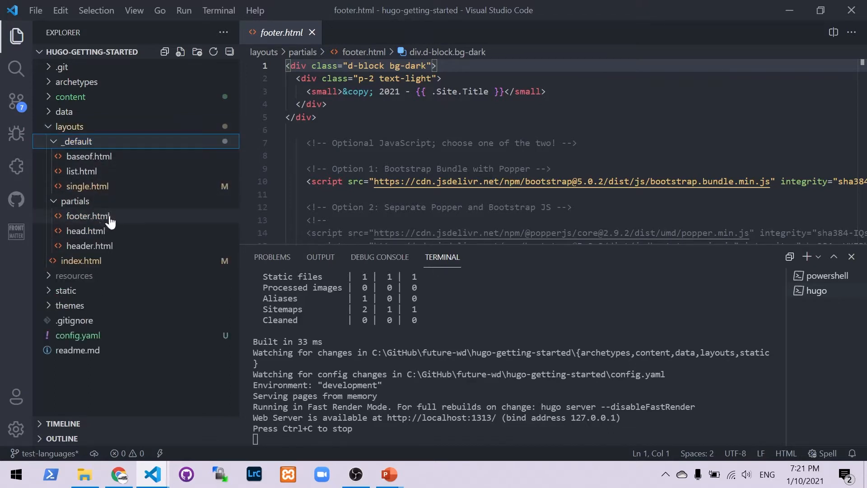
left_click(531, 91)
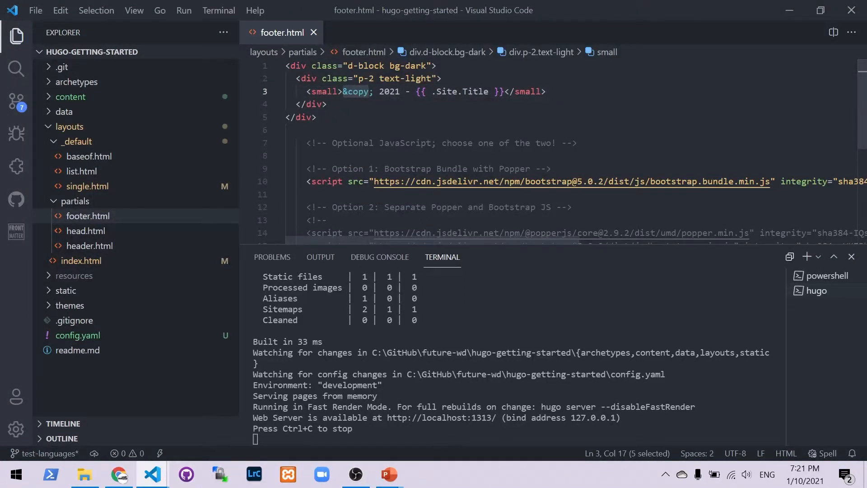
left_click(377, 91)
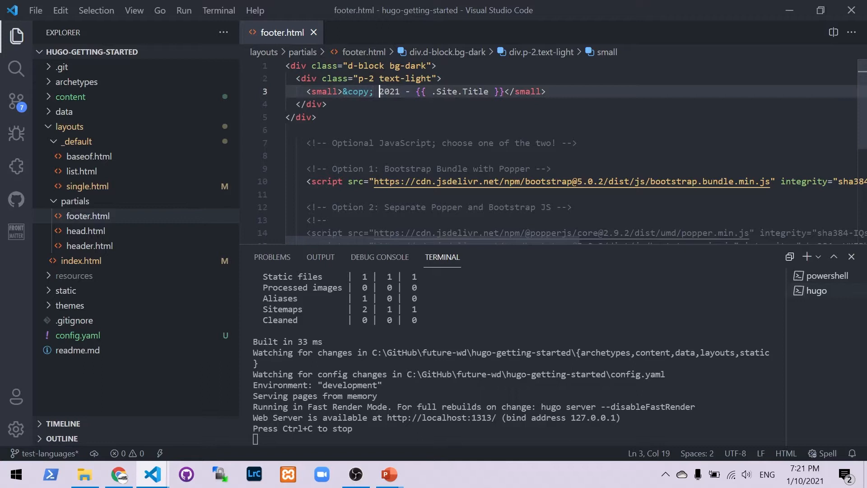
left_click(298, 117)
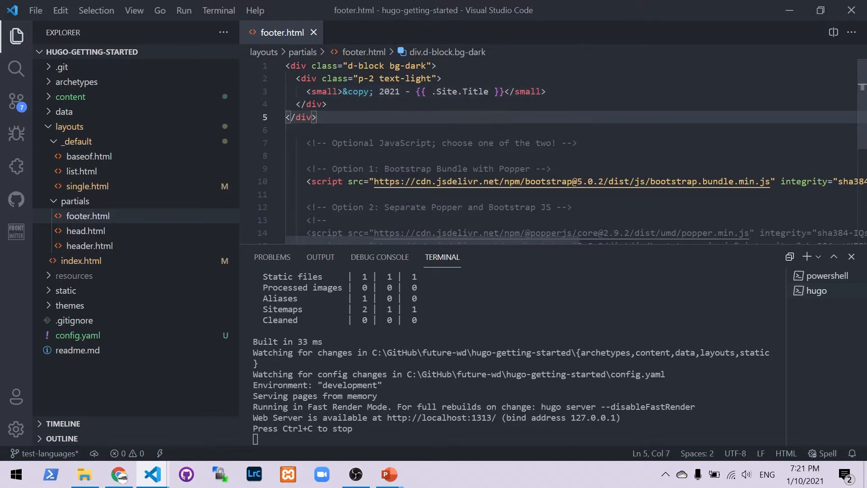
Replace the year 2021 with <span id="js-year"></span> and start a script line below
left_click(387, 91)
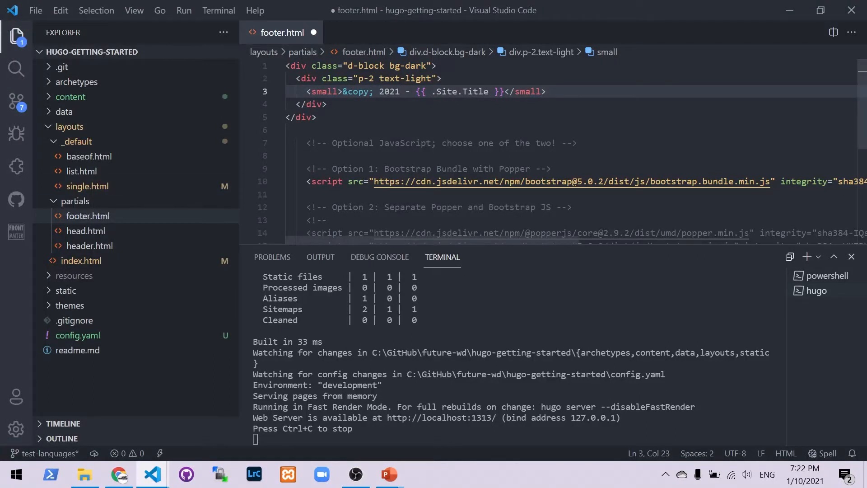
key("Backspace")
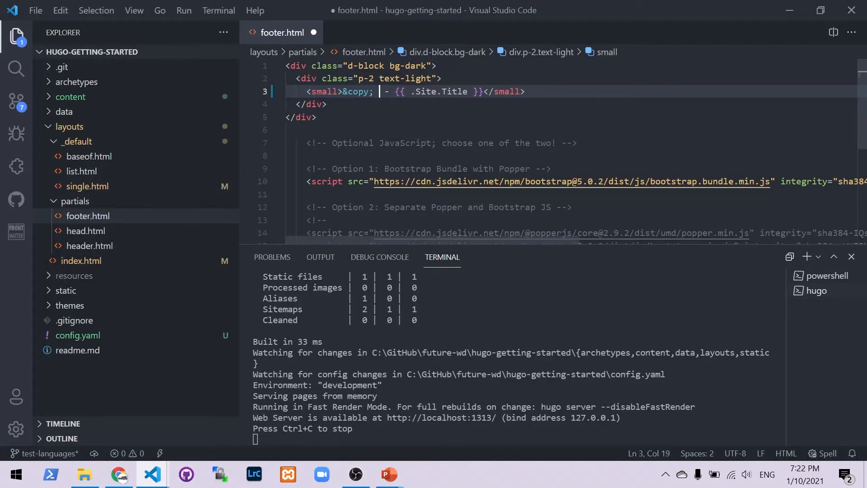
type("span")
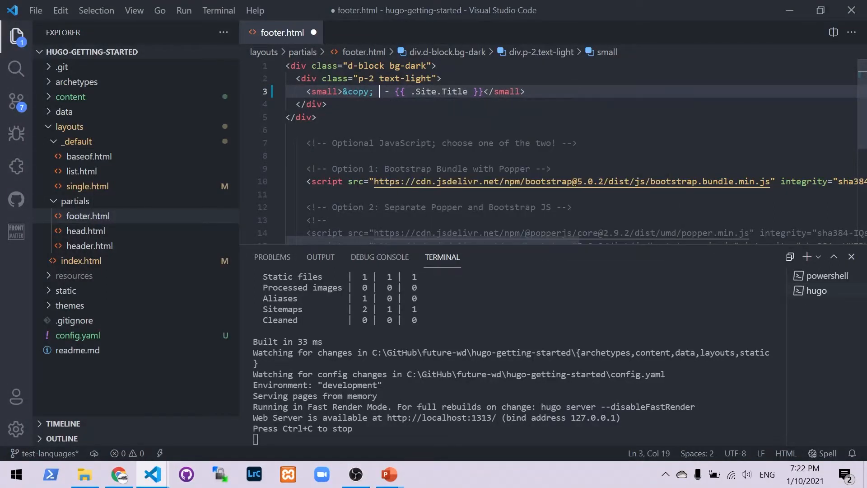
type("<span></span>")
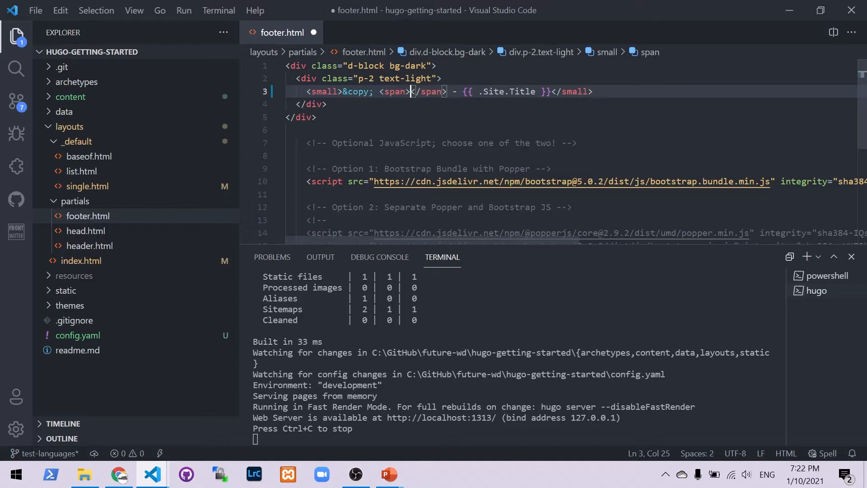
key("Left")
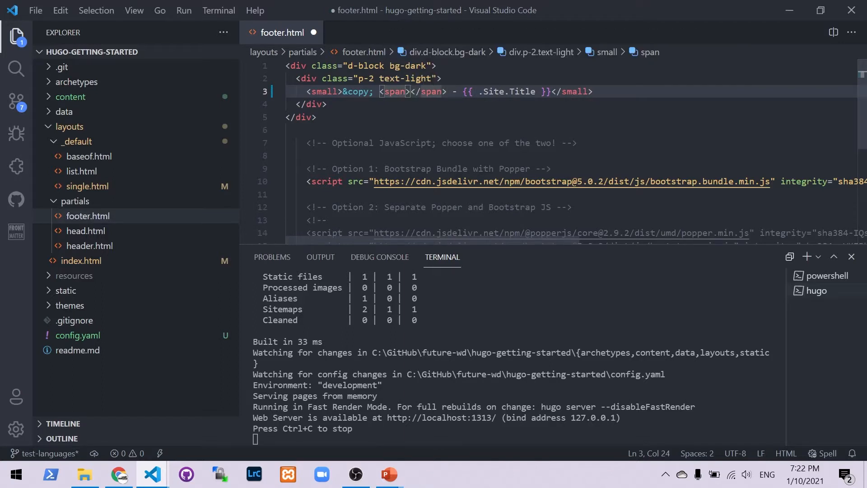
type("id=\"")
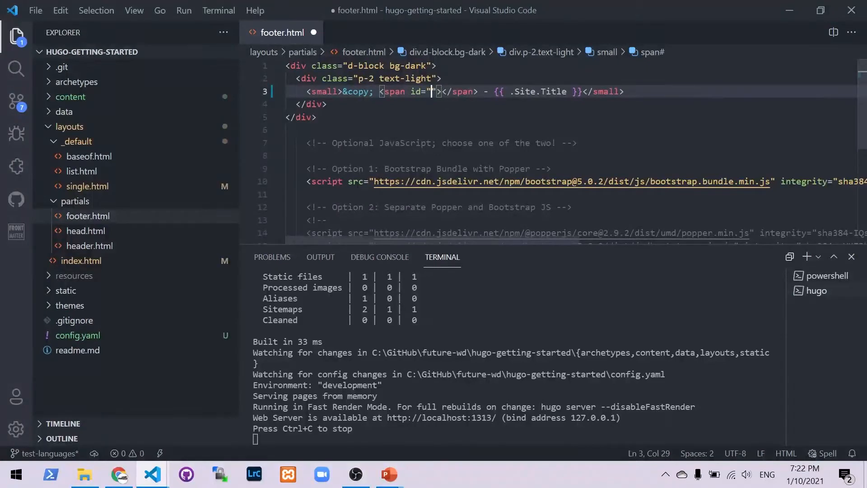
type("js")
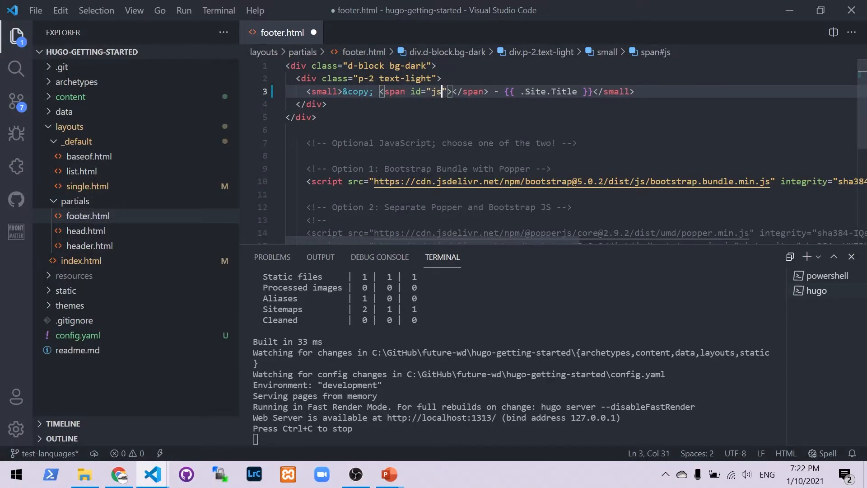
type("-")
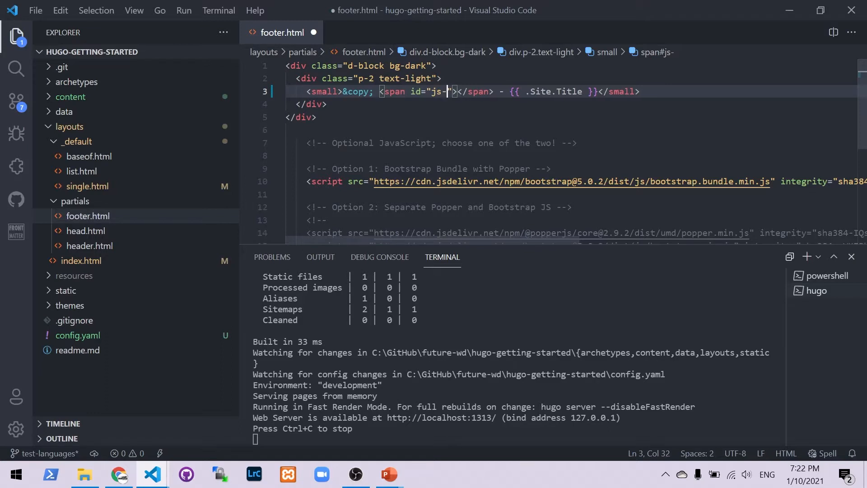
type("year")
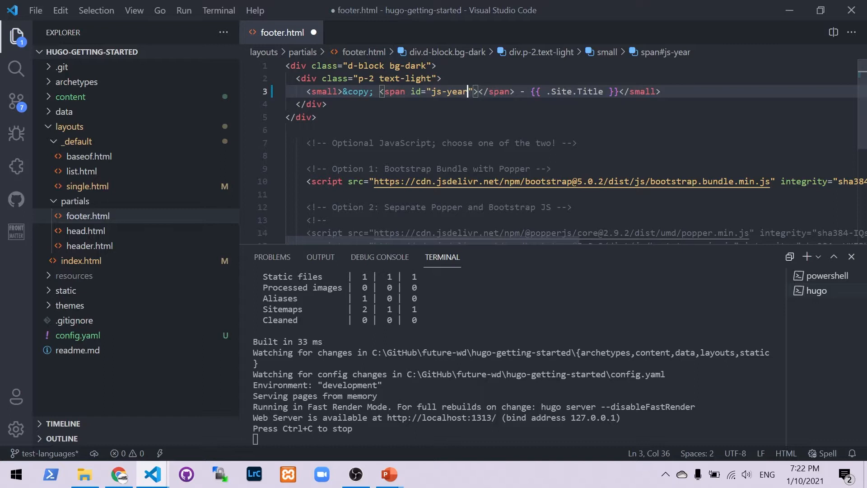
left_click(287, 130)
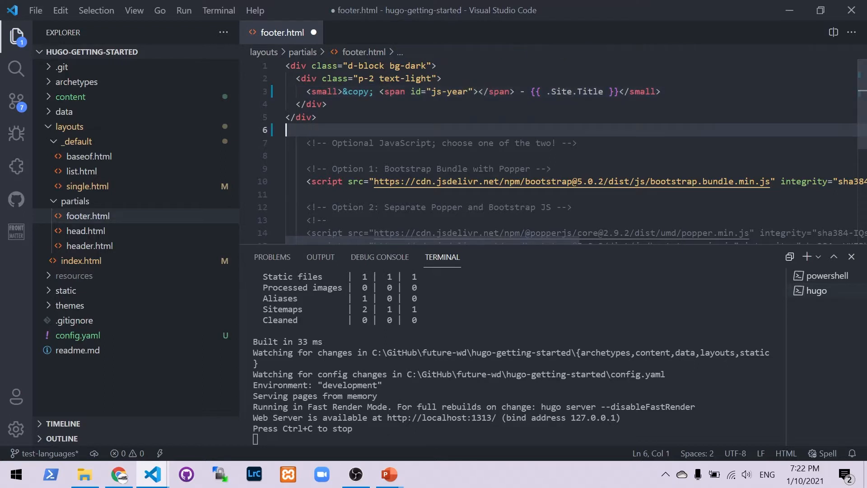
type("scr")
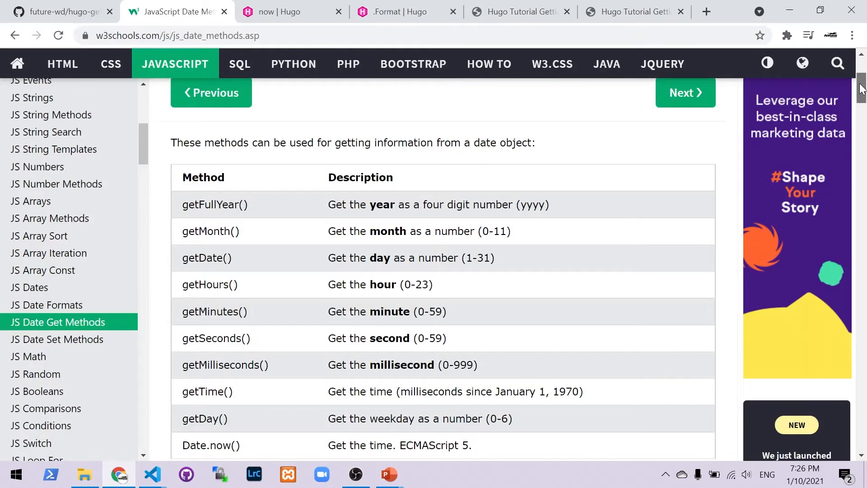
Scroll W3Schools to the getFullYear() example, select its code, and return to the editor
scroll("down", 3)
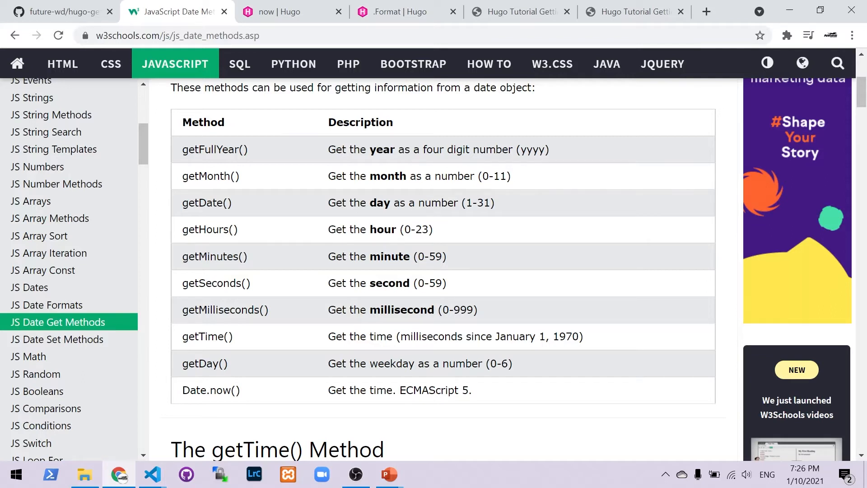
double_click(205, 149)
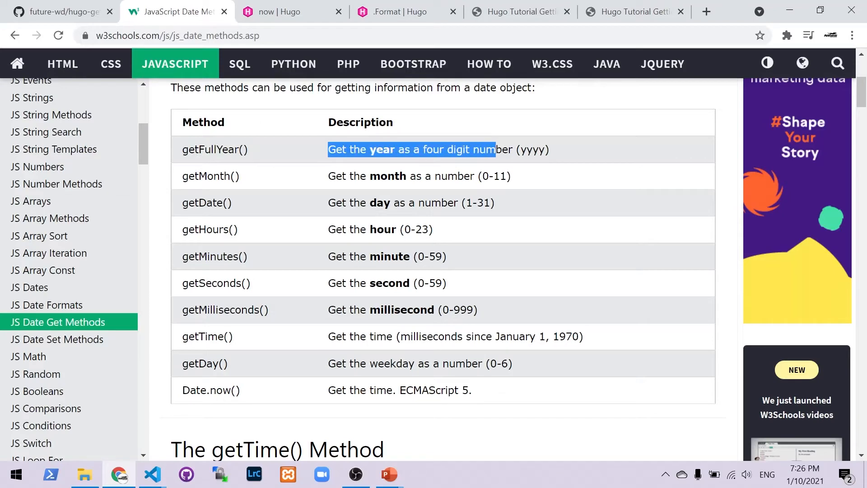
scroll("down", 3)
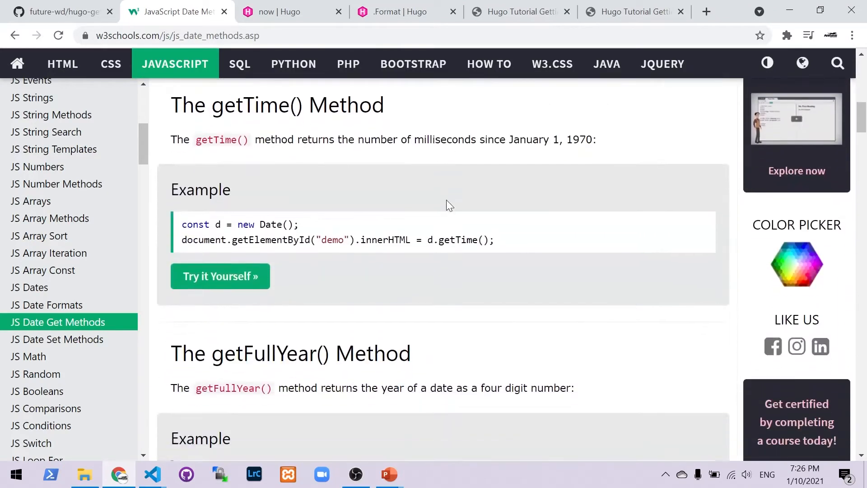
scroll("down", 3)
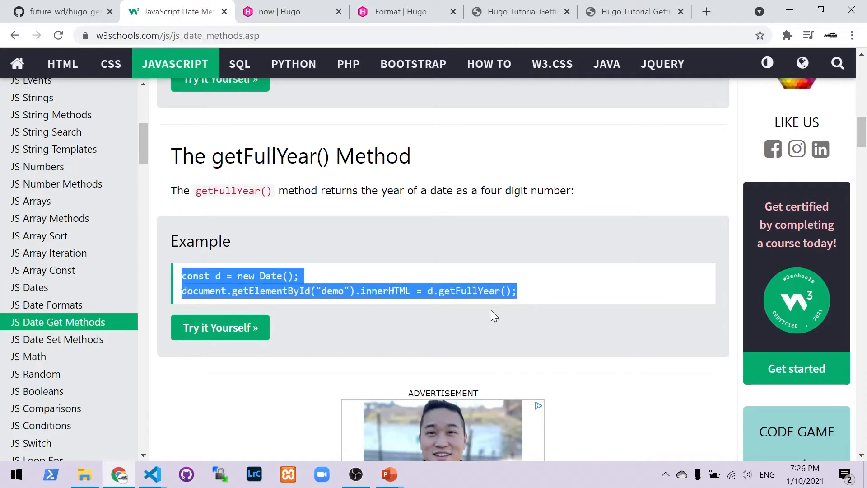
mouse_move(375, 306)
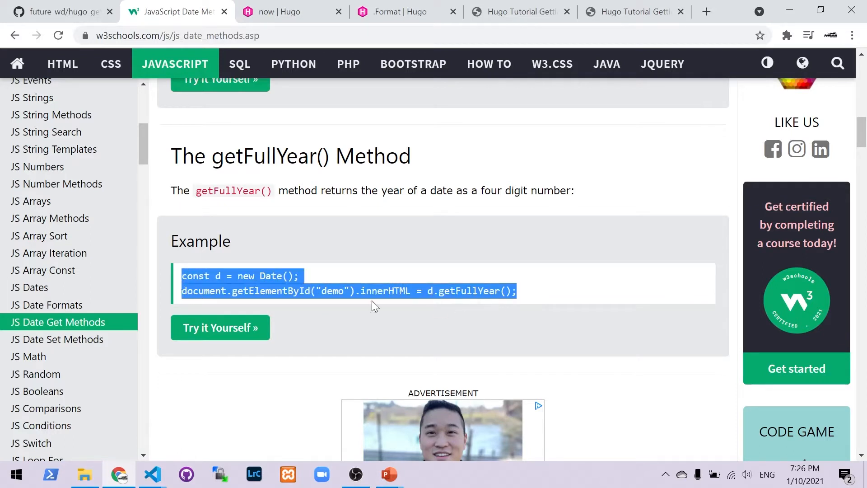
mouse_move(309, 268)
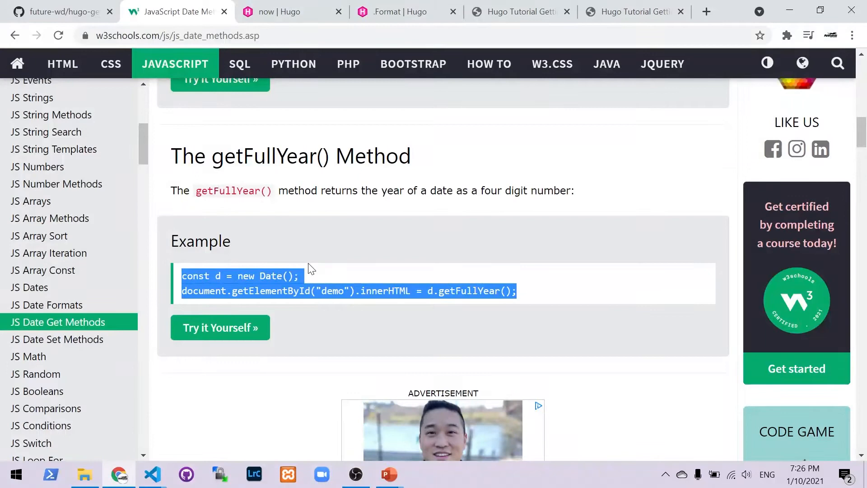
key("alt+tab")
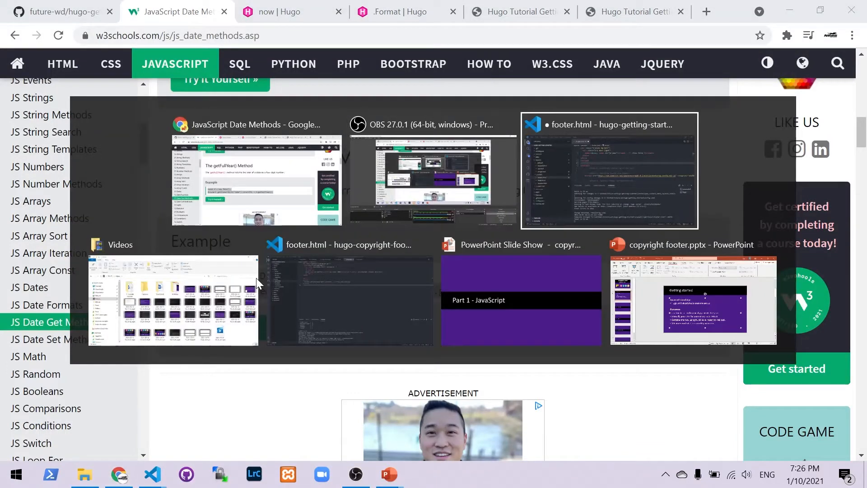
Paste the getFullYear() example into a script, renaming d to date and "demo" to "js-year"
left_click(608, 169)
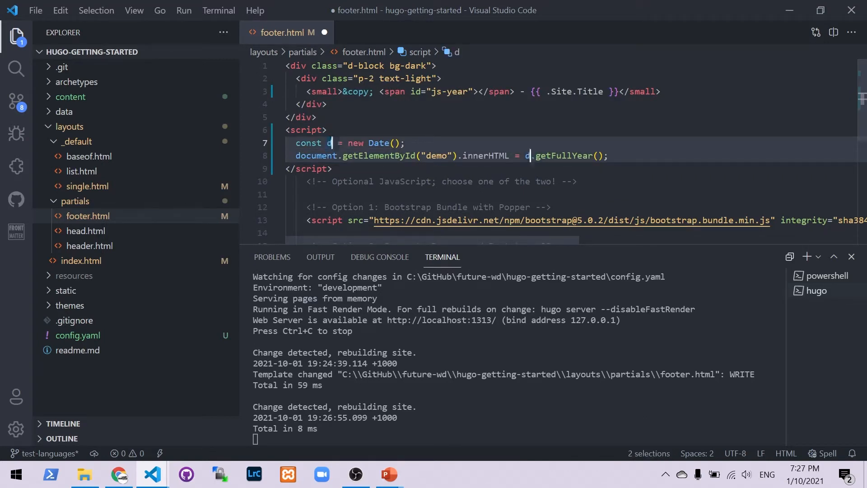
type("ate")
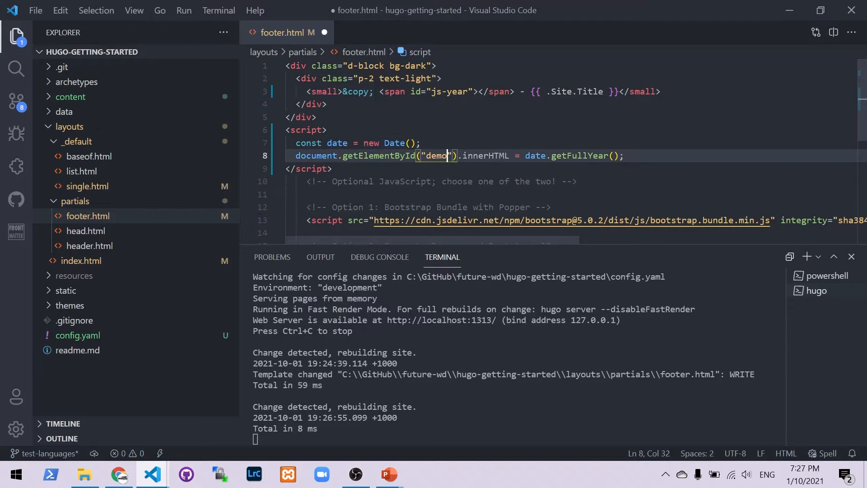
key("Backspace")
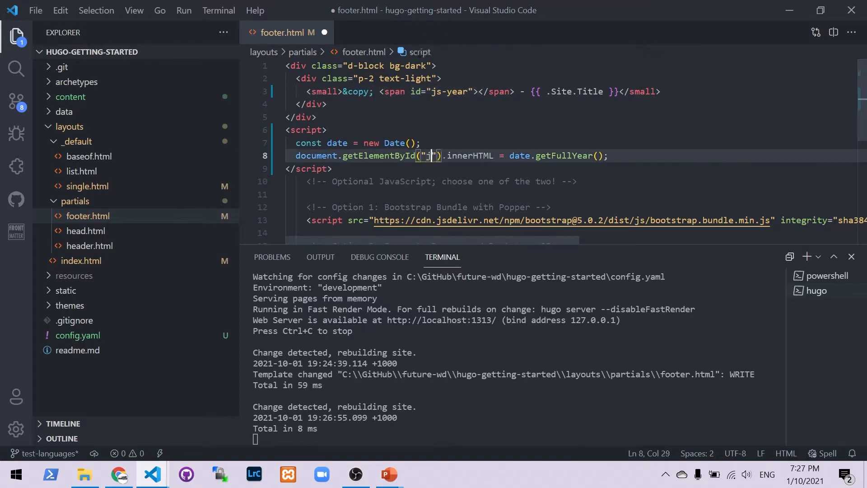
type("js-year")
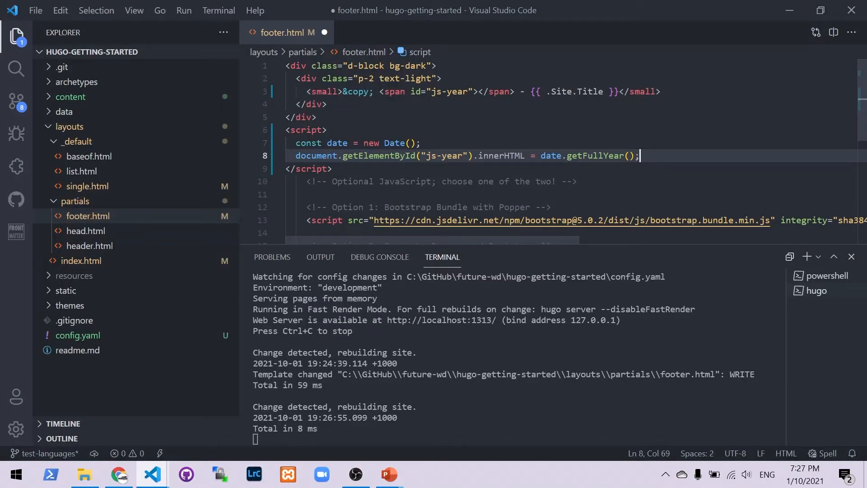
left_click(337, 143)
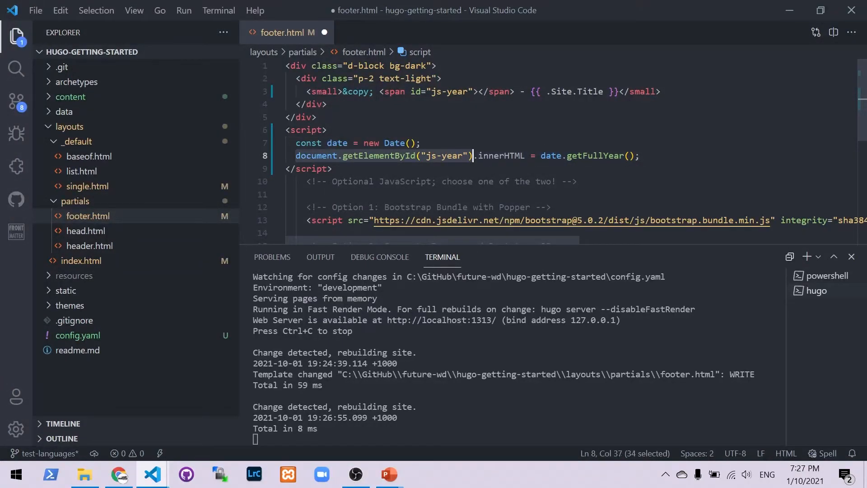
double_click(500, 156)
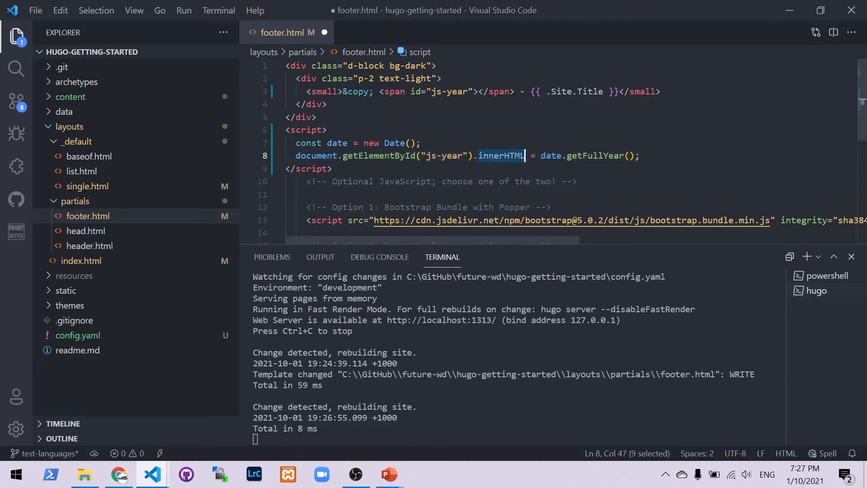
left_click(478, 91)
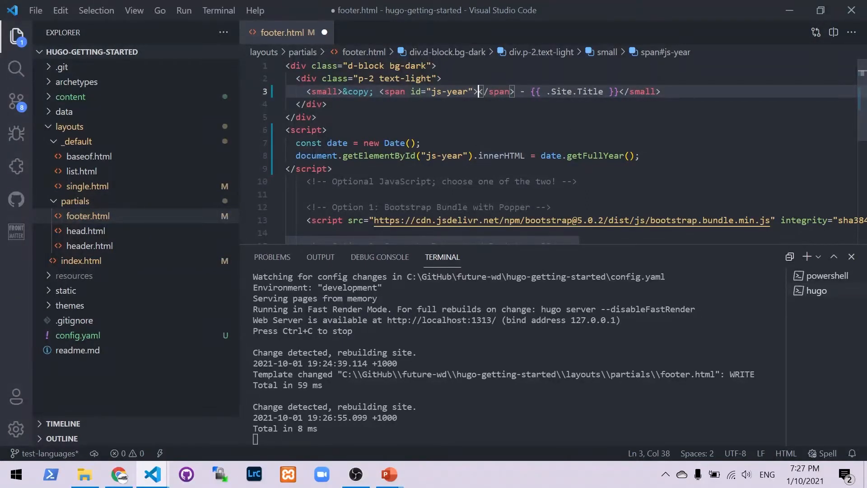
Store the js-year element in const jsYear, set jsYear.innerHTML = date.getFullYear(), and save
left_click(296, 155)
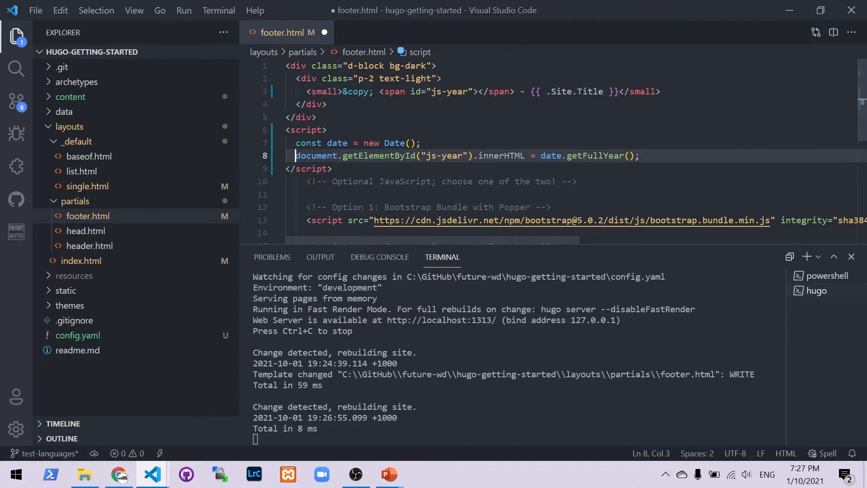
type("const")
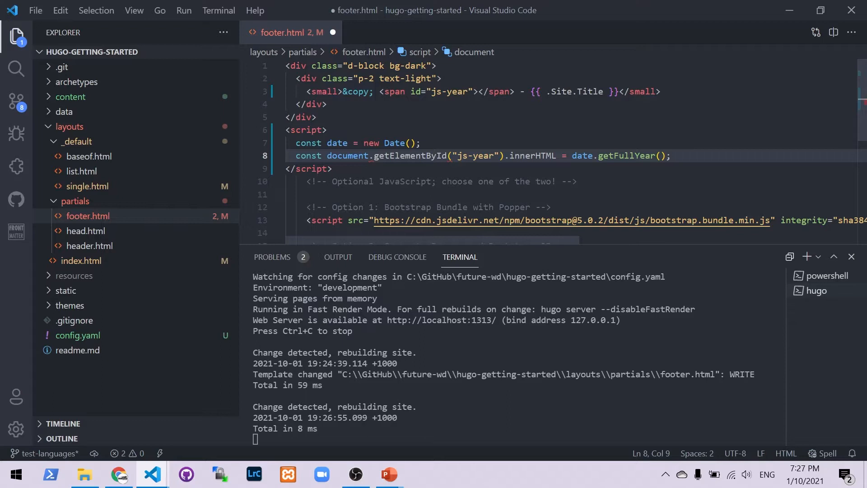
type("js")
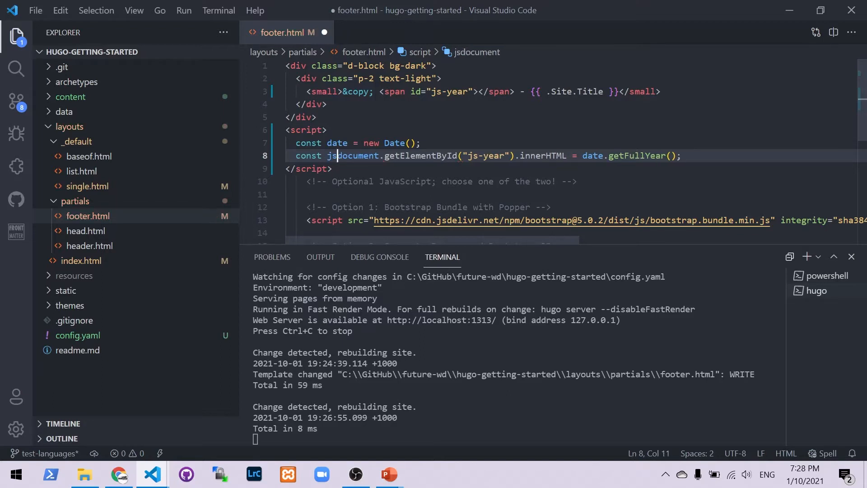
type("Year =")
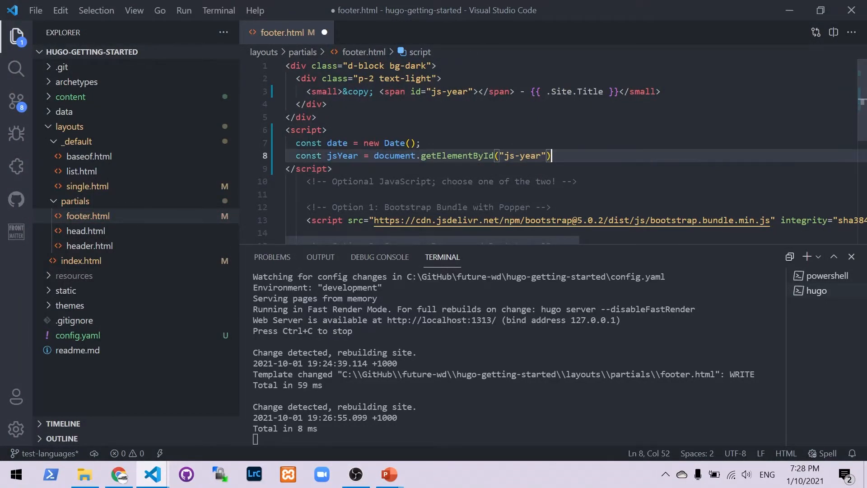
type(";")
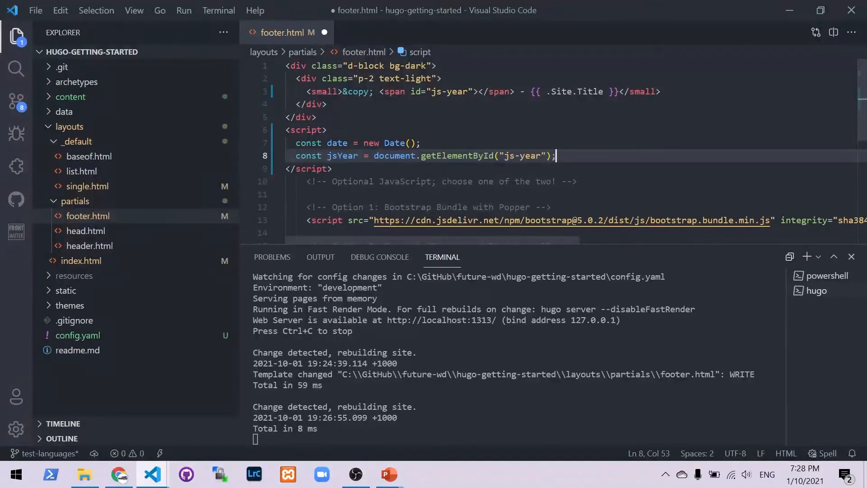
type("jsYear")
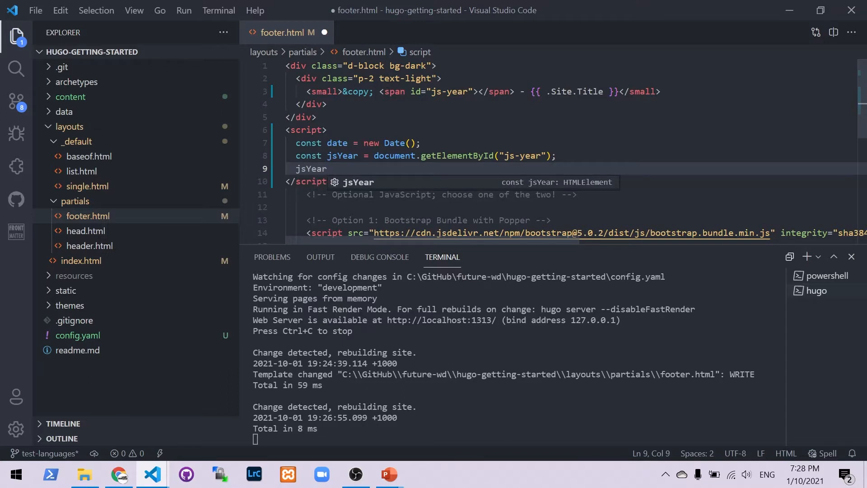
type(".innerHTML = date.getFullYear();")
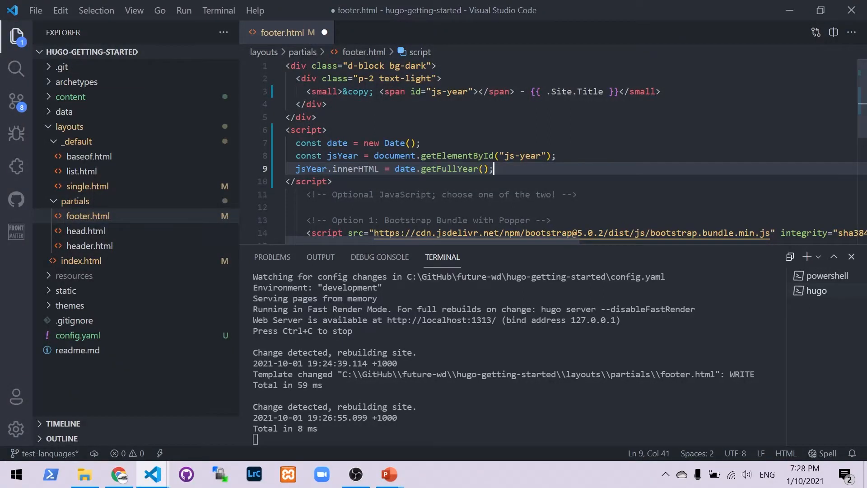
key("ctrl+s")
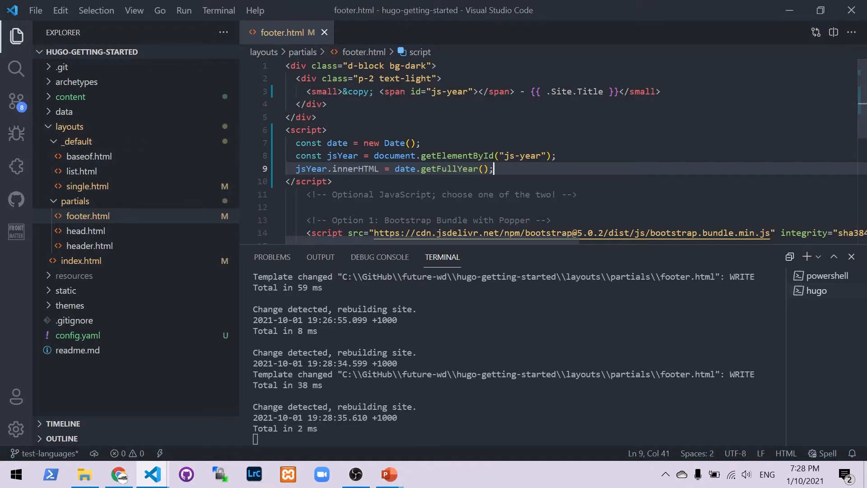
Check that the localhost footer shows © 2021, then return to footer.html
left_click(119, 474)
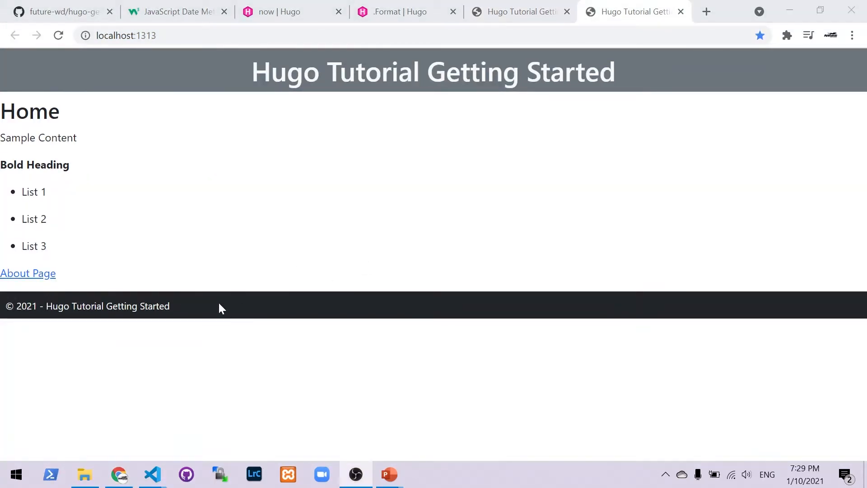
mouse_move(151, 474)
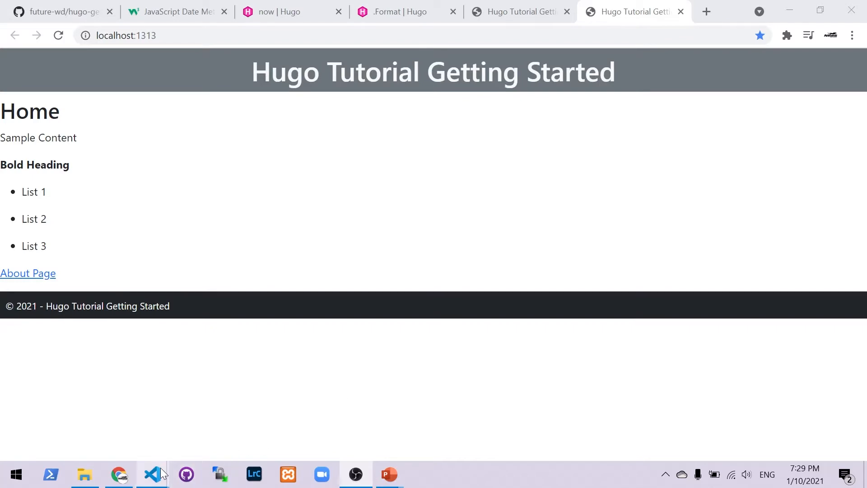
left_click(152, 473)
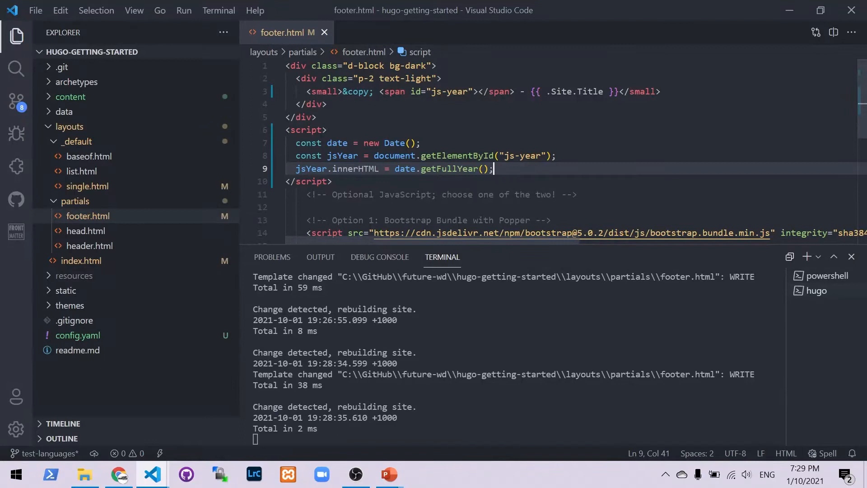
Condense the script to document.getElementById("js-year").innerHTML = new Date().getFullYear() and save
left_click(476, 91)
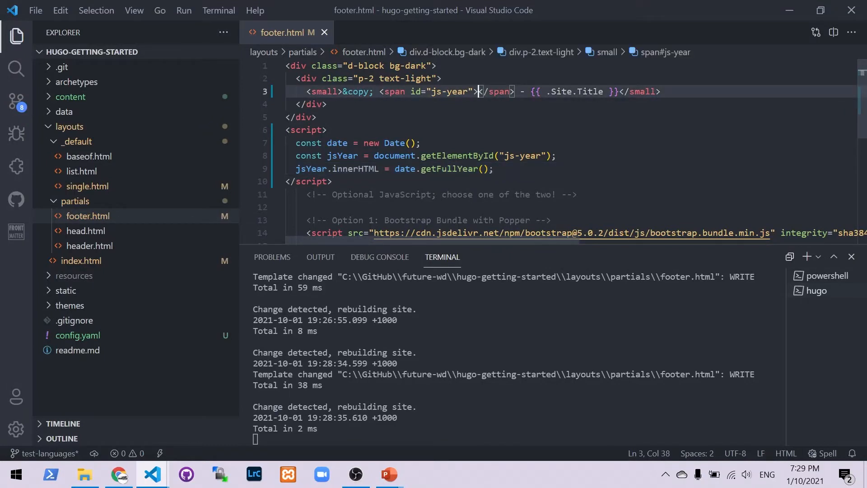
mouse_move(393, 155)
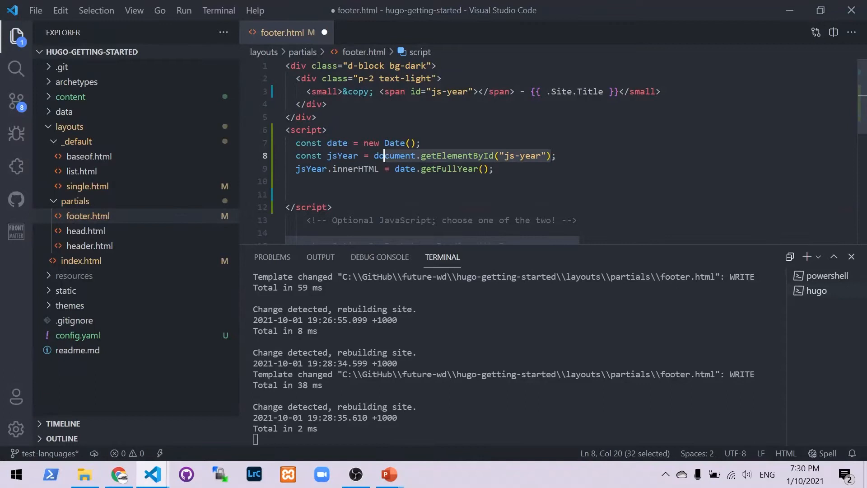
left_click(298, 194)
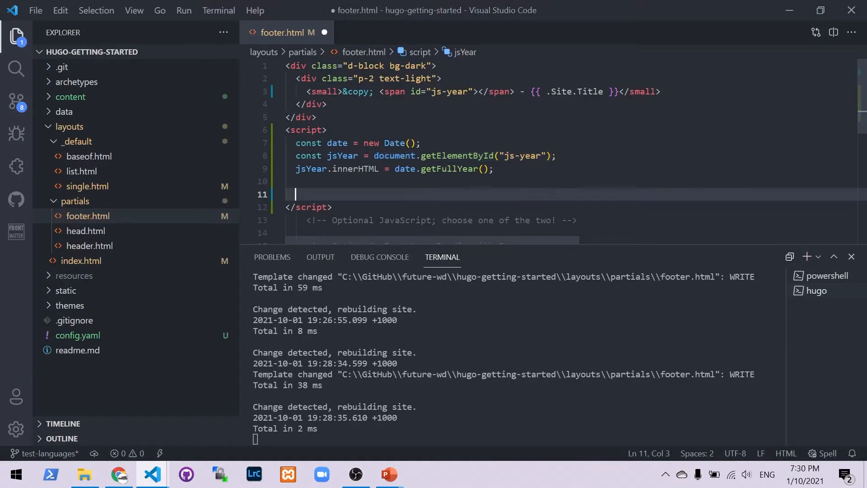
type("document.getElementById(\"js-year\")")
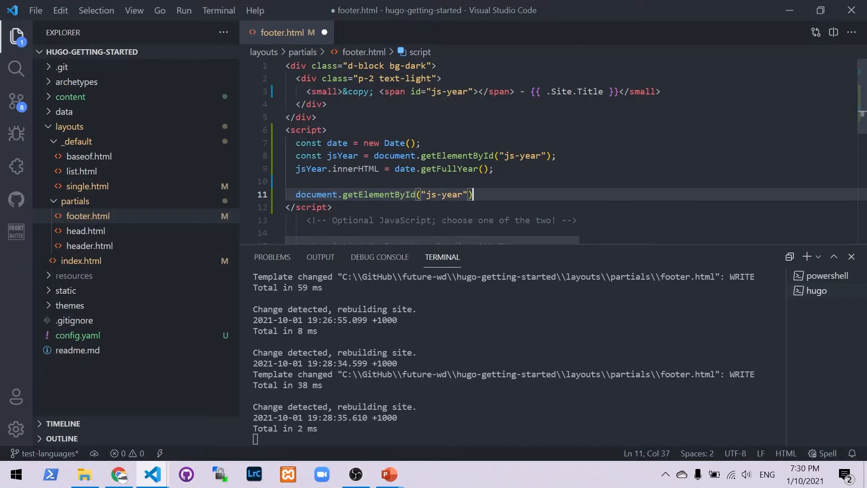
type(".innerHTML =")
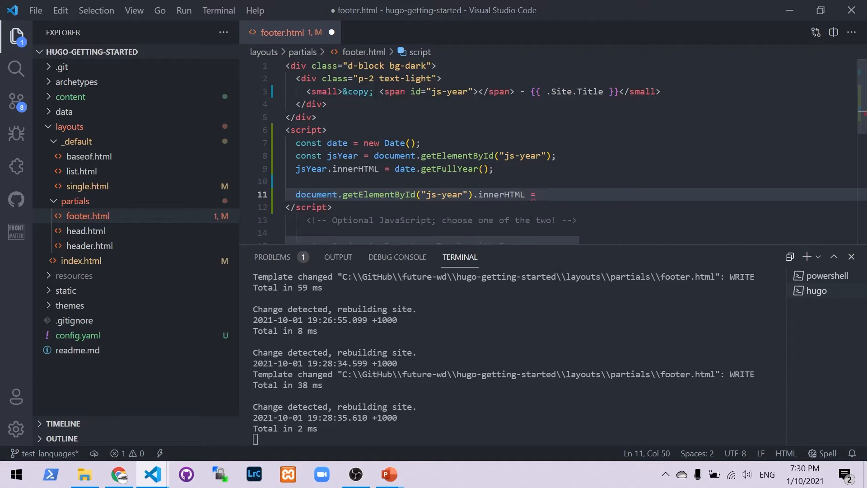
left_click(415, 142)
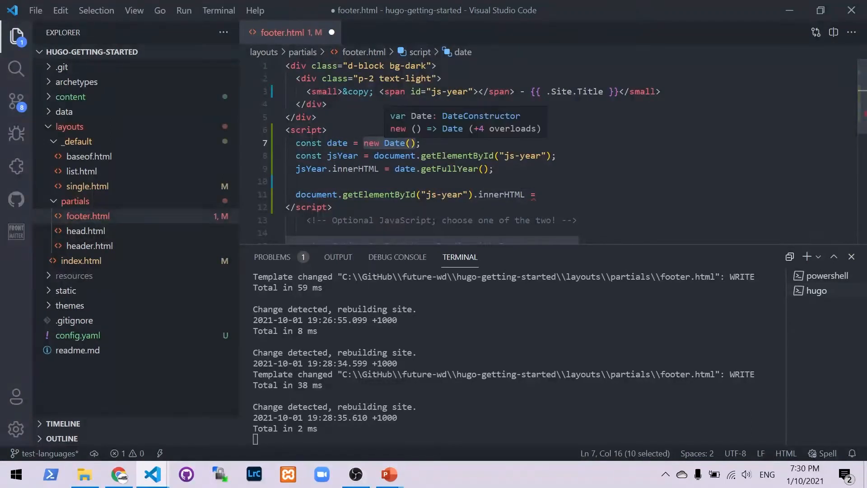
type("new Date().getFullYear();")
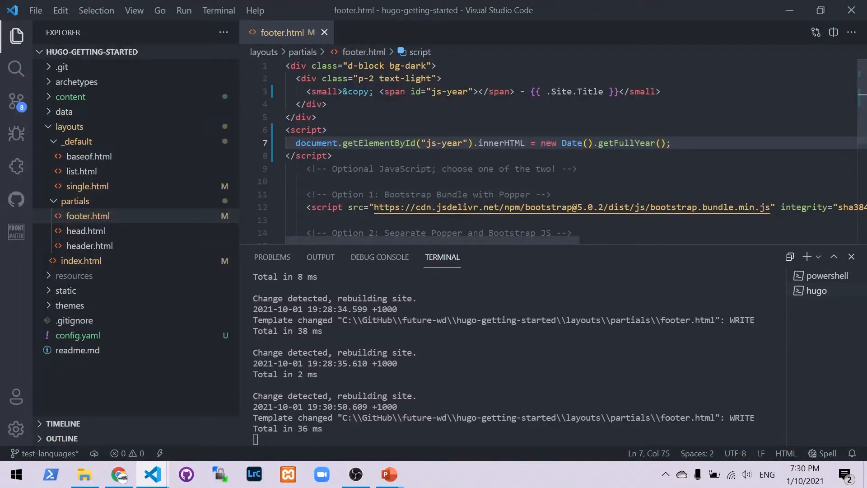
Confirm the local footer still reads © 2021, then view Hugo's .Format documentation
left_click(118, 474)
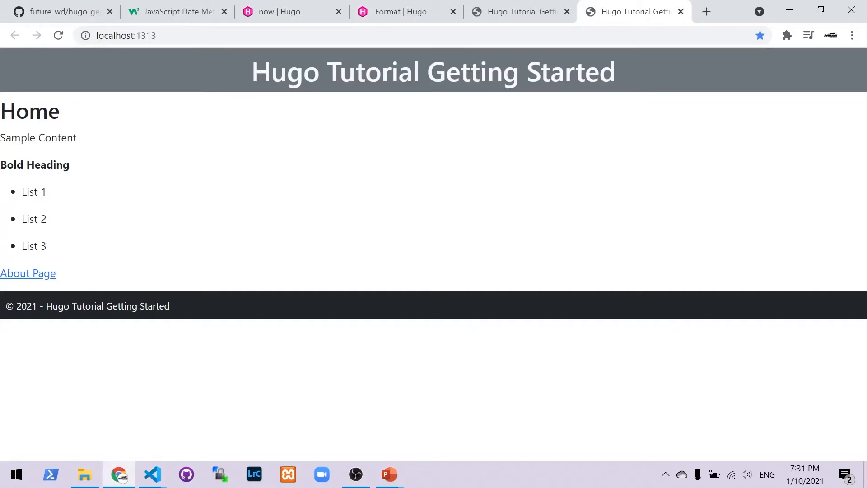
mouse_move(481, 270)
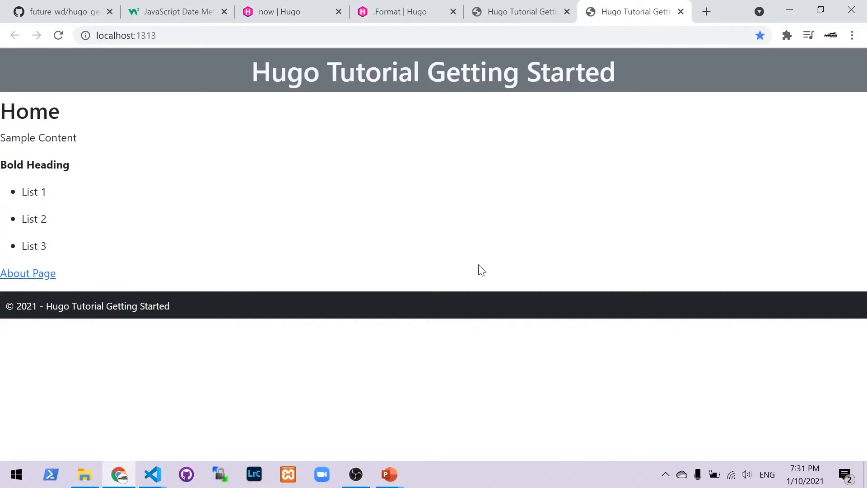
left_click(399, 12)
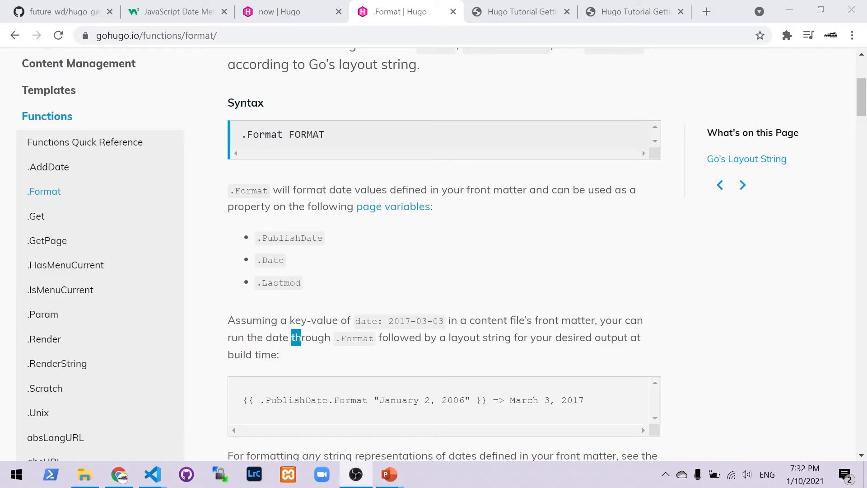
mouse_move(377, 206)
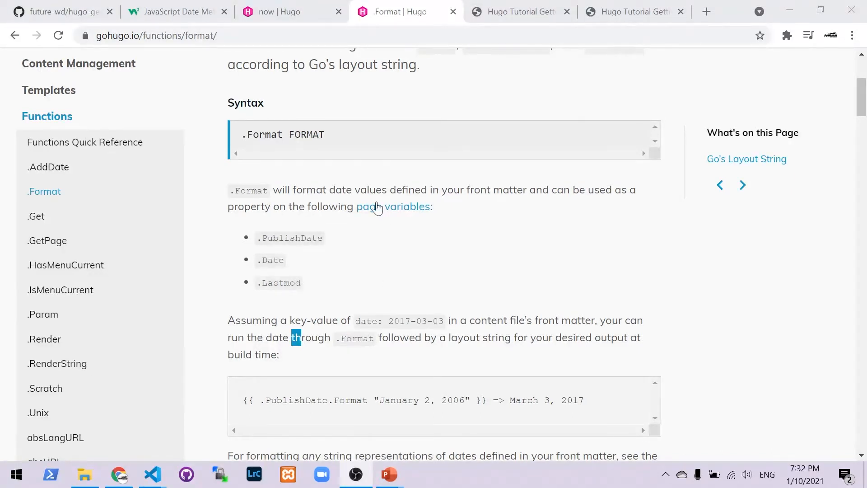
mouse_move(287, 29)
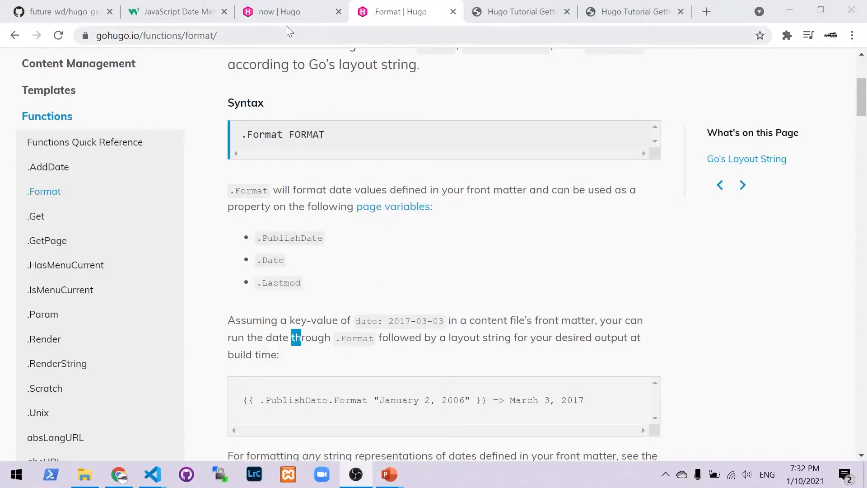
Compare Hugo's now and .Format docs, marking the January 2, 2006 layout string
left_click(281, 11)
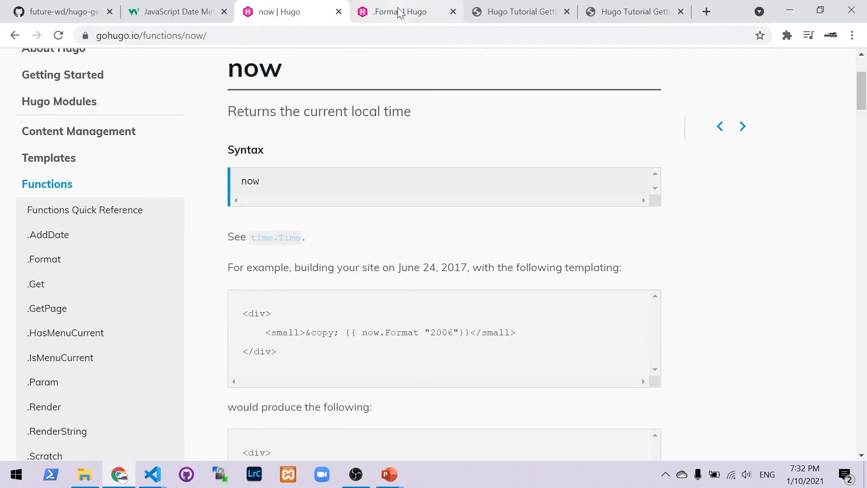
left_click(402, 12)
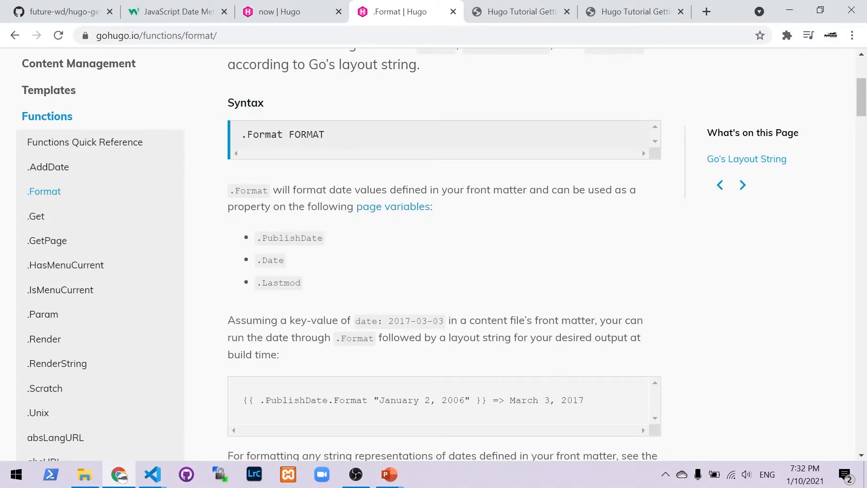
mouse_move(552, 332)
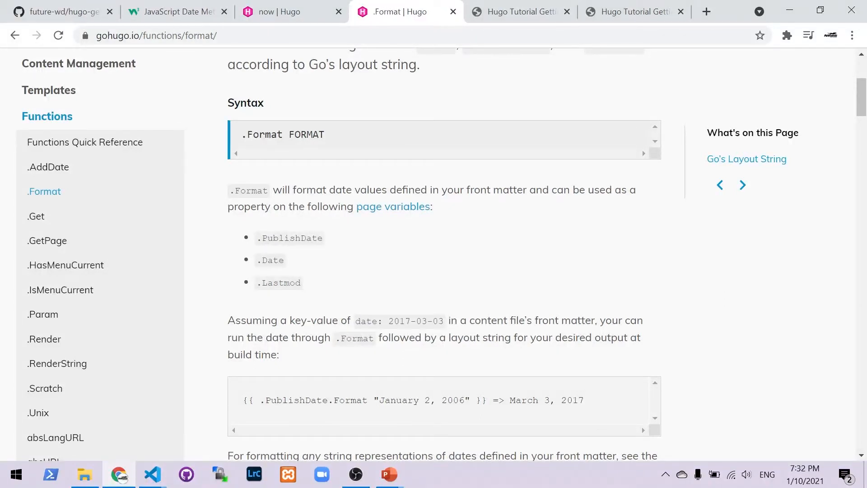
double_click(294, 400)
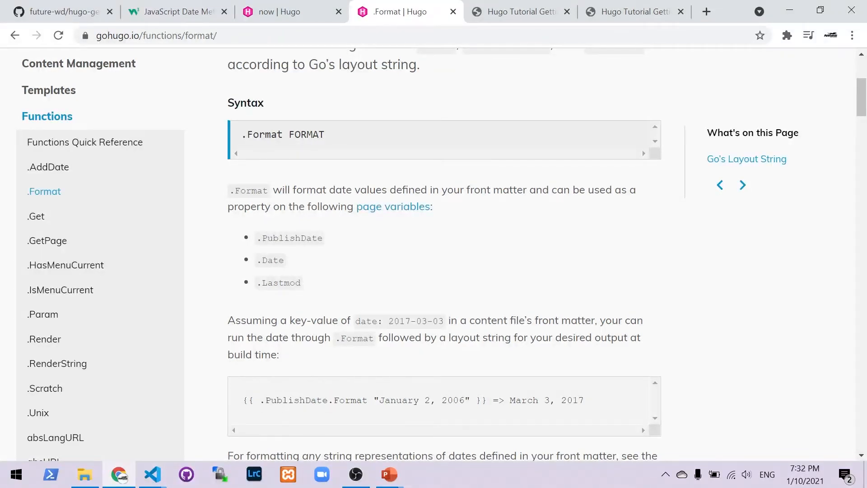
double_click(421, 400)
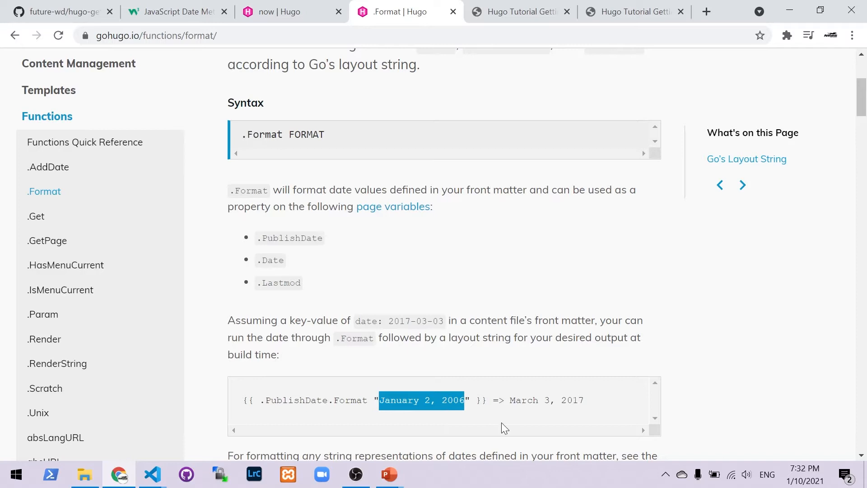
mouse_move(589, 404)
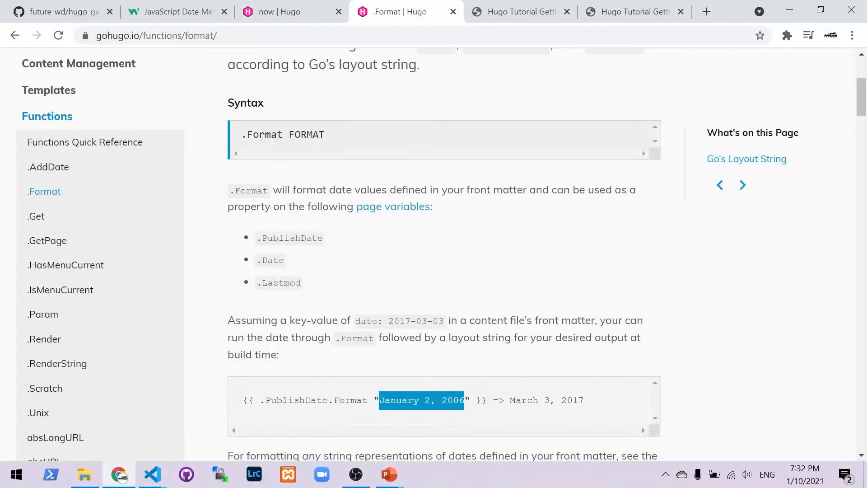
mouse_move(297, 364)
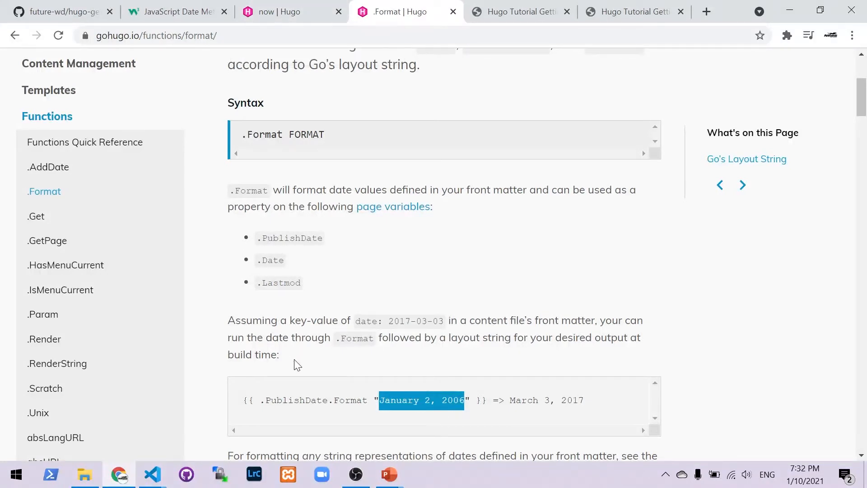
left_click(282, 12)
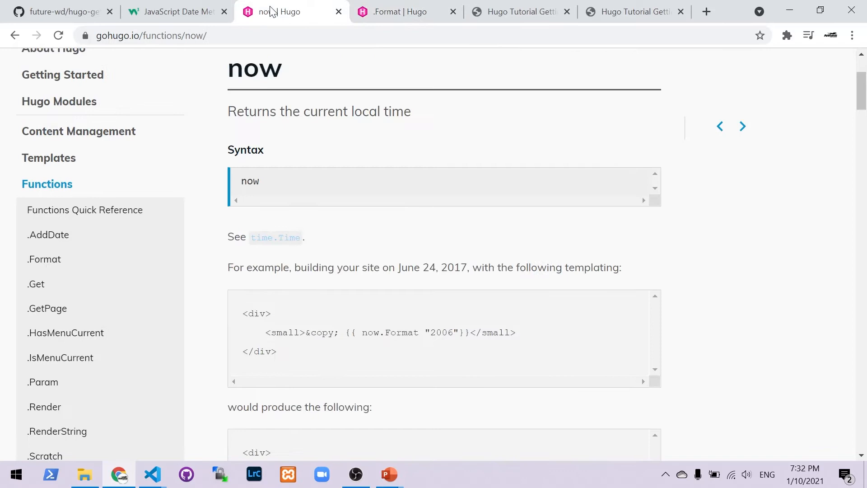
mouse_move(338, 137)
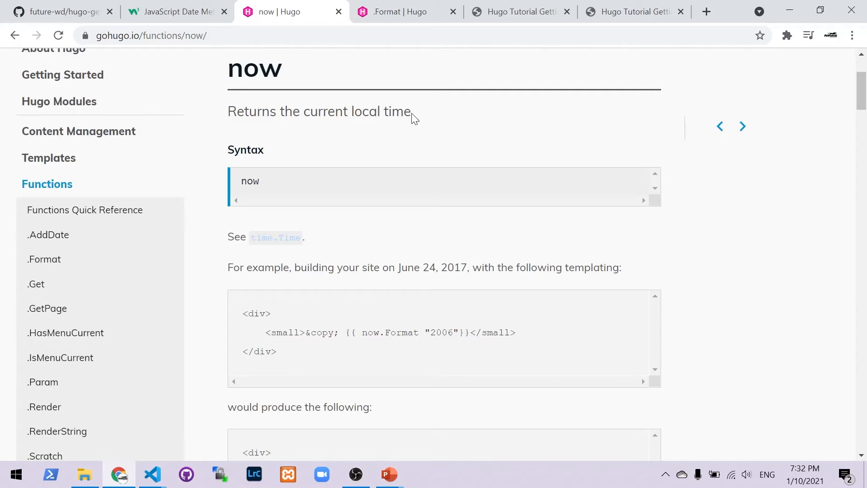
mouse_move(321, 320)
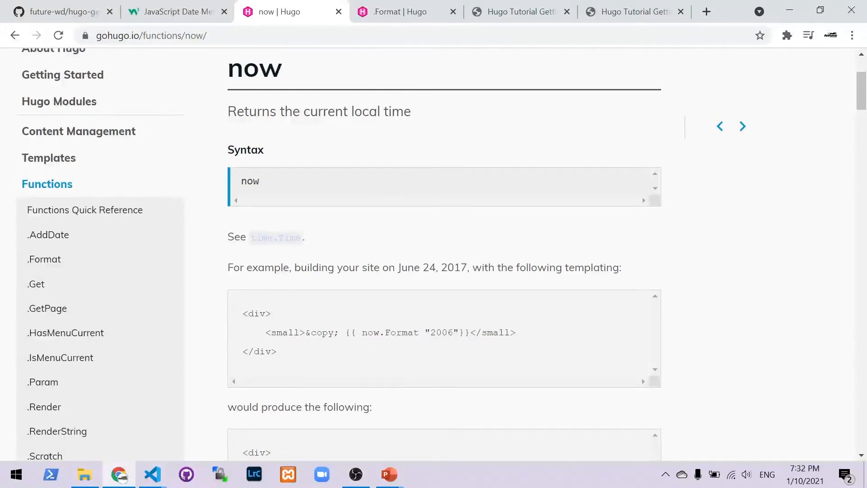
mouse_move(390, 345)
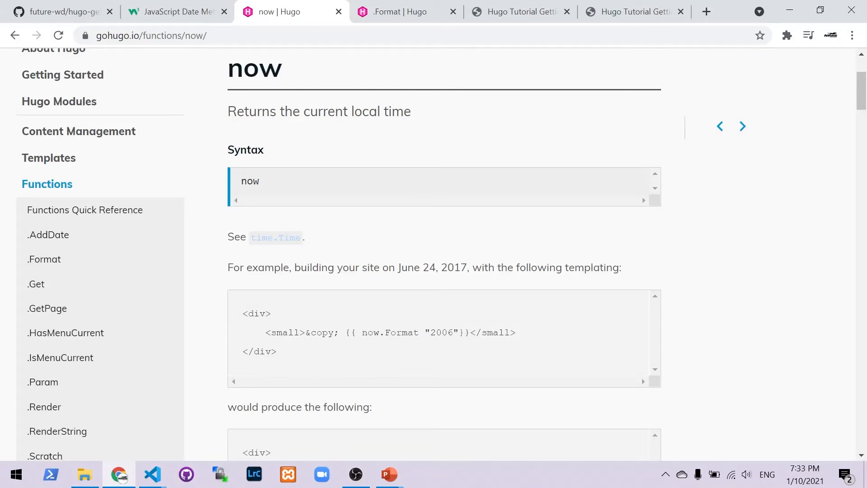
Select the example's &copy; {{ now.Format "2006" }} snippet on the now page
double_click(464, 332)
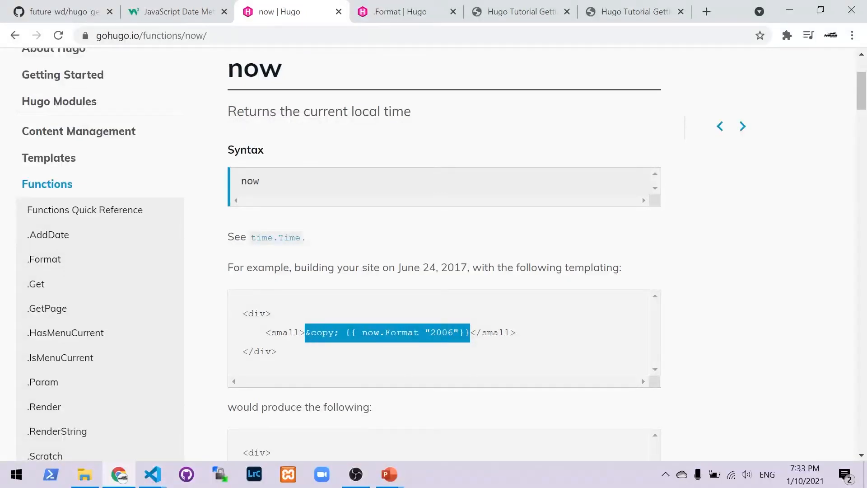
mouse_move(484, 363)
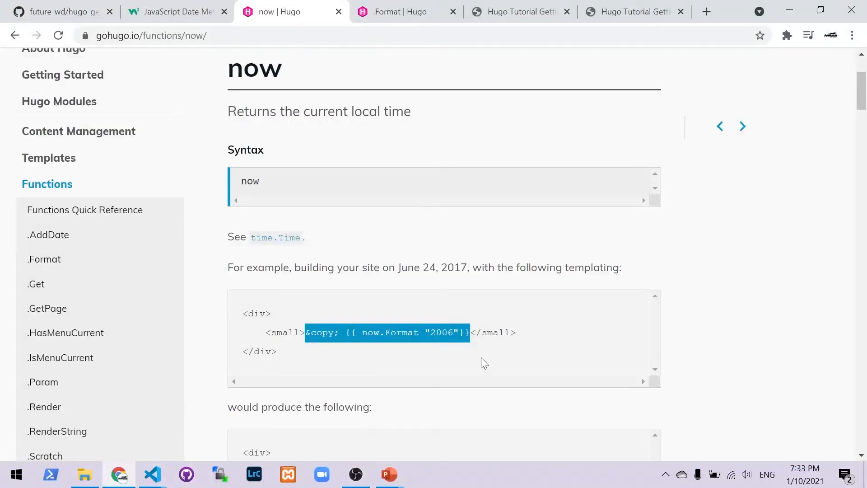
In footer.html, comment out the line-4 js-year span and add the getFullYear script
left_click(152, 474)
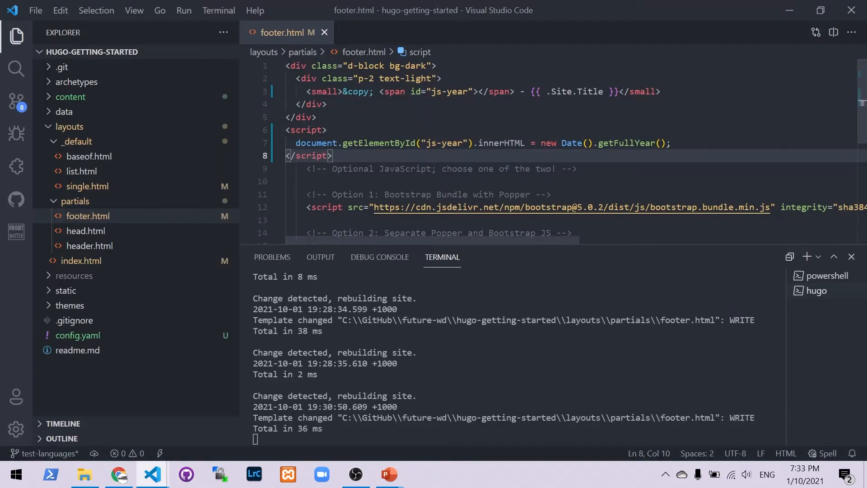
left_click(332, 92)
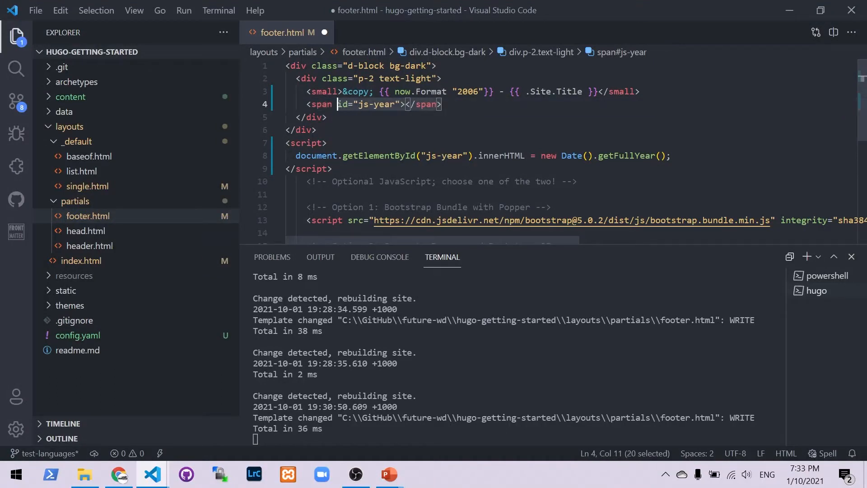
key("ctrl+k")
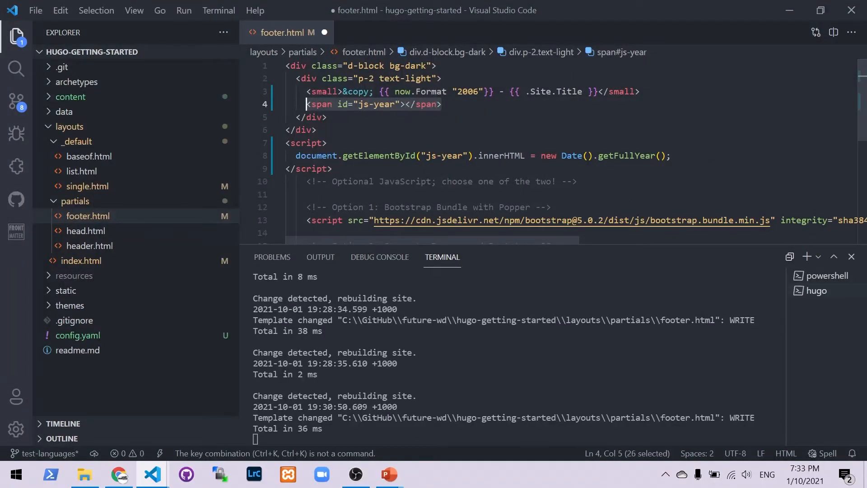
key("ctrl+/")
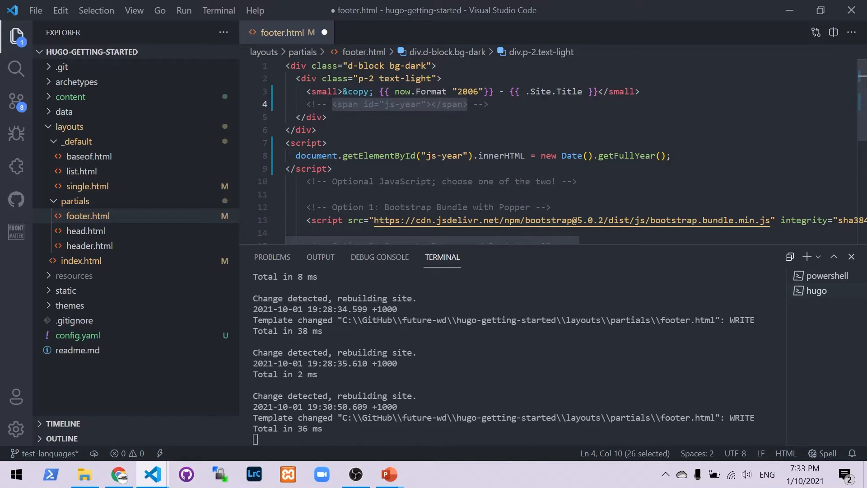
left_click(486, 104)
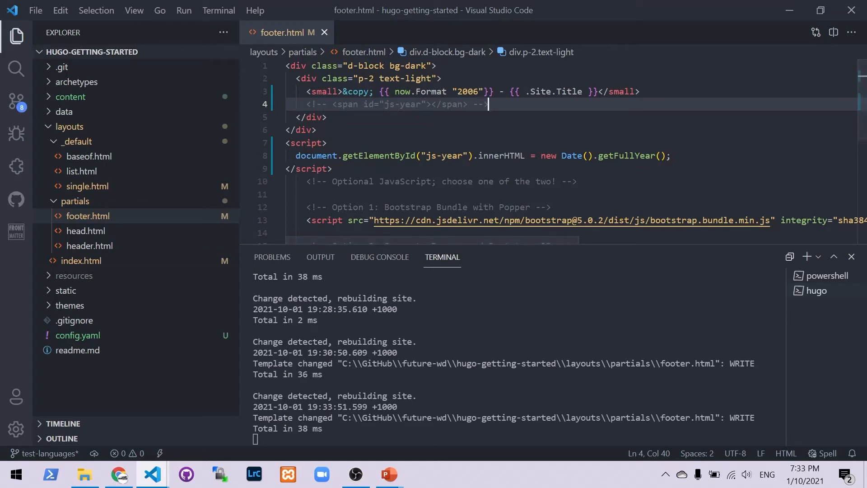
mouse_move(163, 477)
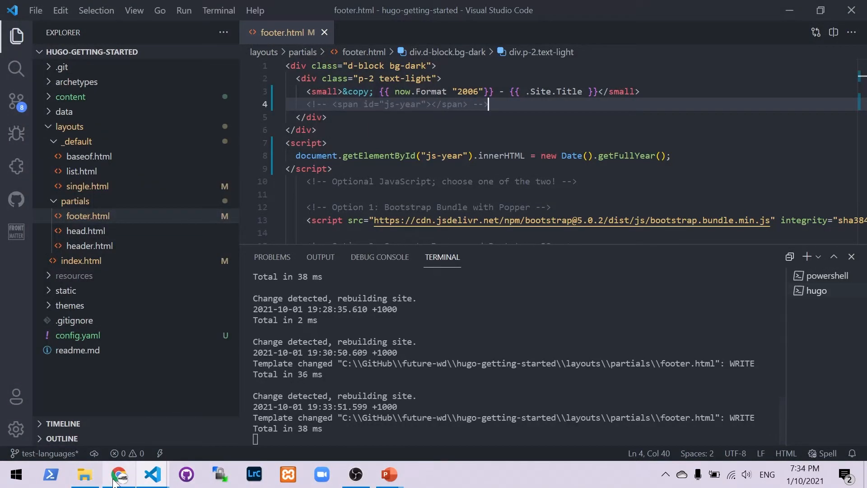
Check that the localhost:1313 footer reads © 2021, then return to the editor
left_click(118, 474)
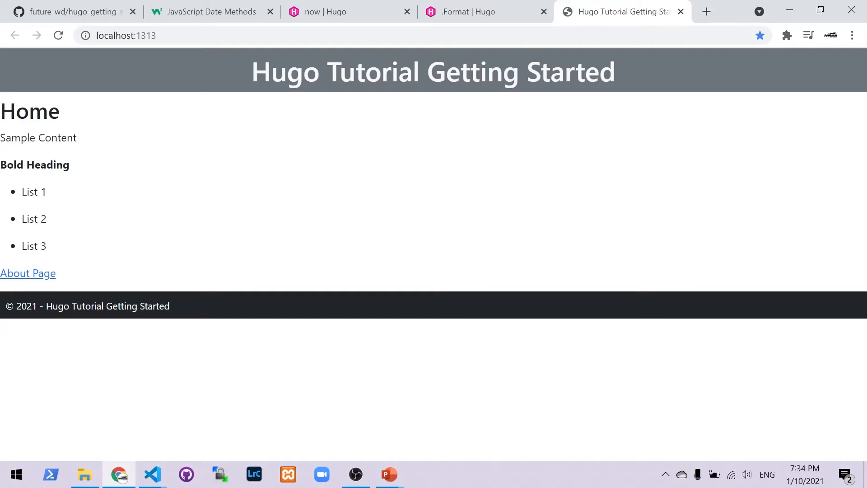
mouse_move(115, 344)
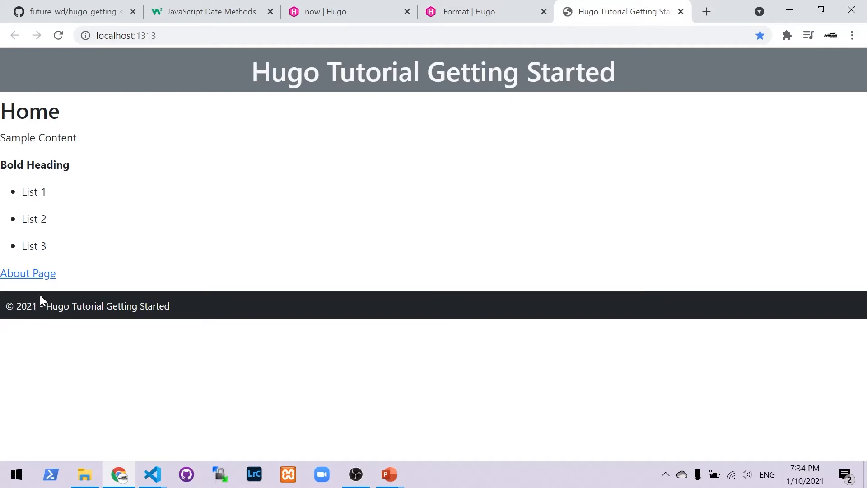
mouse_move(50, 299)
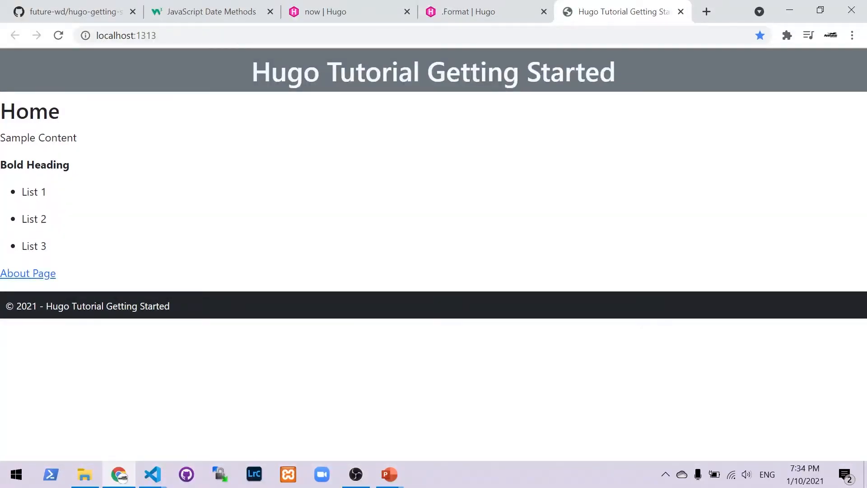
double_click(27, 305)
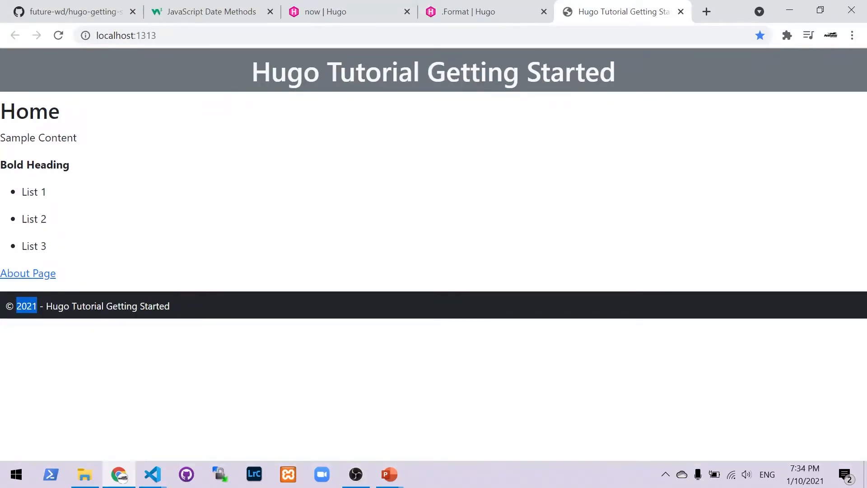
left_click(152, 474)
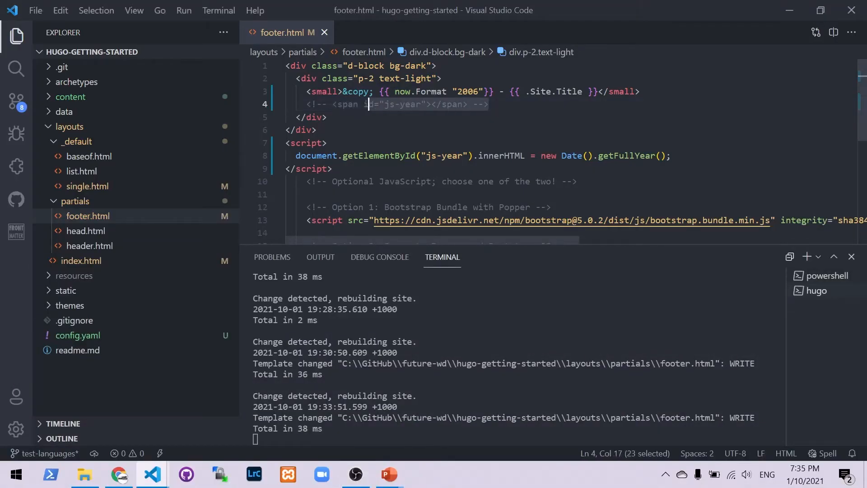
Uncomment the js-year span and move it after &copy; on line 3
key("Ctrl+k")
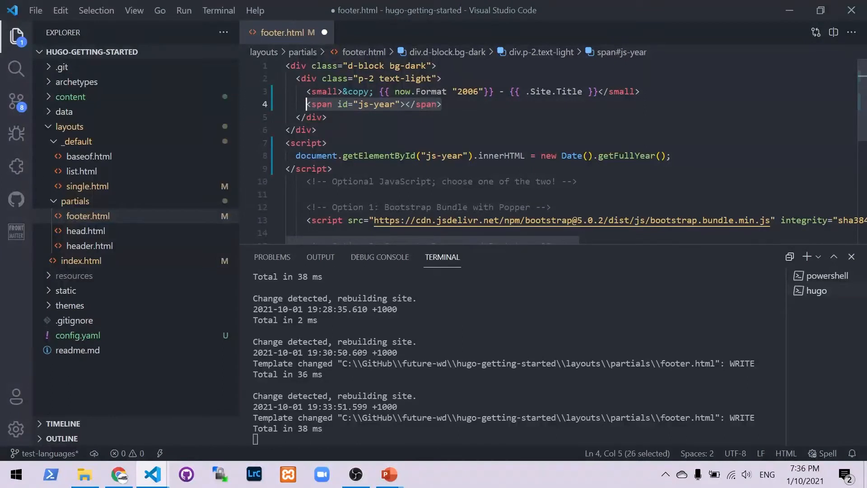
key("Delete")
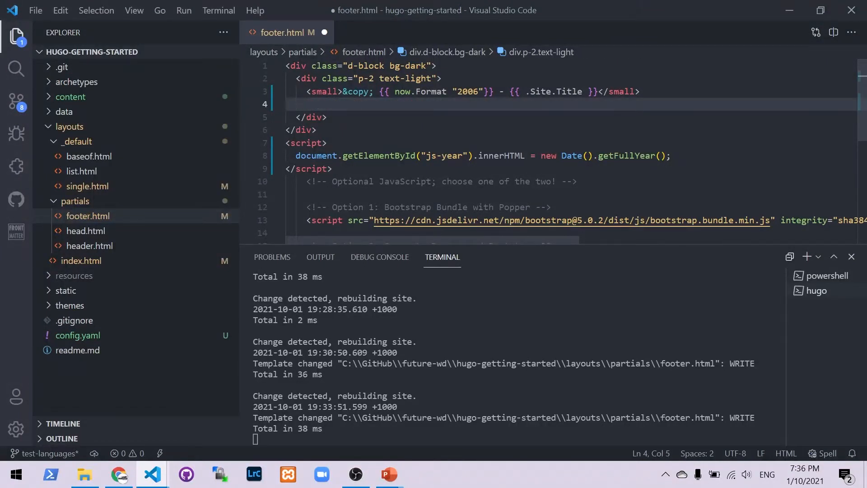
type("<span id=\"js-year\"></span>")
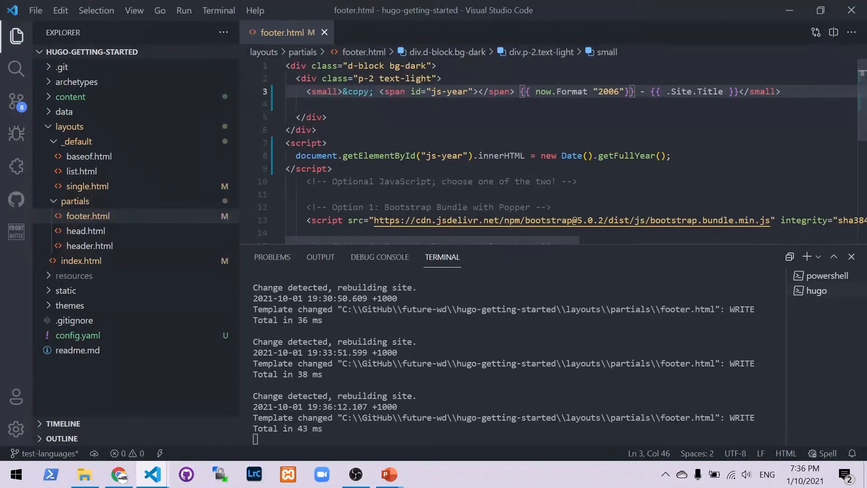
Verify the local footer now shows 2021 twice, then return to VS Code
left_click(118, 474)
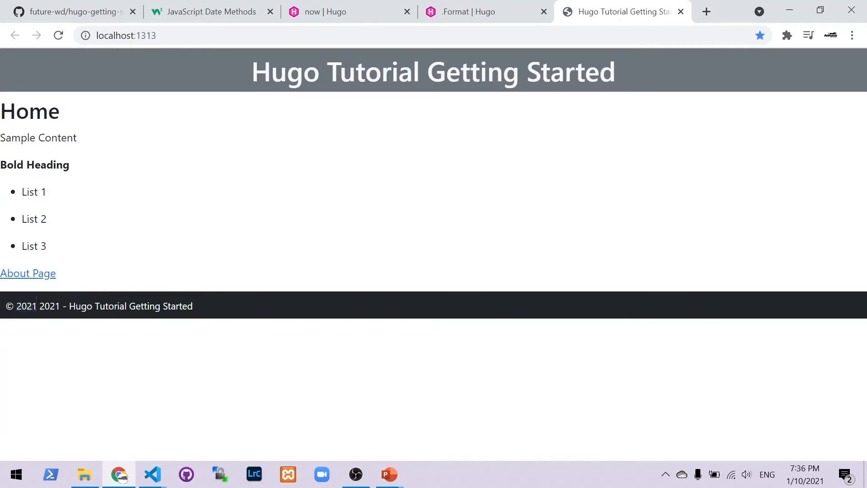
double_click(49, 305)
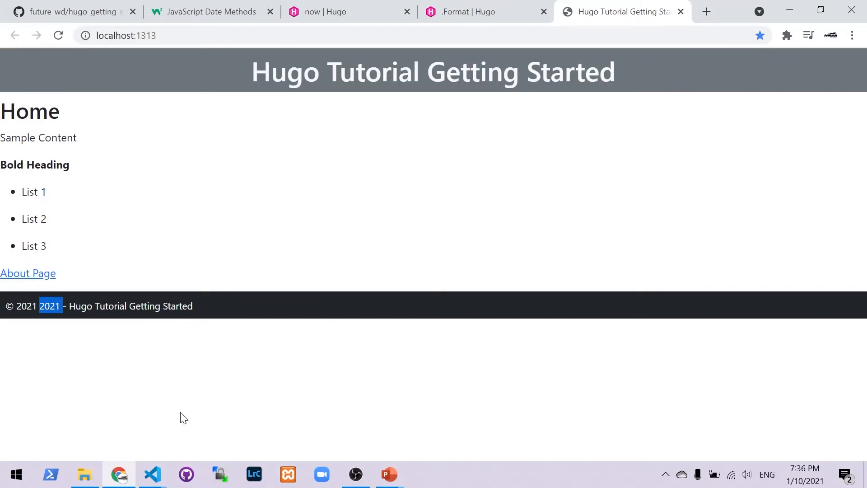
mouse_move(152, 473)
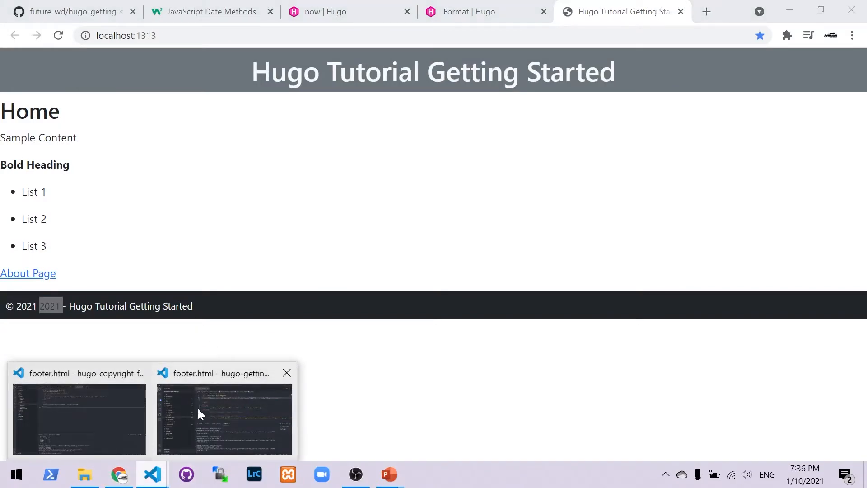
left_click(224, 417)
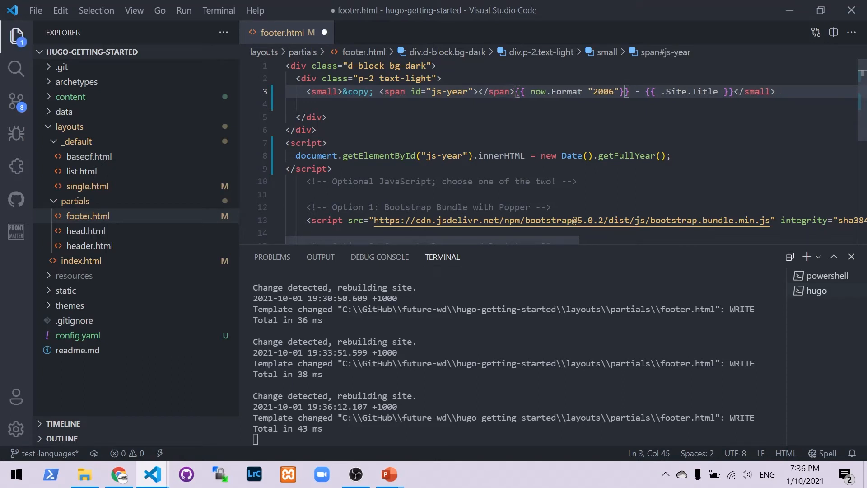
Wrap {{ now.Format "2006" }} in noscript tags with Emmet and save footer.html
type("script>")
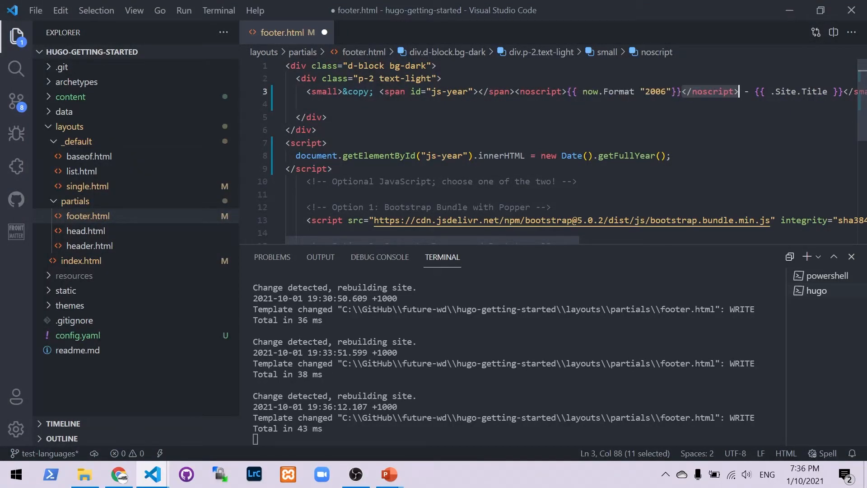
left_click(301, 129)
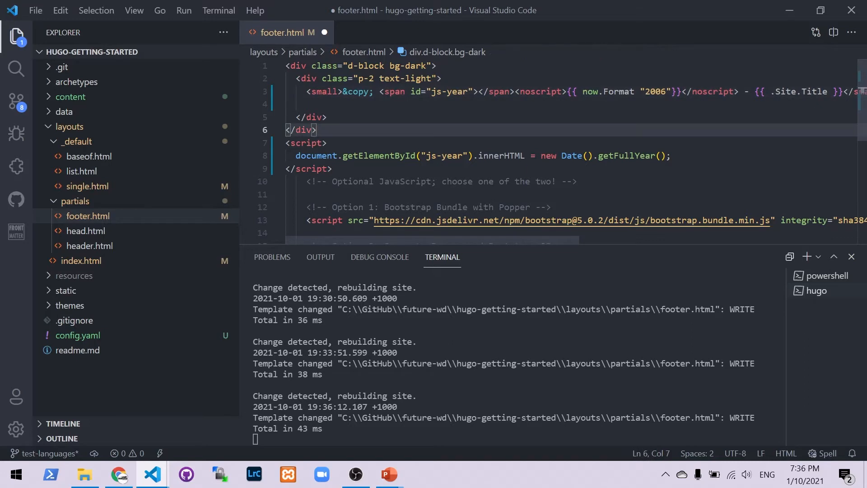
left_click(478, 91)
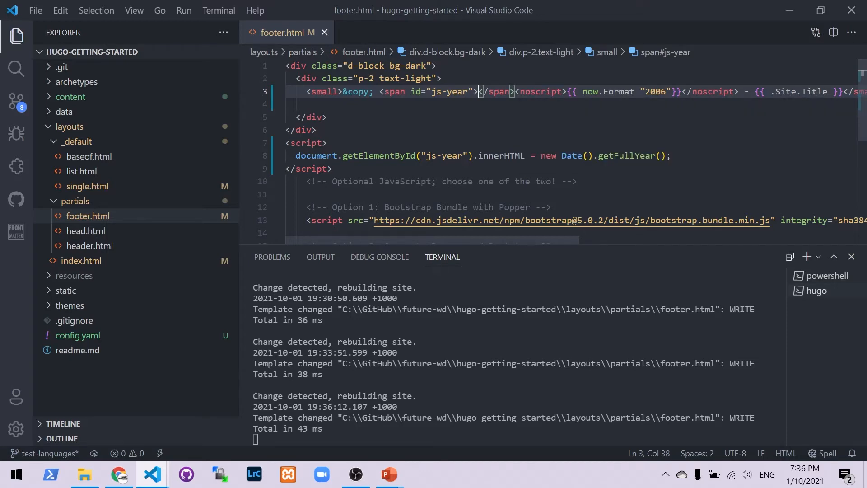
Disable JavaScript via the DevTools Run command and reload the local site
left_click(119, 474)
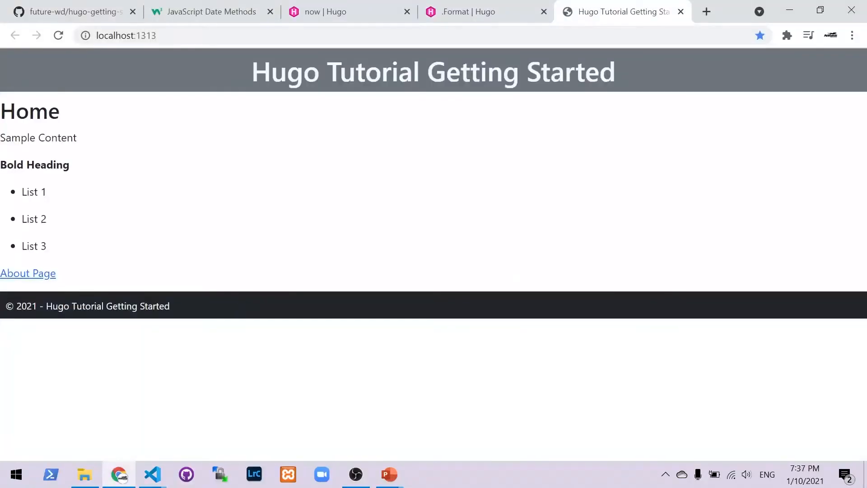
right_click(310, 270)
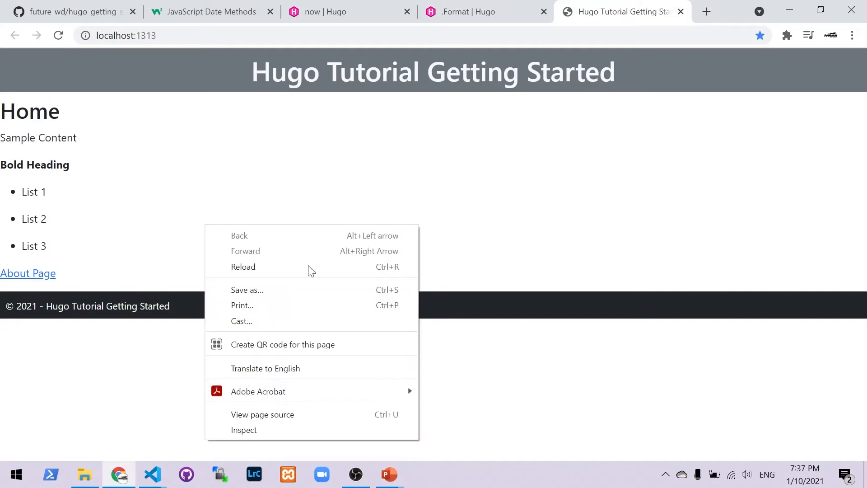
left_click(287, 435)
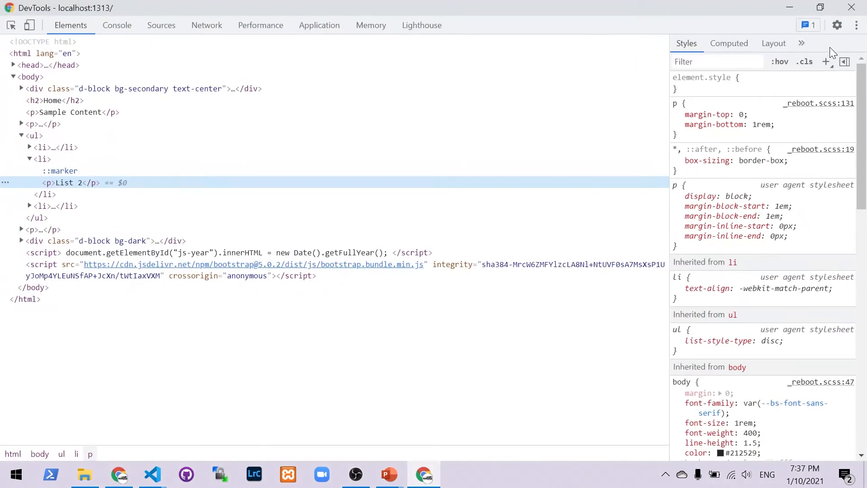
left_click(856, 25)
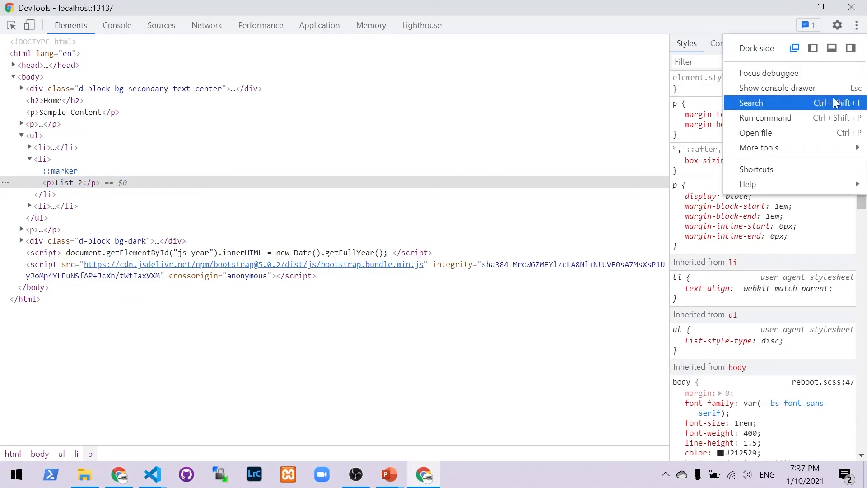
left_click(766, 117)
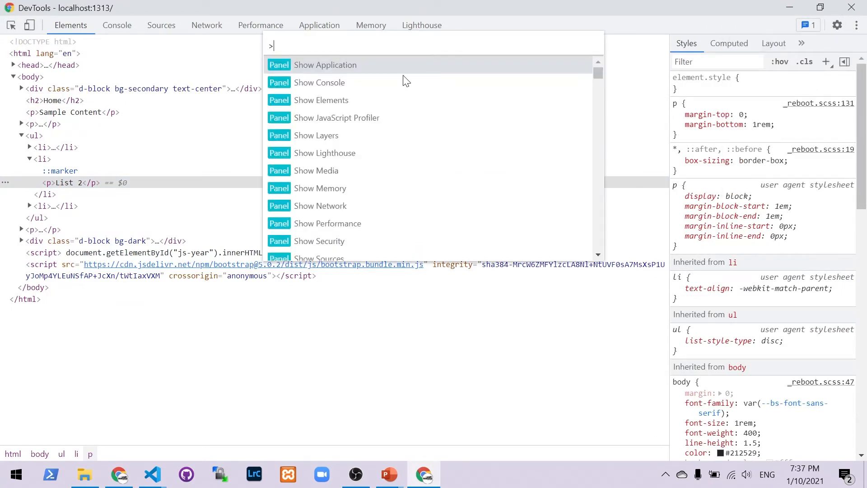
type("java")
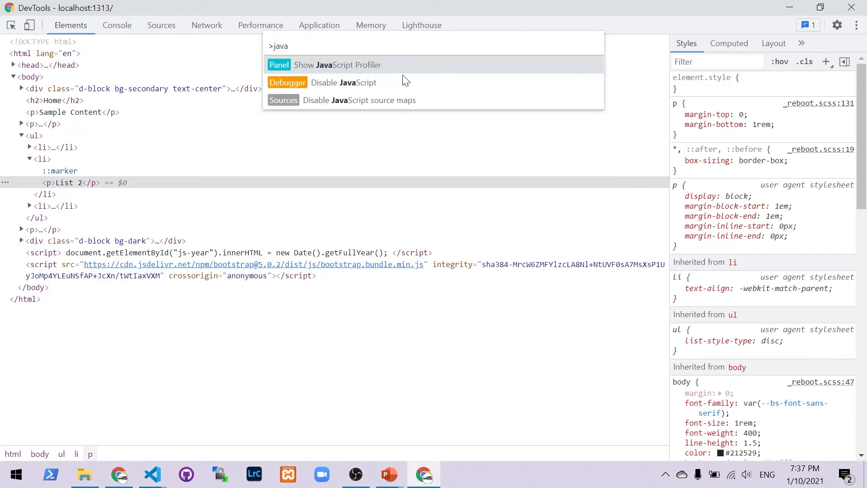
mouse_move(315, 76)
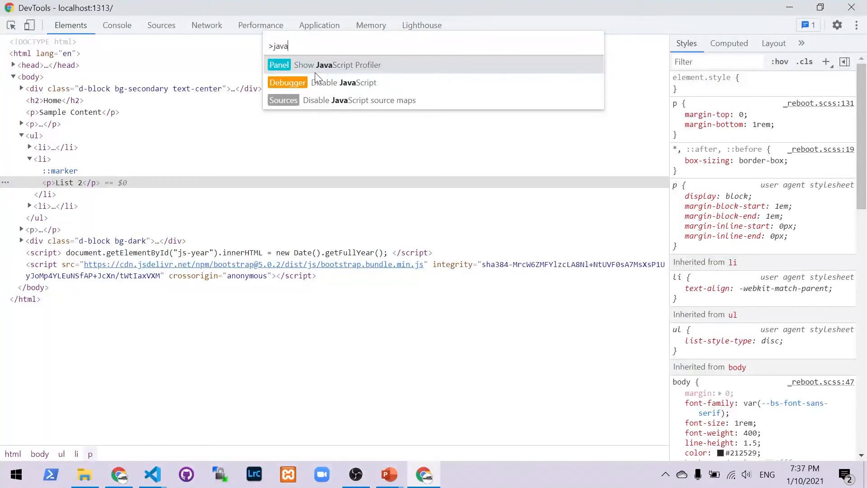
mouse_move(365, 89)
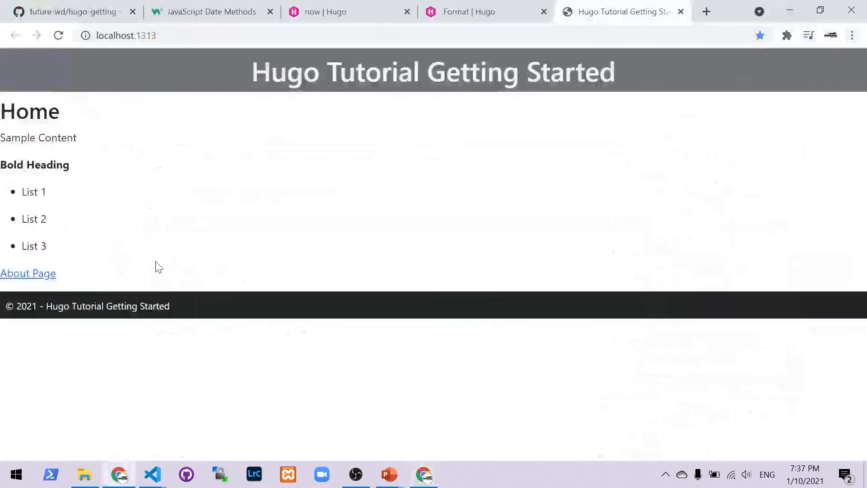
left_click(58, 35)
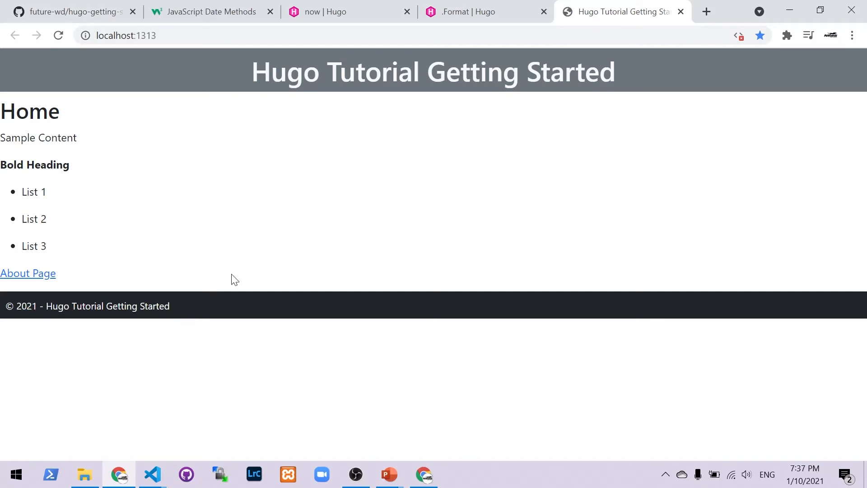
mouse_move(168, 461)
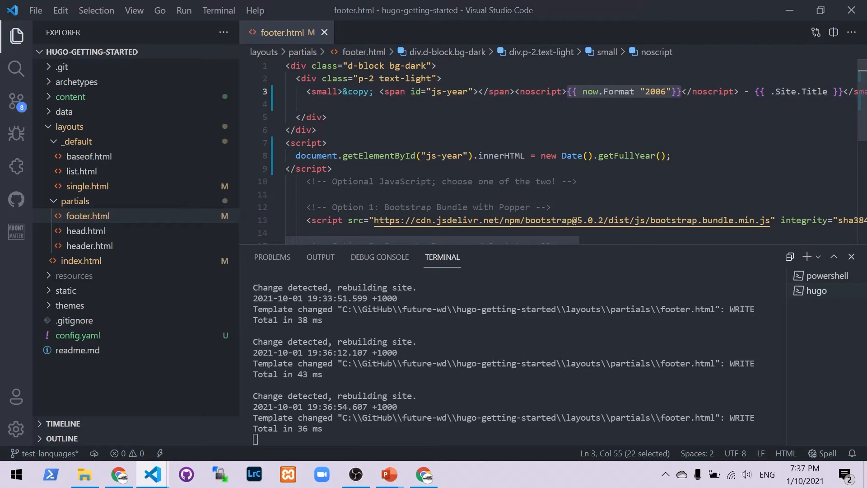
Remove the year from noscript, save, hide DevTools and reload the page
key("Delete")
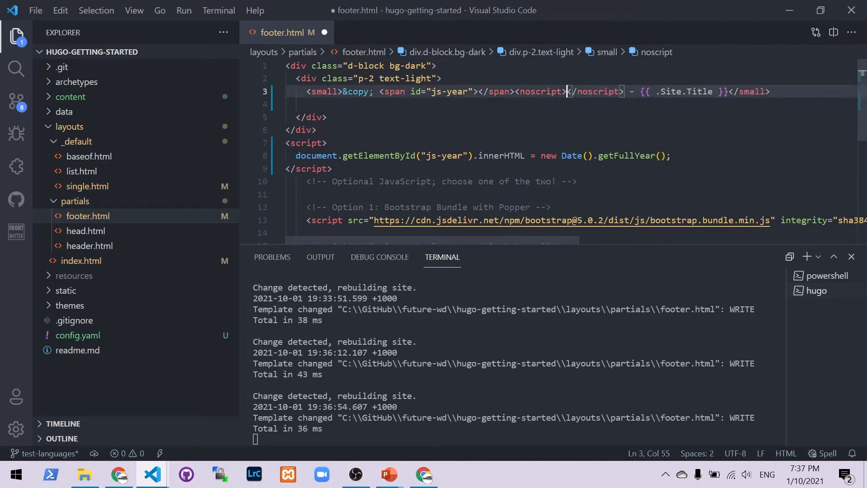
key("ctrl+s")
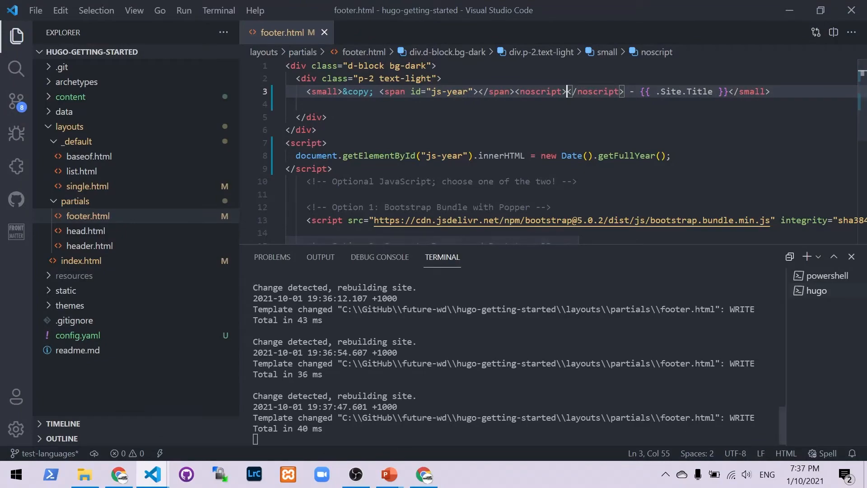
left_click(423, 474)
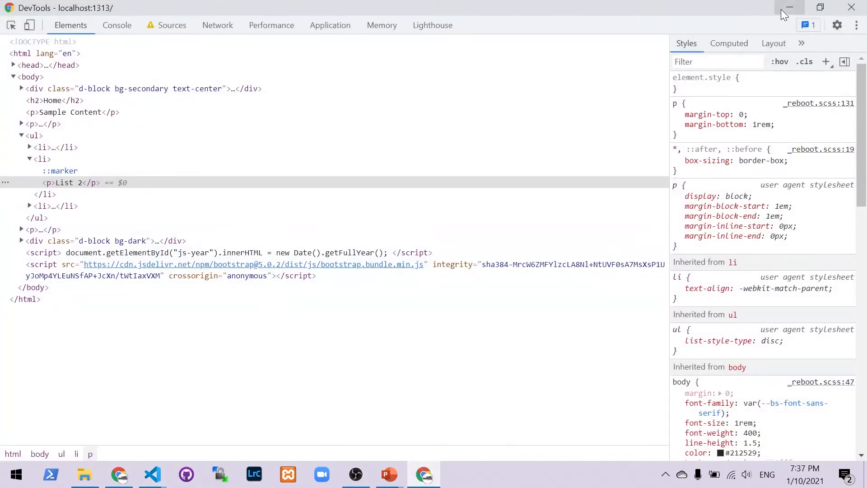
left_click(790, 8)
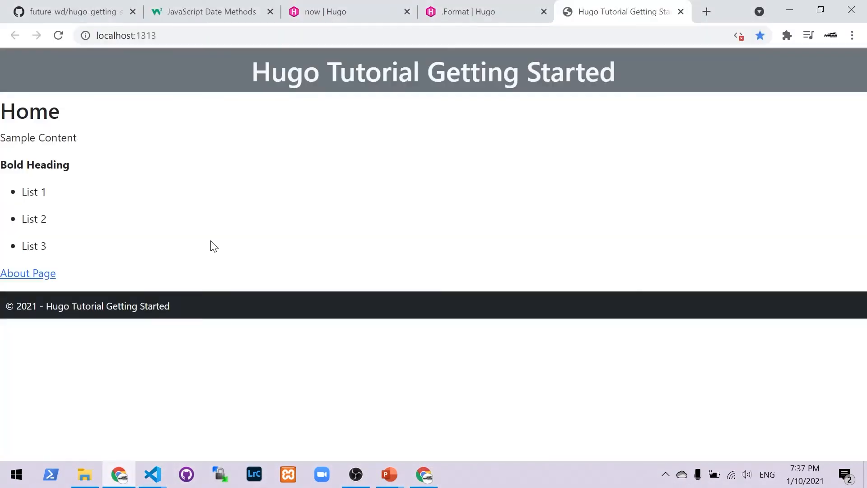
left_click(58, 35)
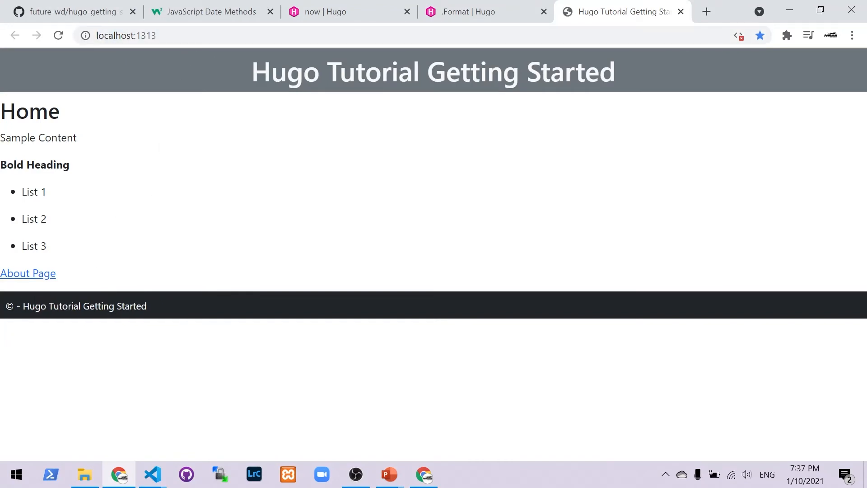
mouse_move(424, 474)
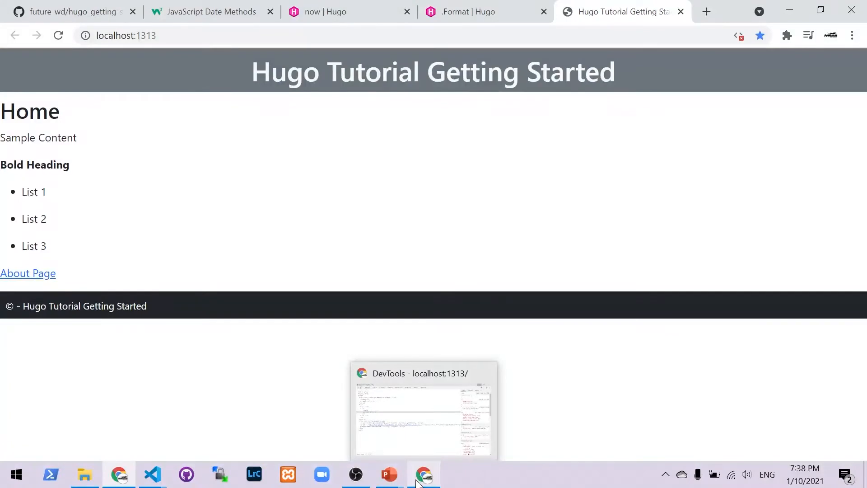
mouse_move(423, 474)
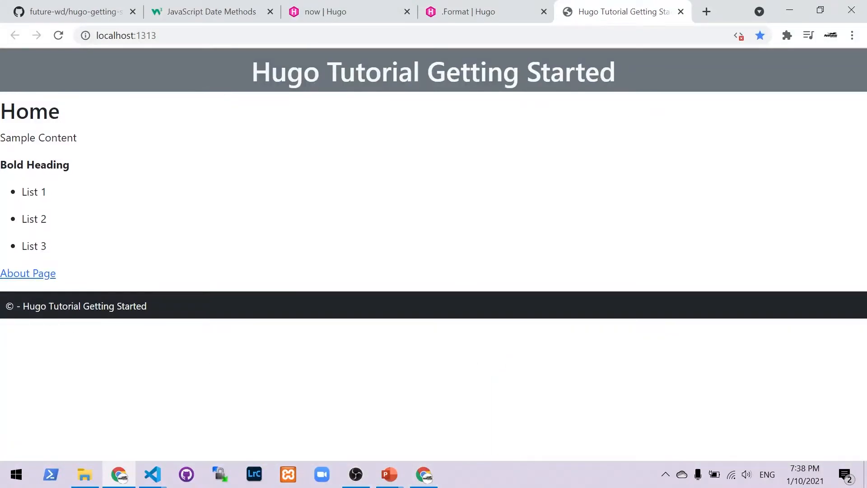
mouse_move(151, 474)
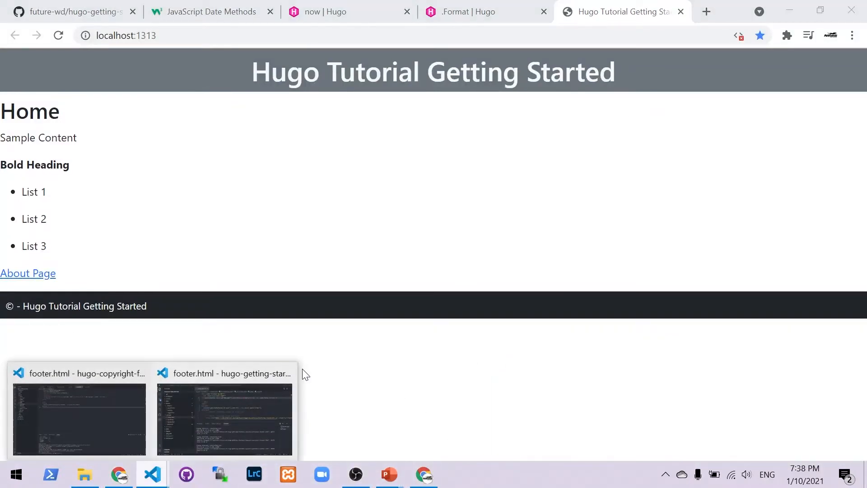
Type {{ now.Format "2006" }} back into noscript and reload to see © 2021
left_click(224, 417)
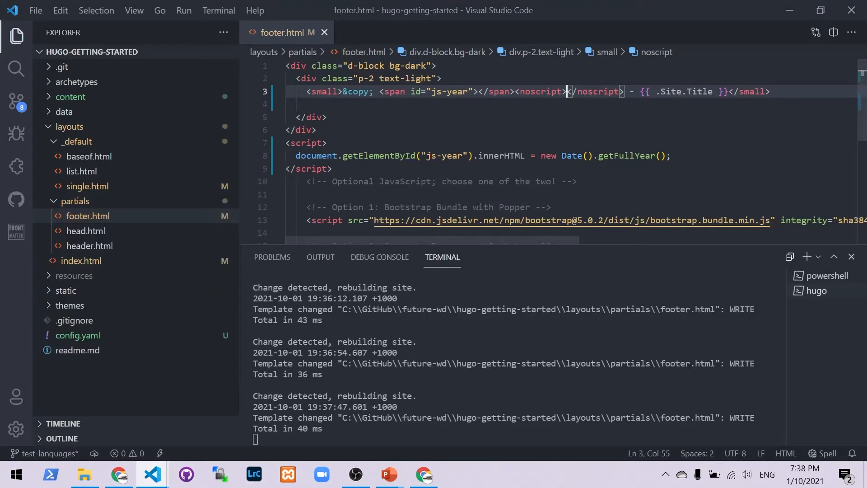
type("{{ now.Format \"2006\" }}")
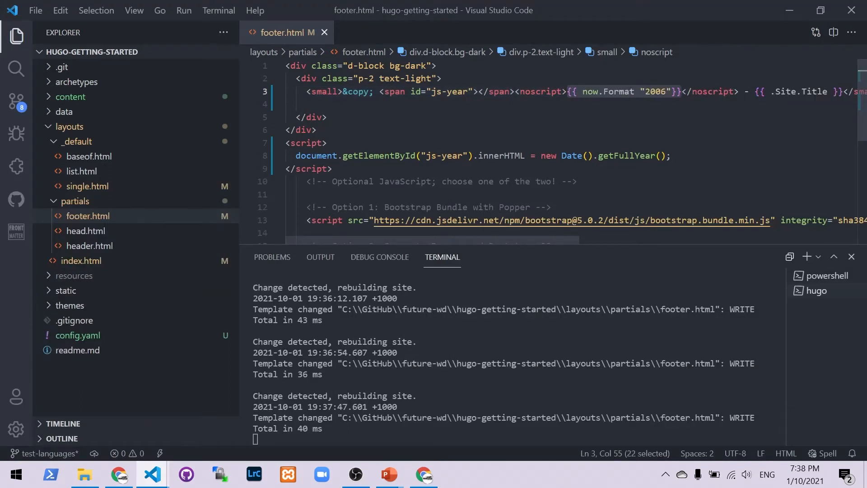
left_click(118, 474)
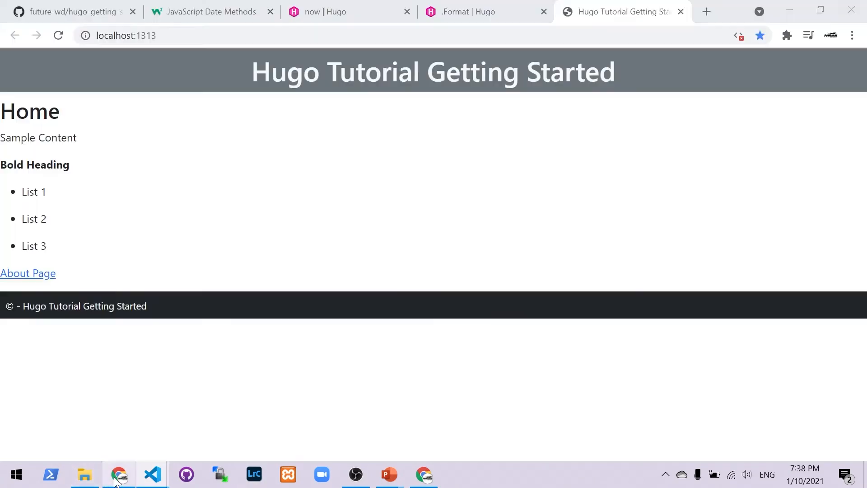
left_click(126, 35)
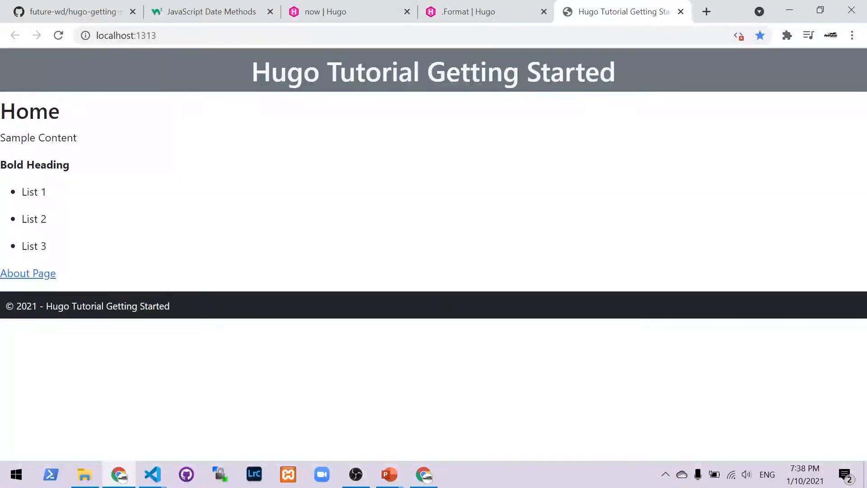
mouse_move(158, 336)
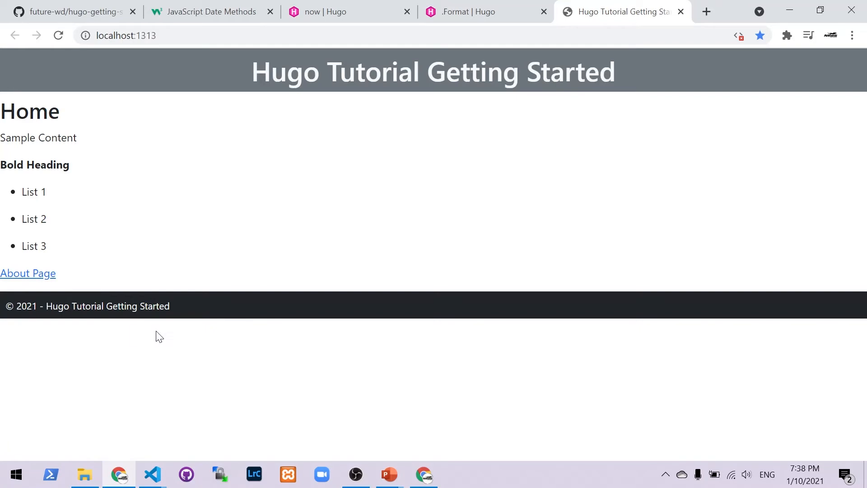
mouse_move(453, 417)
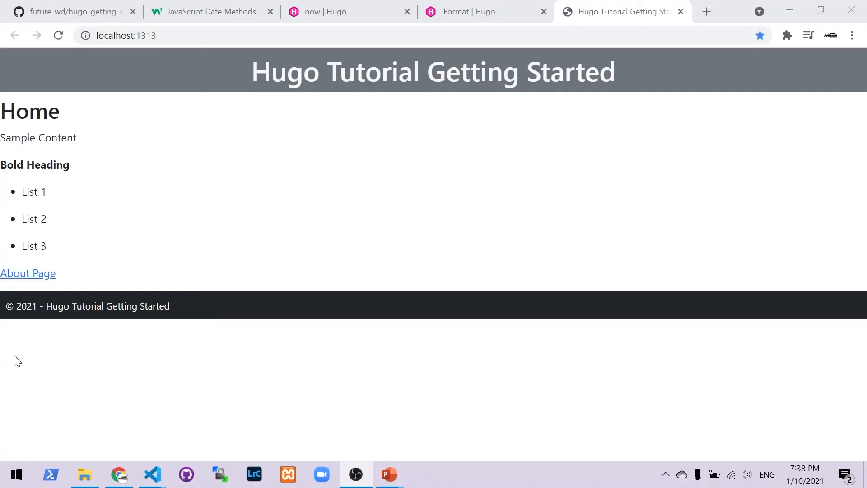
mouse_move(147, 329)
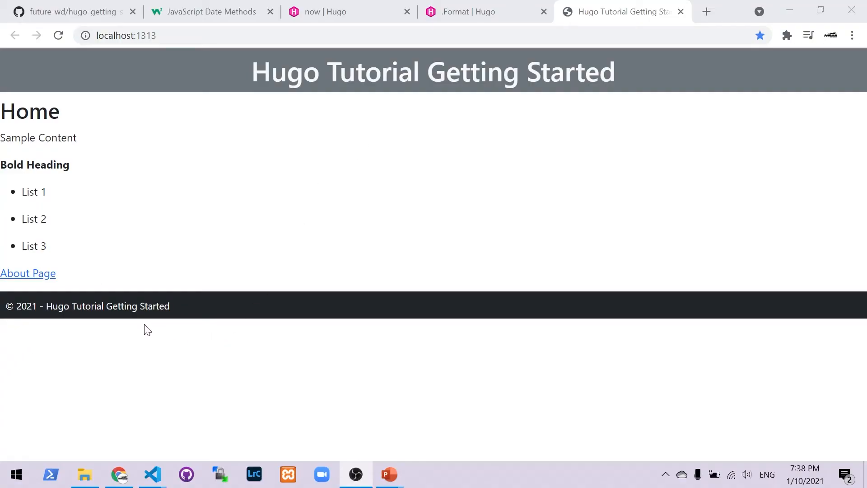
mouse_move(149, 318)
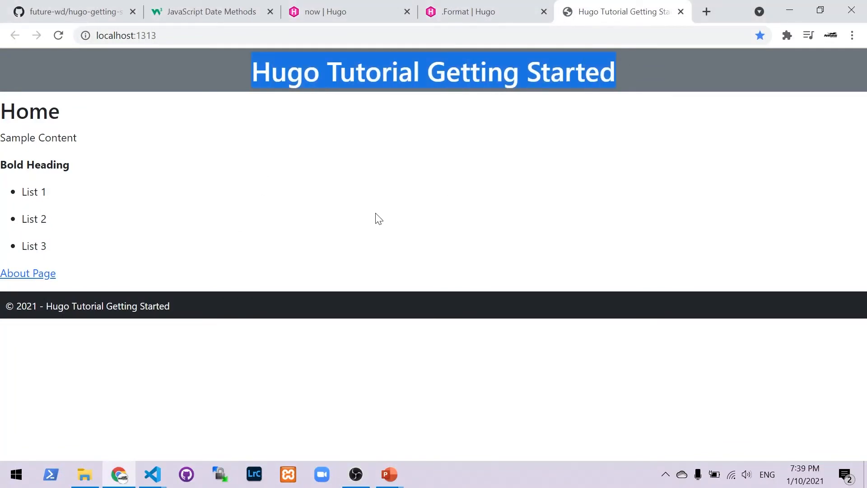
mouse_move(318, 176)
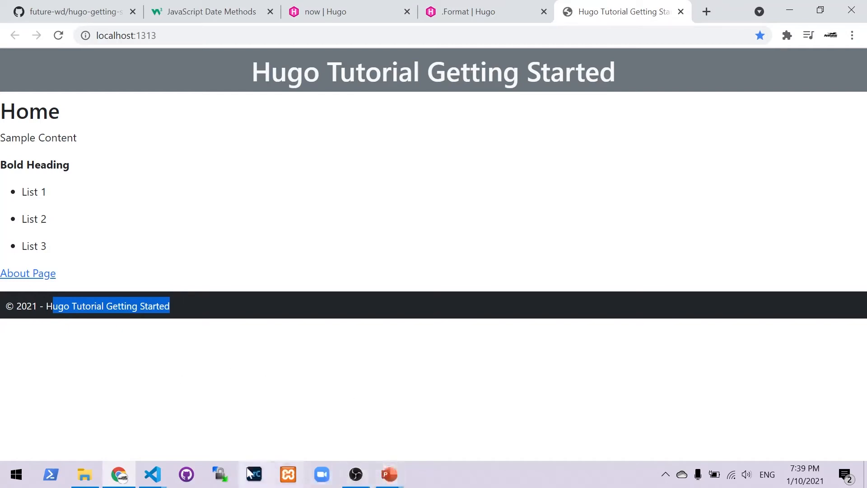
mouse_move(151, 474)
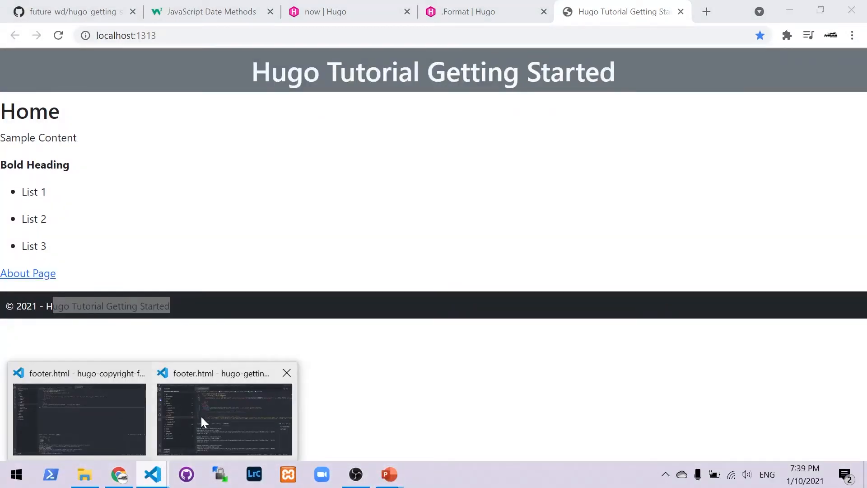
Change the footer to .Site.Copyright | default .Site.Title and check localhost
left_click(224, 419)
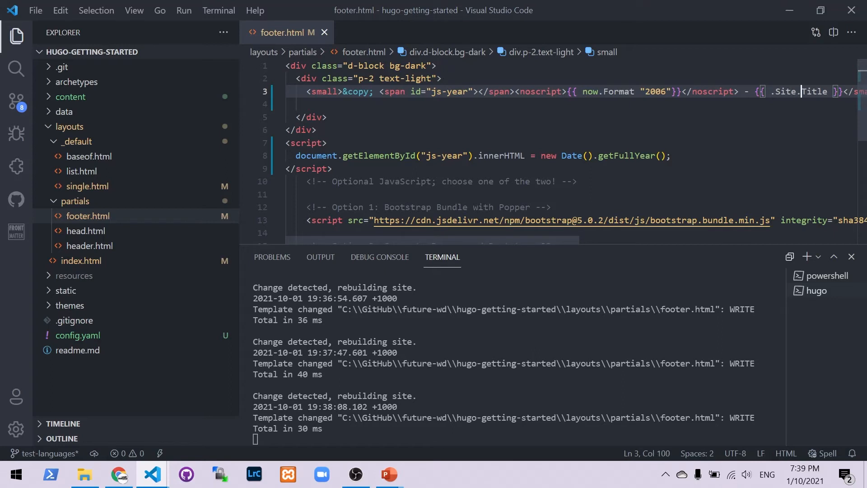
key("Backspace")
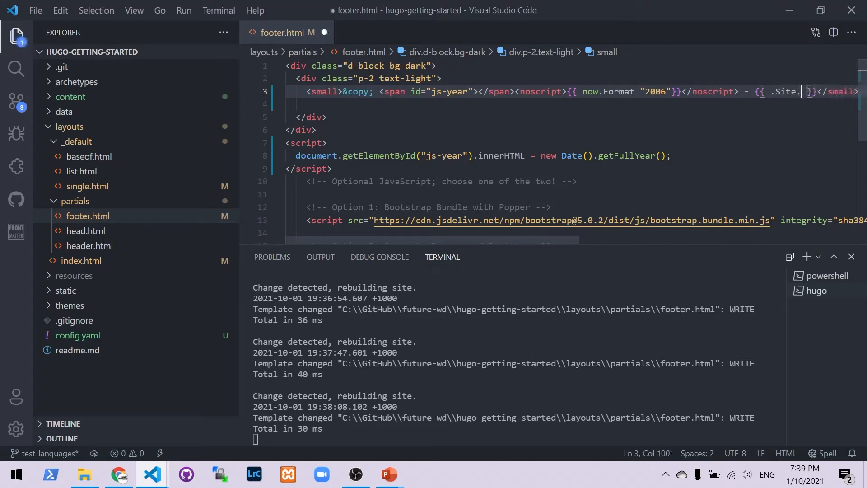
type("Cop")
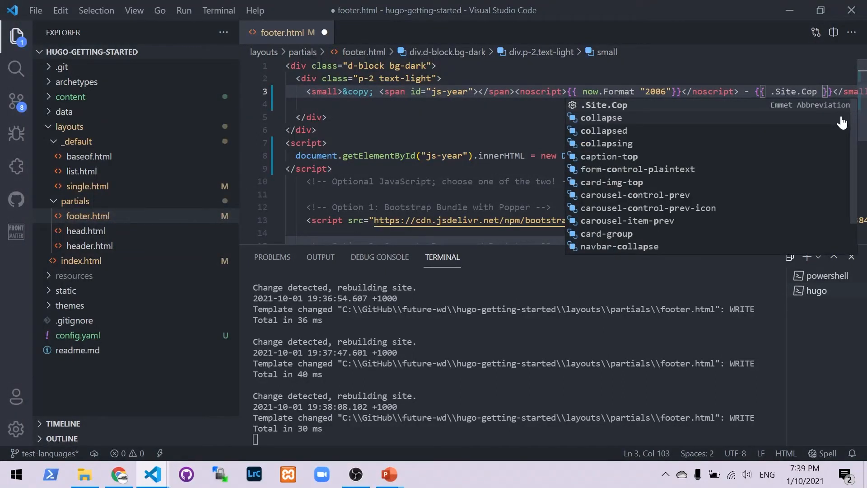
type("yri")
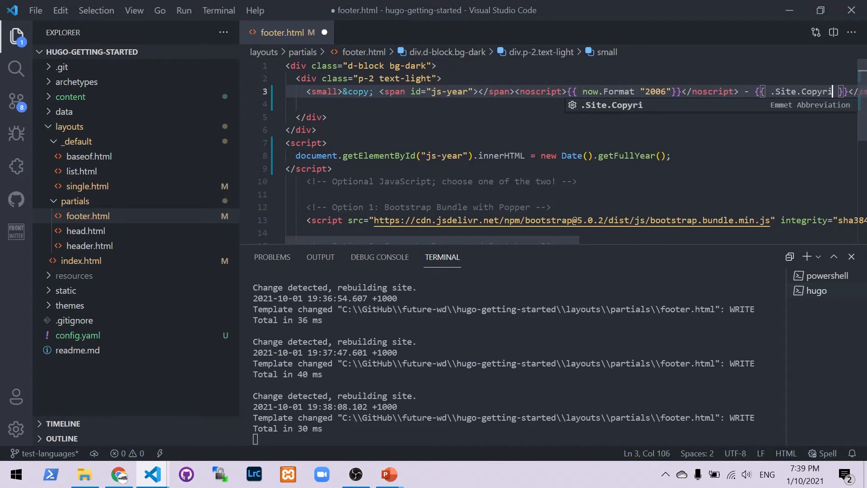
type("ght | default")
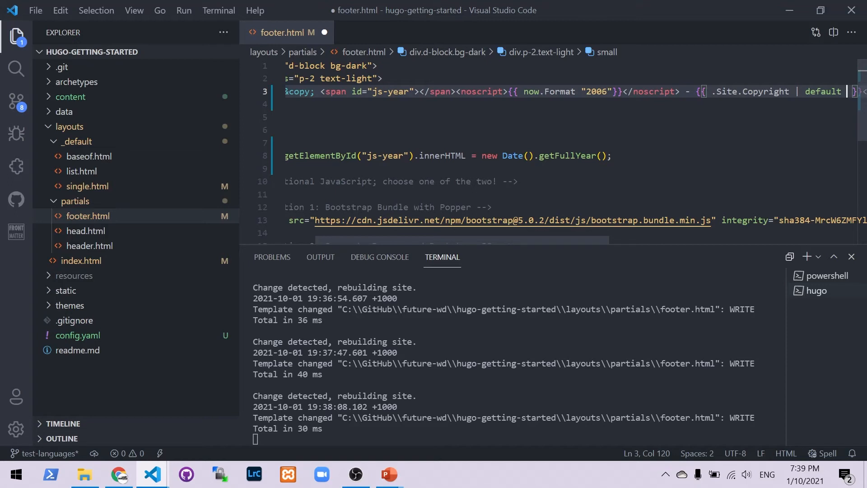
type(".Site.Title")
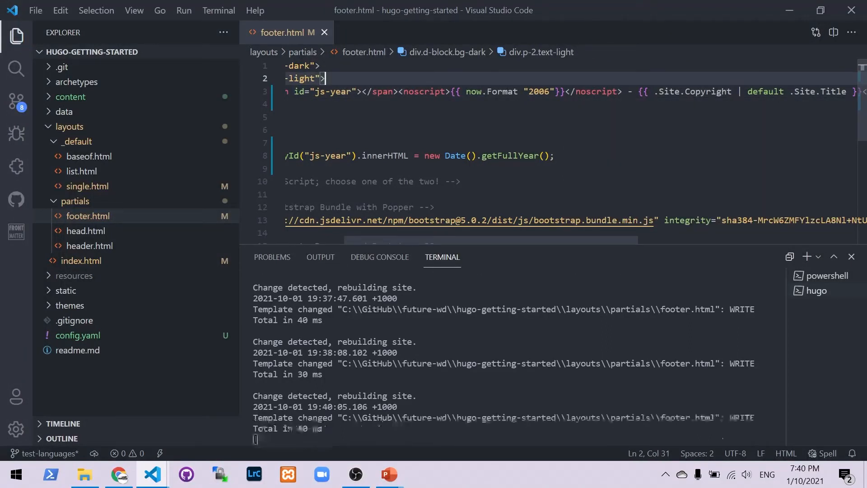
left_click(118, 474)
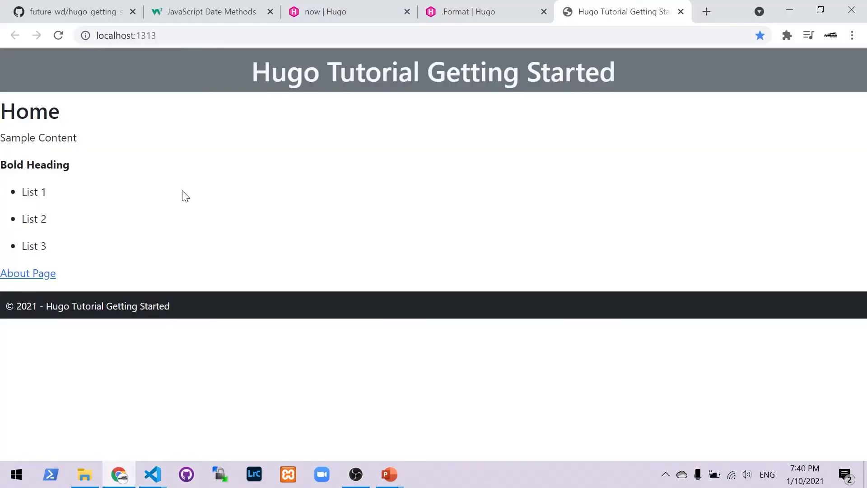
mouse_move(138, 206)
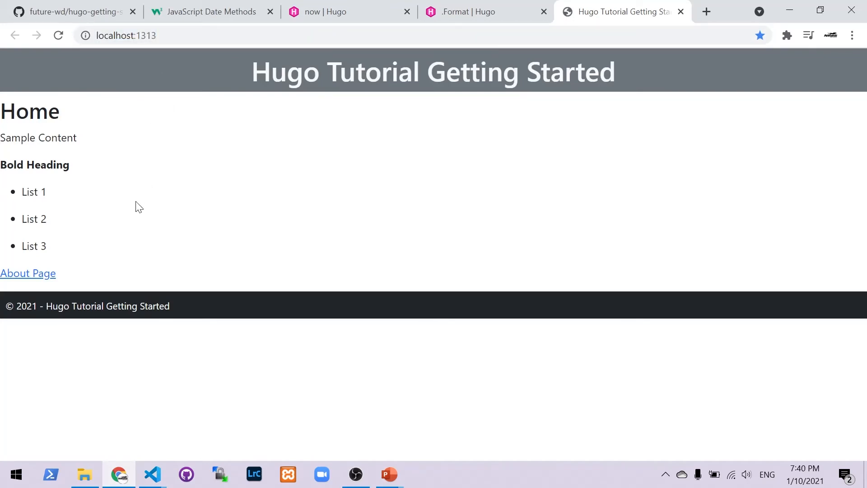
left_click(151, 474)
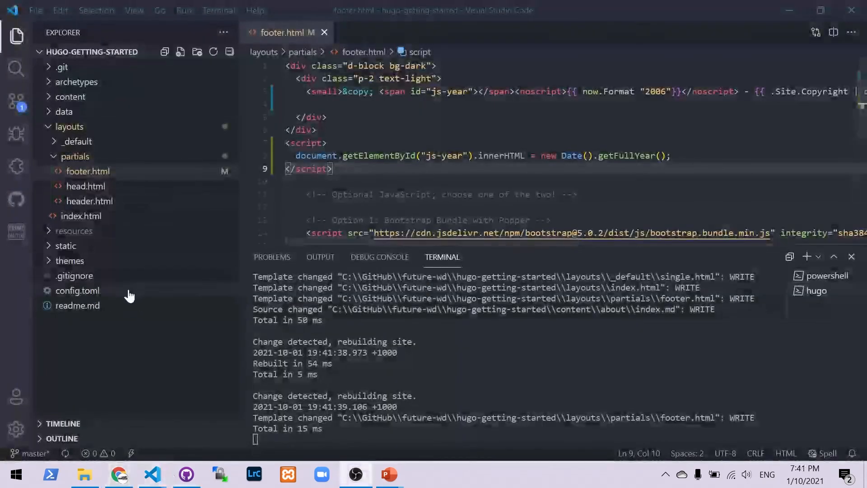
Add copyright = "Future Web Design" to config.toml and save it
left_click(77, 291)
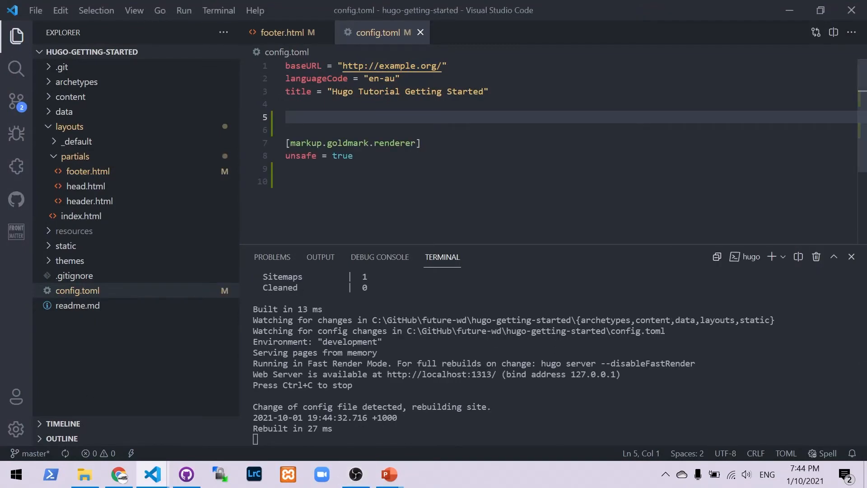
type("copr")
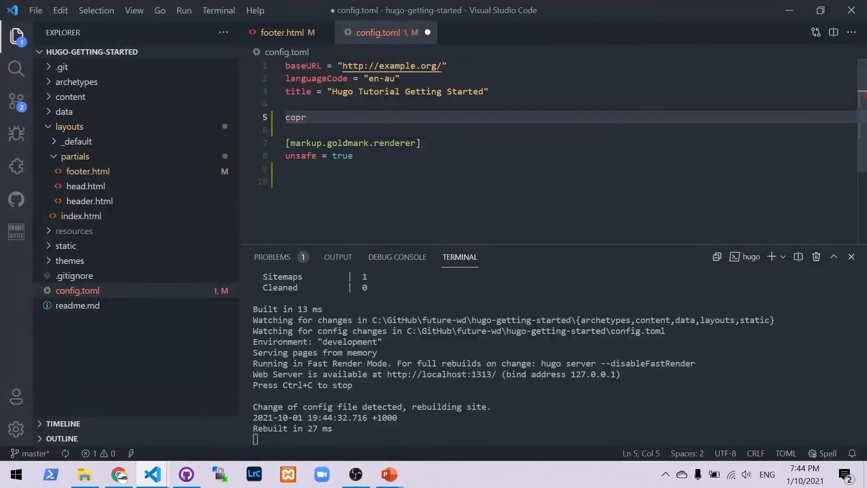
type("ight =")
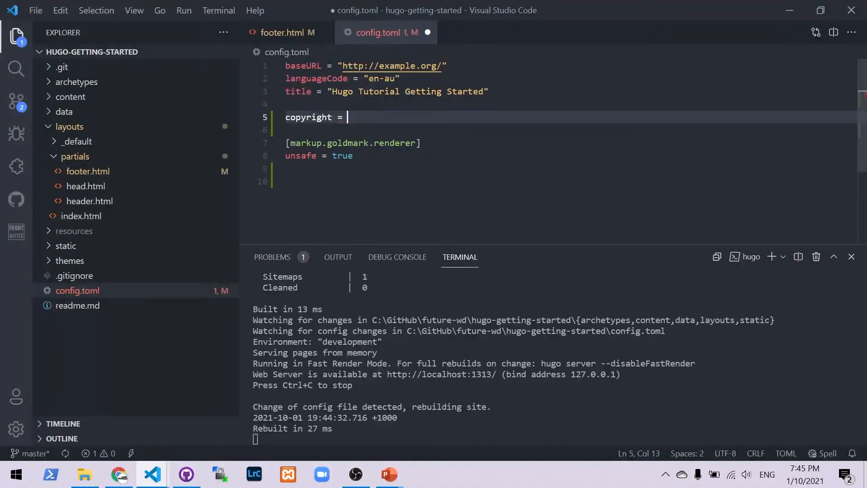
type("\"")
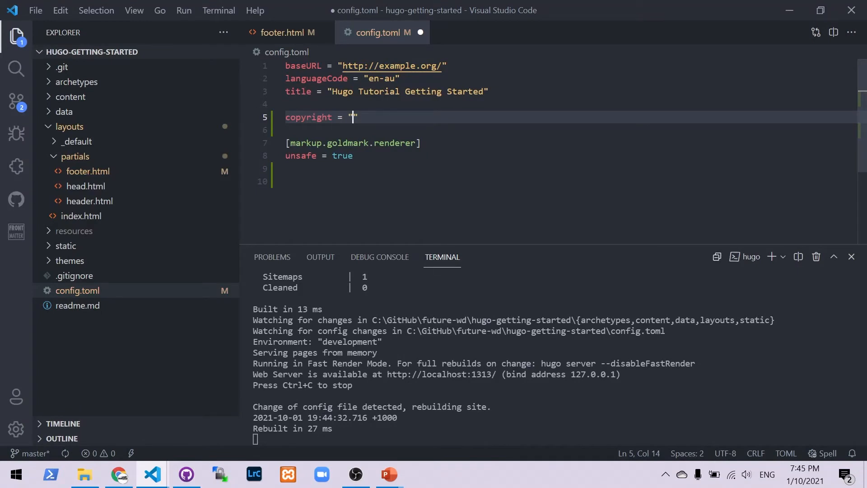
type("Future Web Desi")
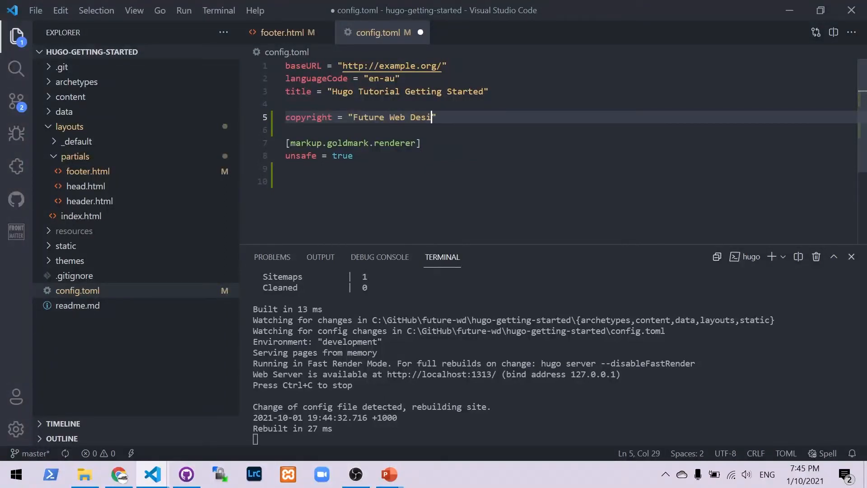
type("gn")
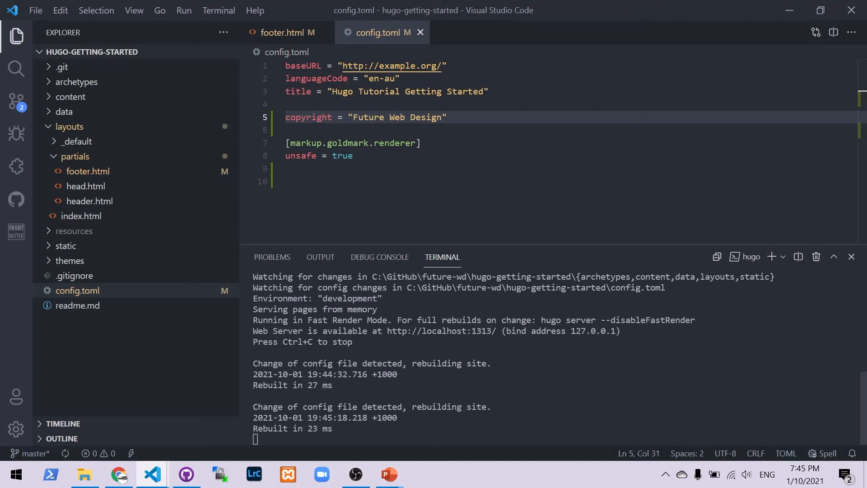
key("alt+tab")
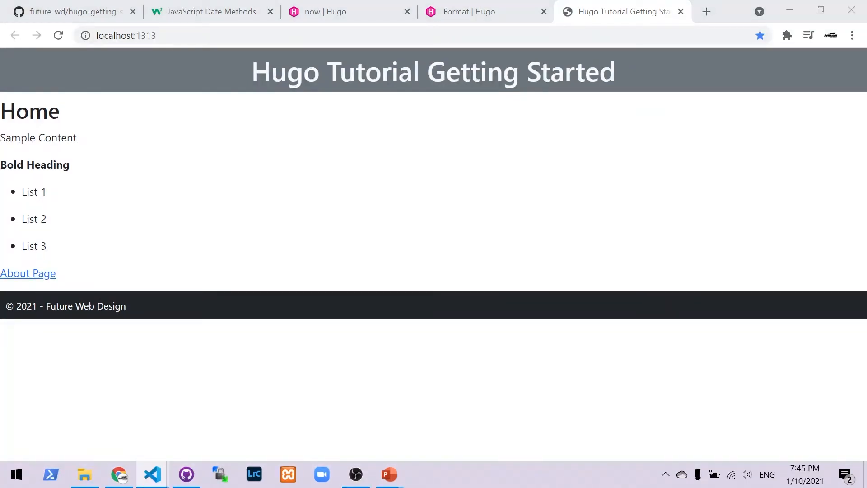
mouse_move(291, 183)
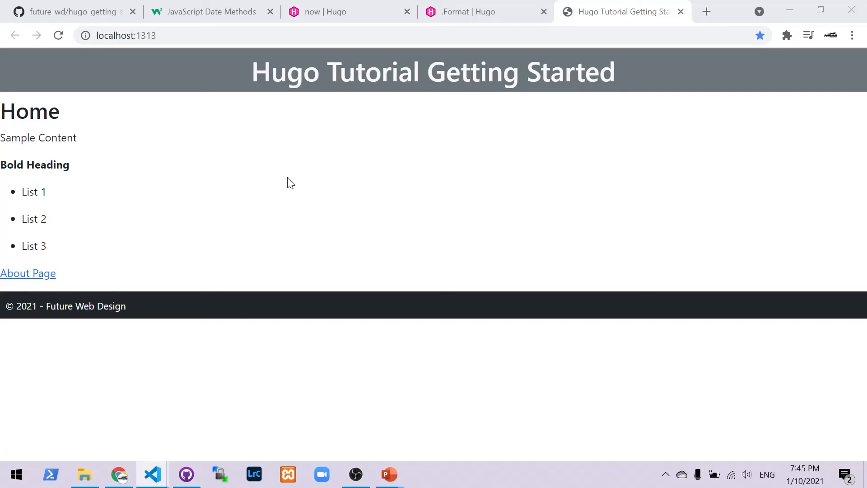
mouse_move(143, 312)
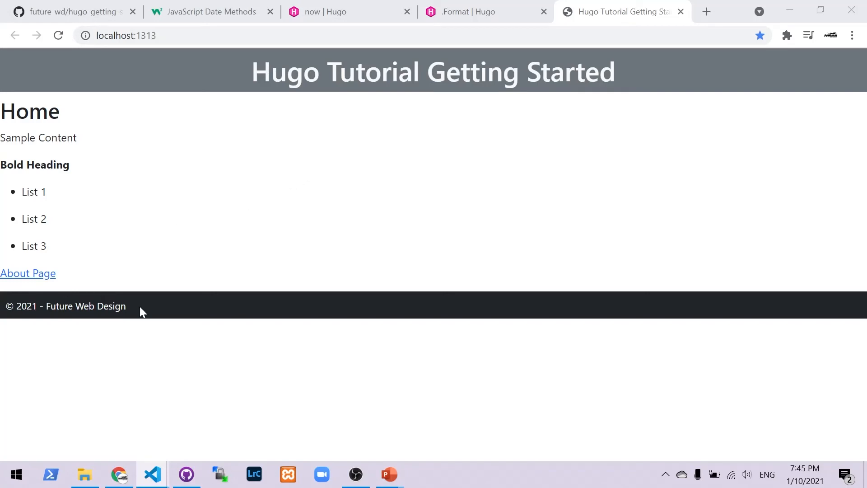
Comment out the copyright line in config.toml and check the footer in Chrome
left_click(151, 474)
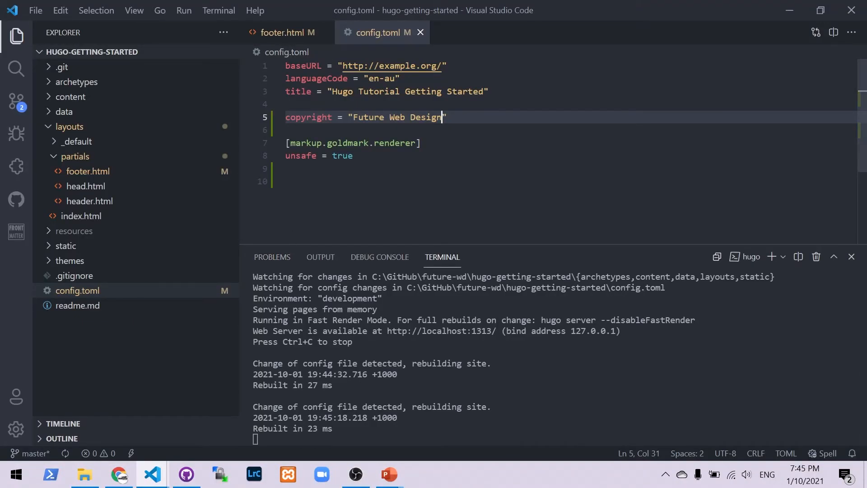
key("Home")
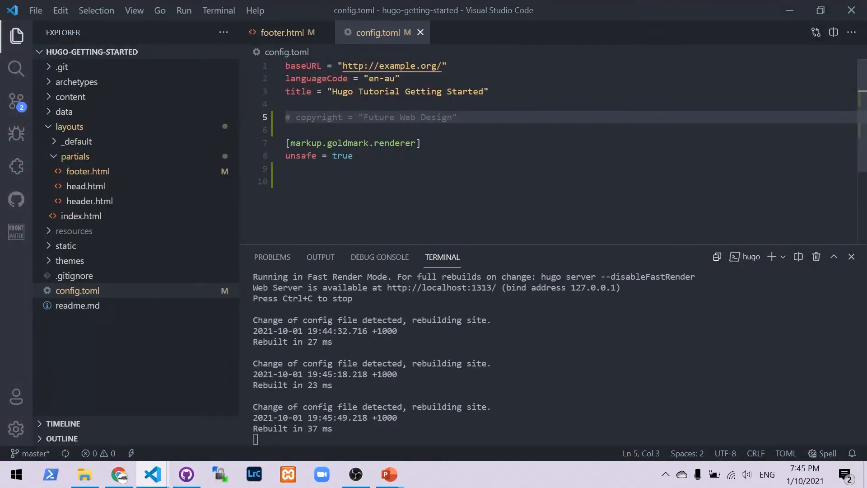
left_click(119, 473)
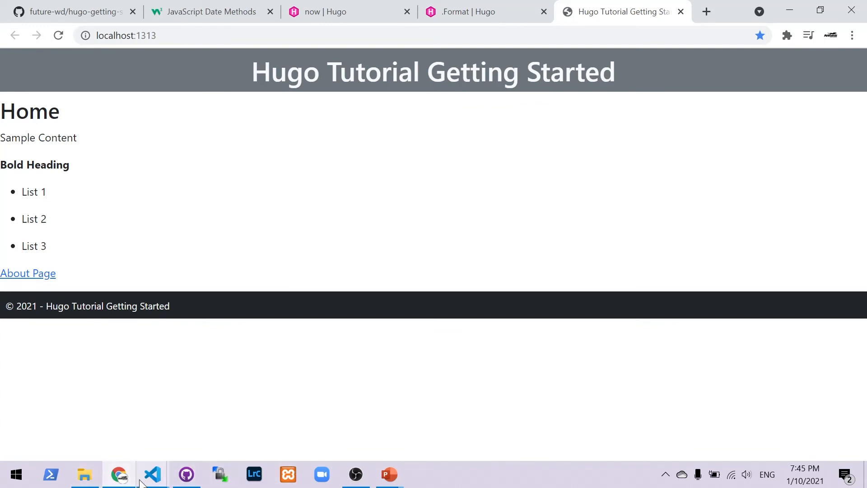
mouse_move(154, 474)
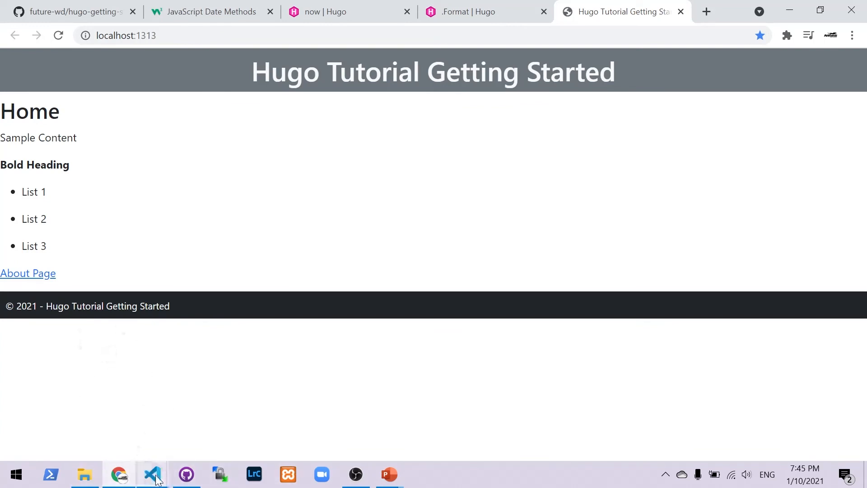
mouse_move(152, 474)
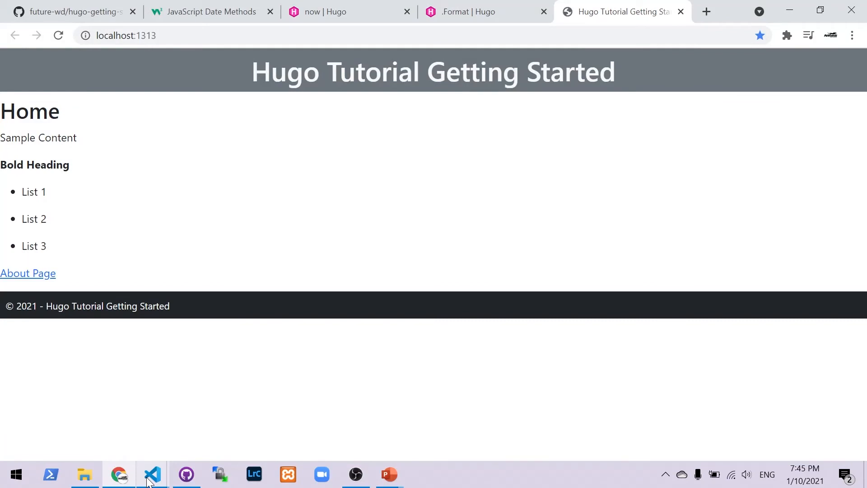
Return to VS Code after seeing the '© 2021 - Hugo Tutorial Getting Started' footer
left_click(151, 473)
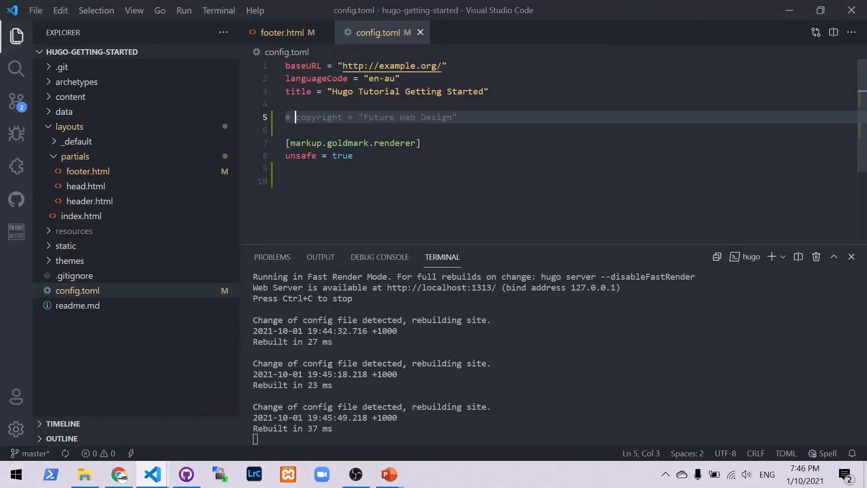
In footer.html, add a {{ with .Site.Params.footer }} line above the copyright line
left_click(285, 32)
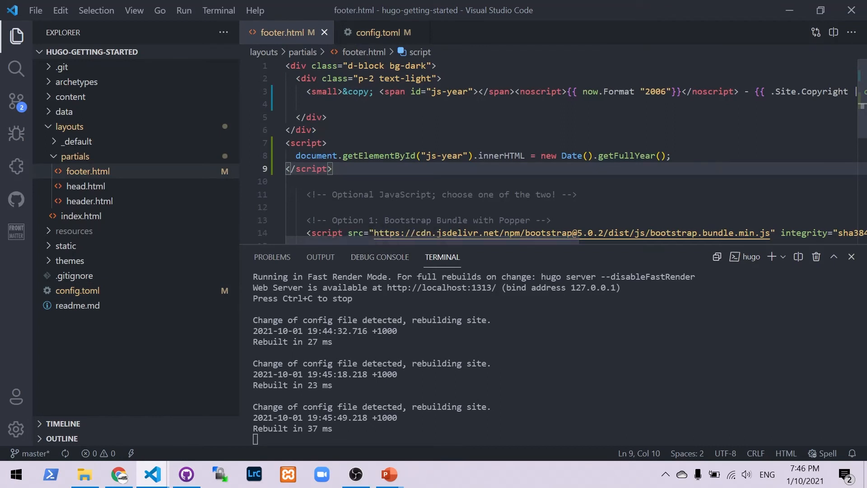
left_click(438, 78)
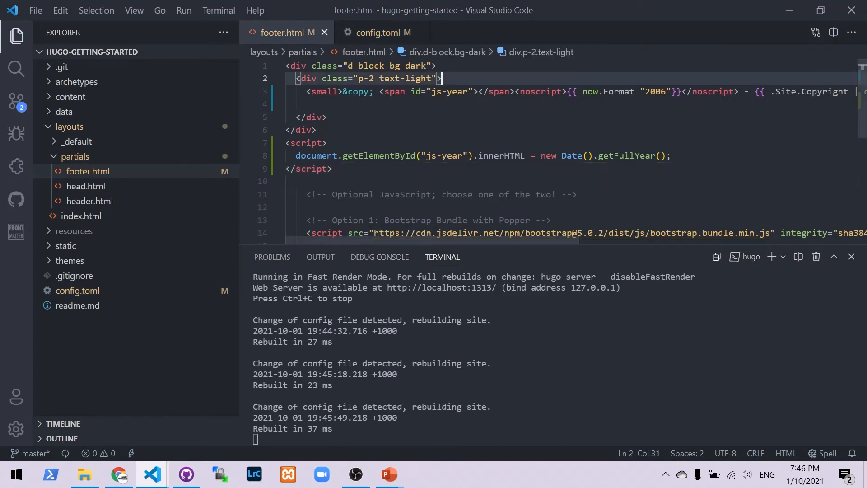
key("Enter")
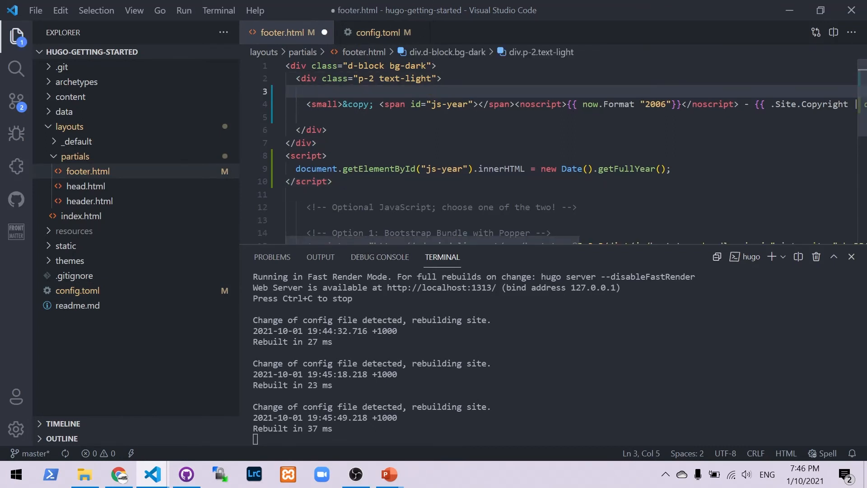
type("{{ with }}")
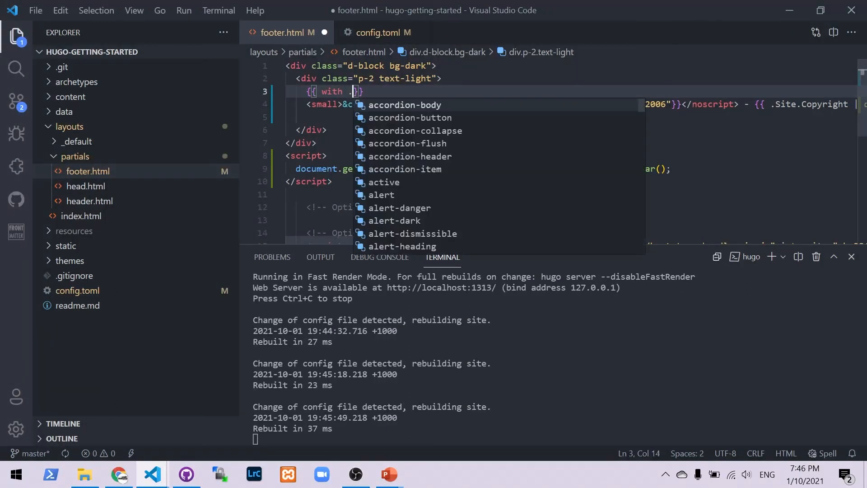
type(".Site.")
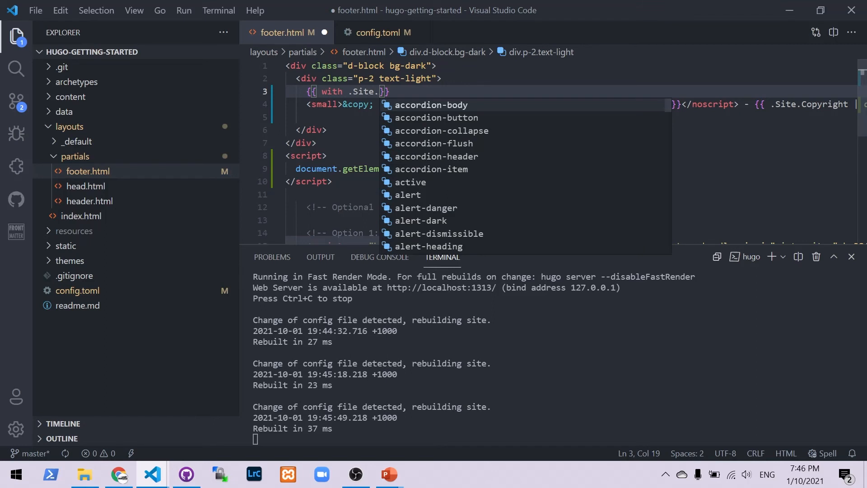
type("Params.")
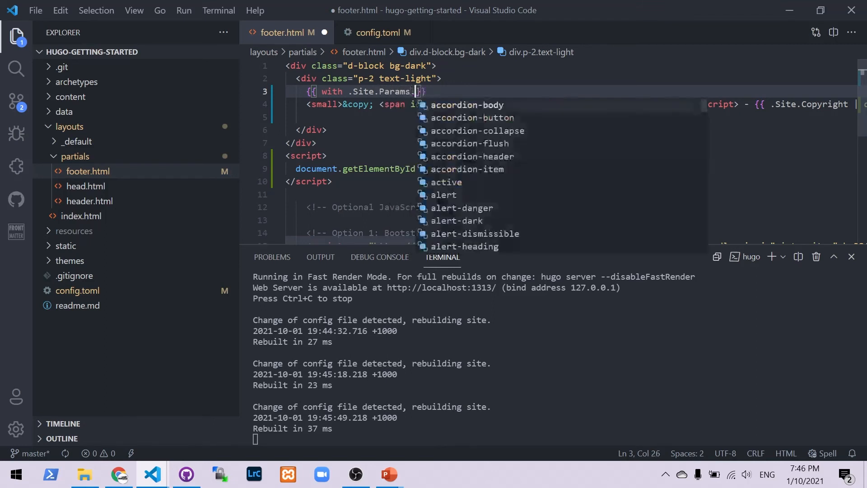
type("footer")
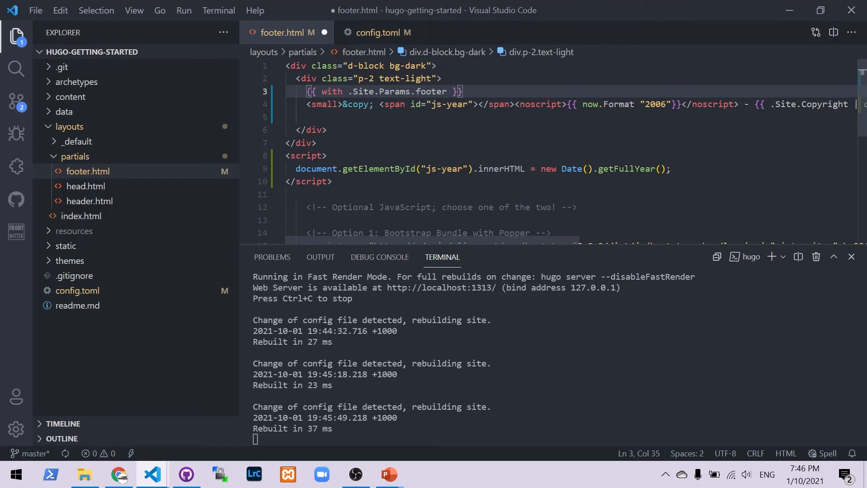
key("Enter")
type("{{")
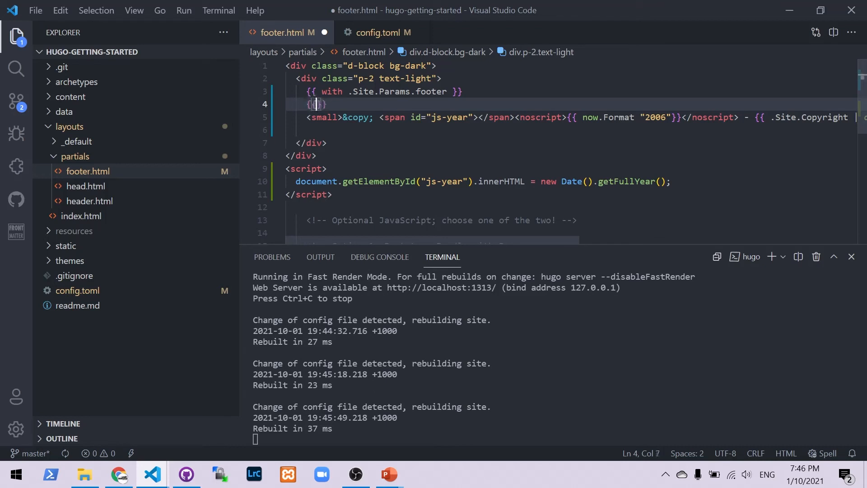
Add {{ . }}, {{ else }} before the copyright line and {{ end }} after, then check Chrome
type(".")
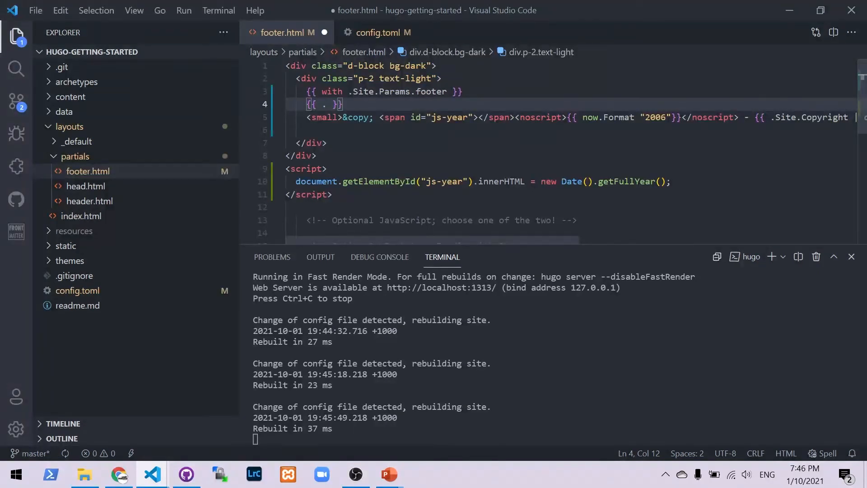
key("Enter")
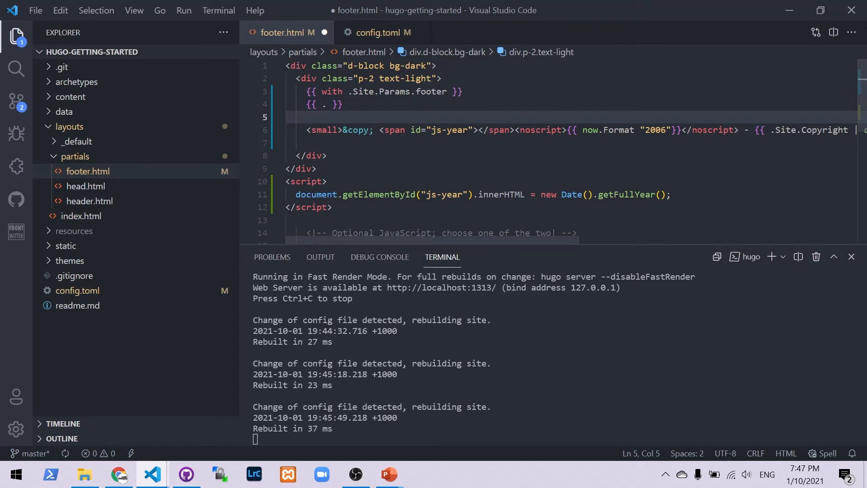
type("{{ else }}")
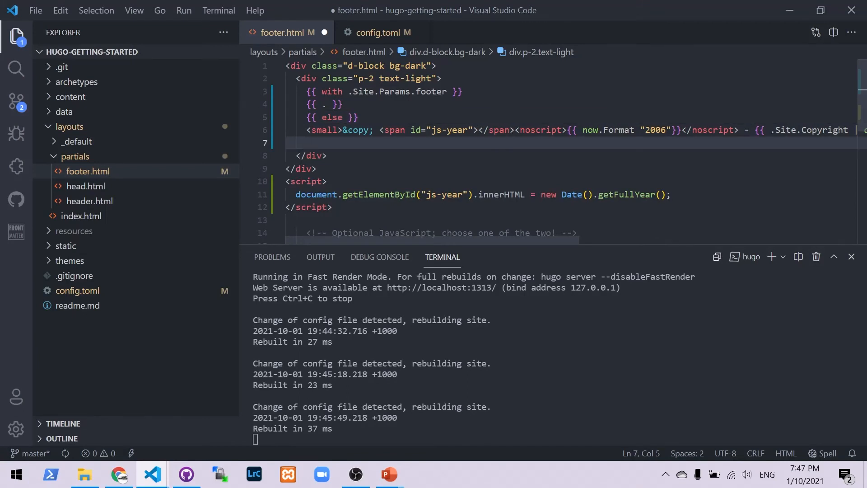
type("{{ end }}")
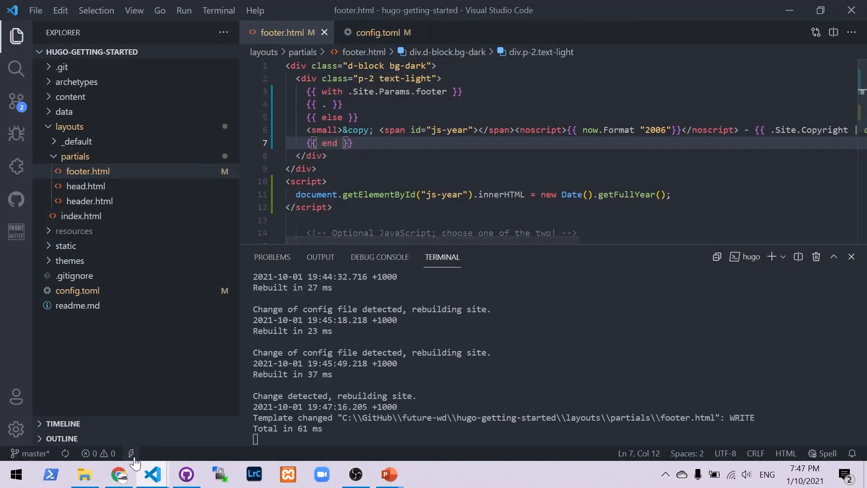
left_click(119, 474)
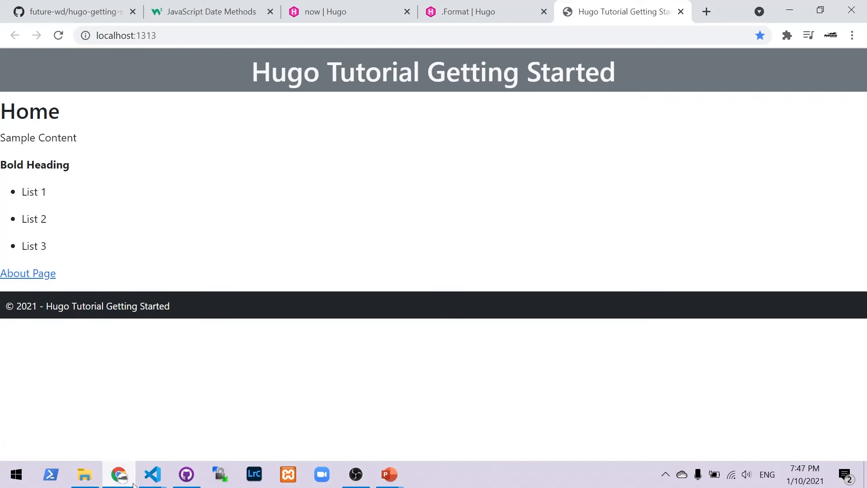
left_click(151, 474)
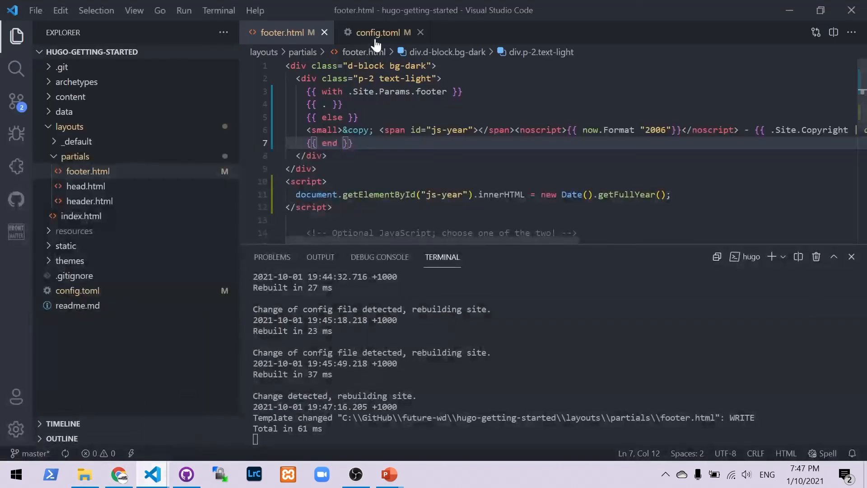
Add a [params] section with a footer key at the end of config.toml
left_click(378, 32)
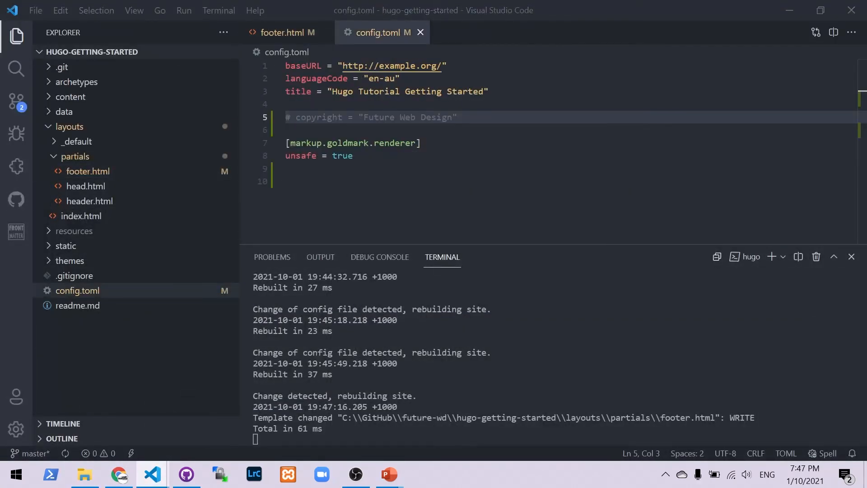
left_click(304, 168)
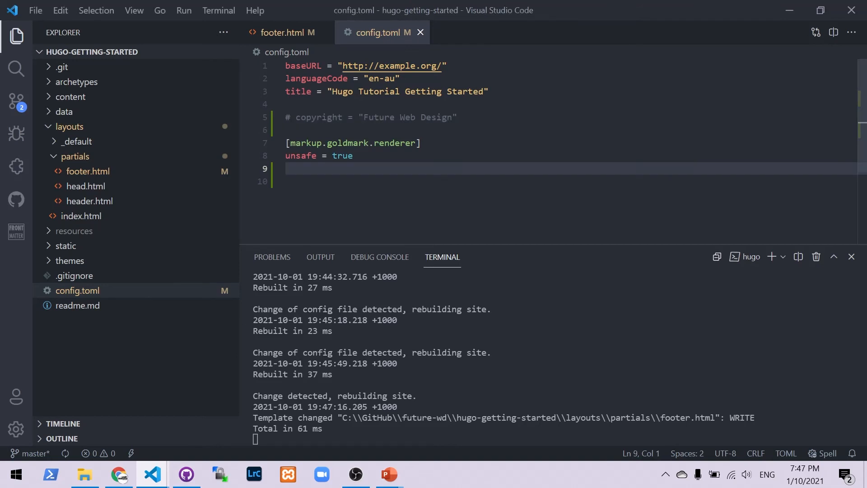
type("[]")
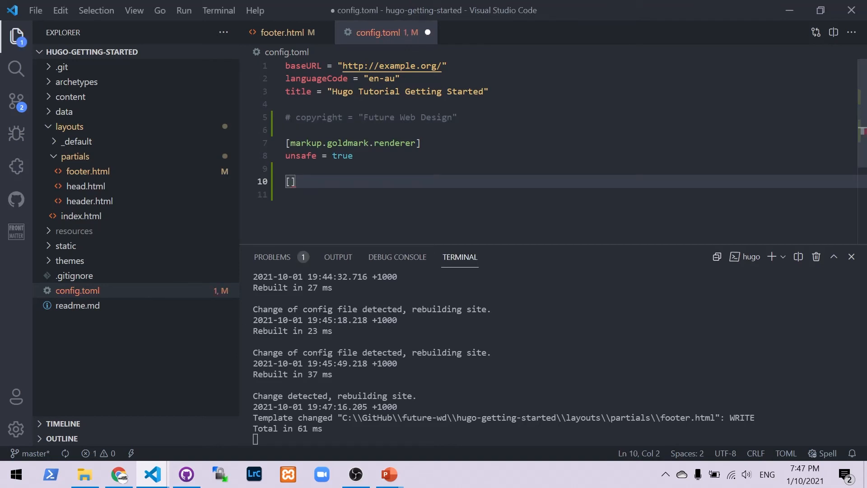
type("par")
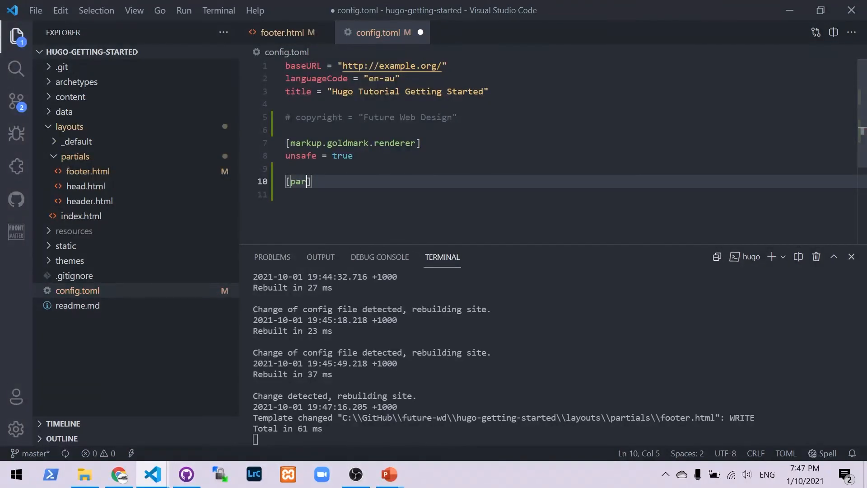
type("ams")
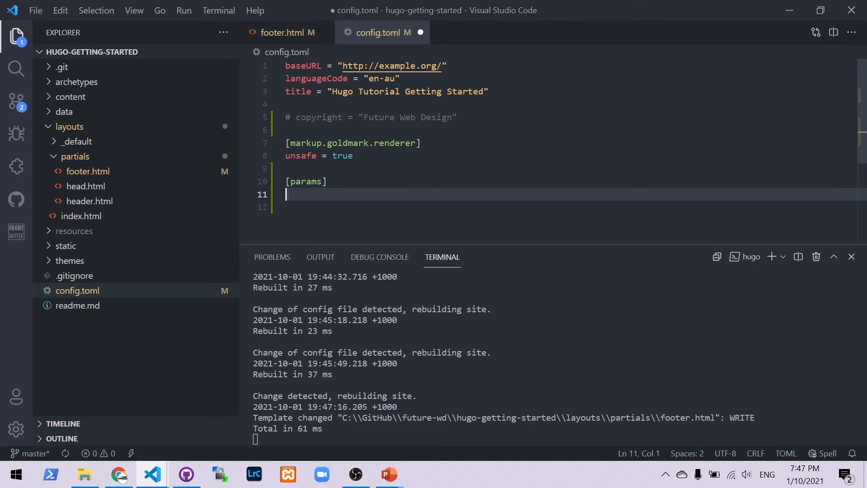
type("footer =")
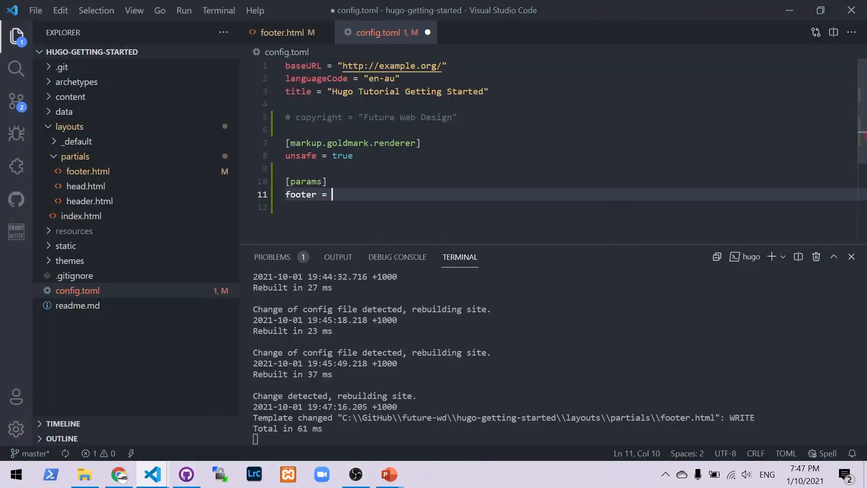
Set footer to "Custom footer text, **can include markdown!**" and preview the site in Chrome
type("\"Custom\"")
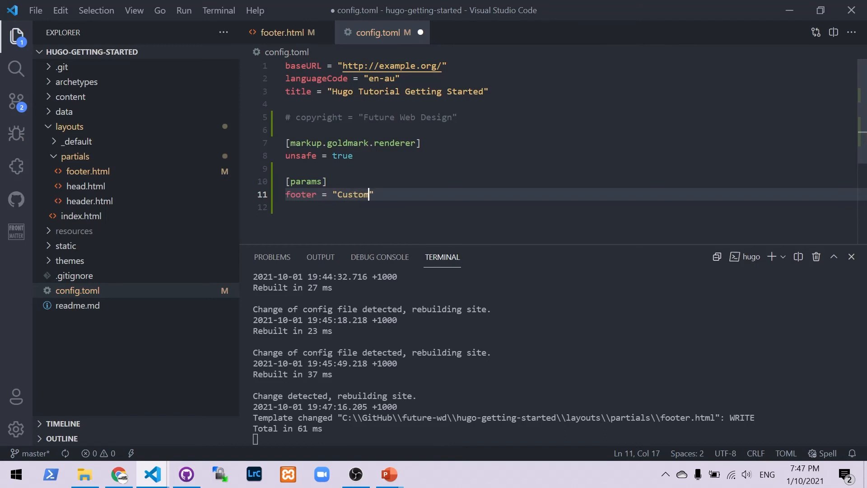
type("footer te")
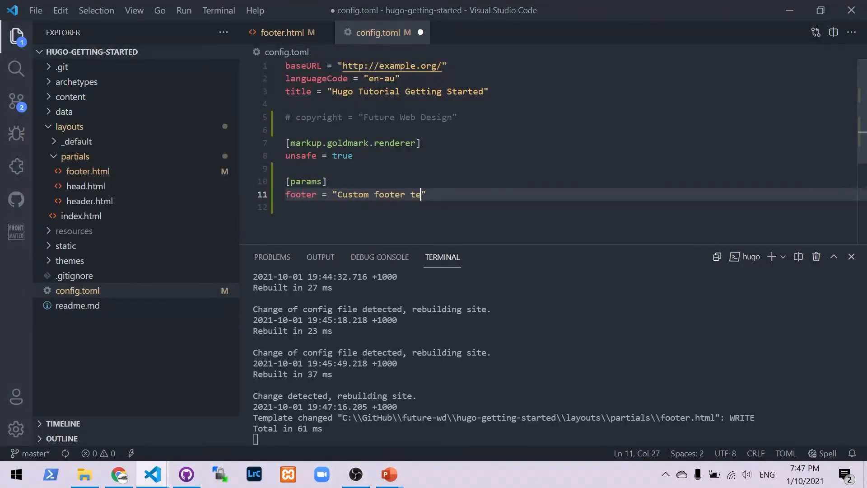
type("xt")
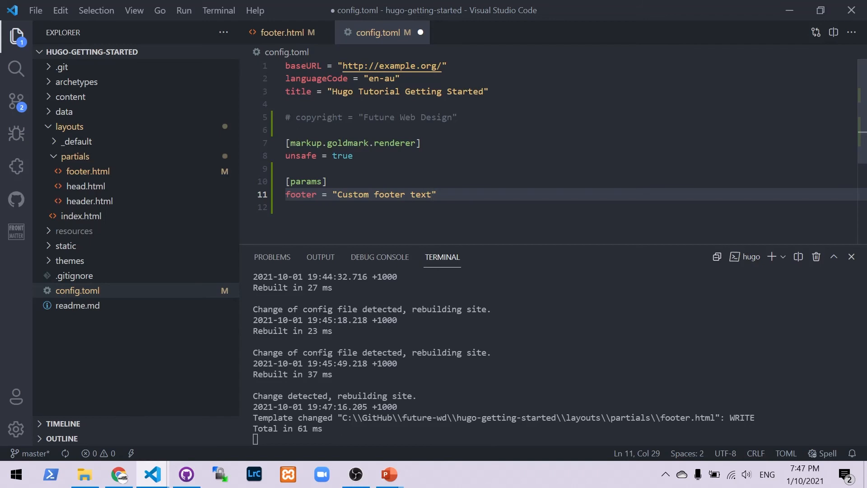
type(", can i")
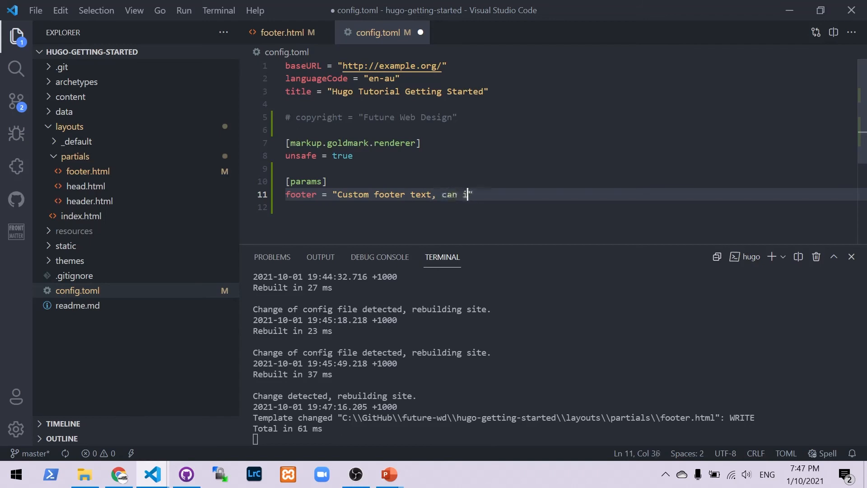
key("Backspace")
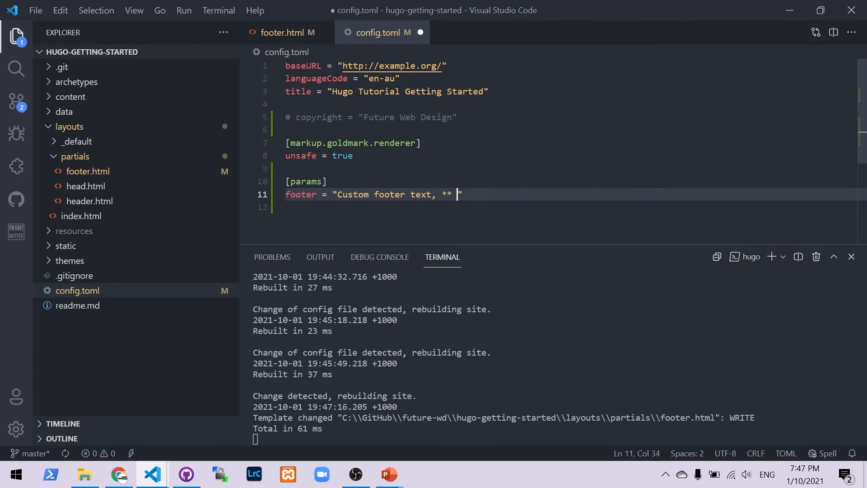
key("Backspace")
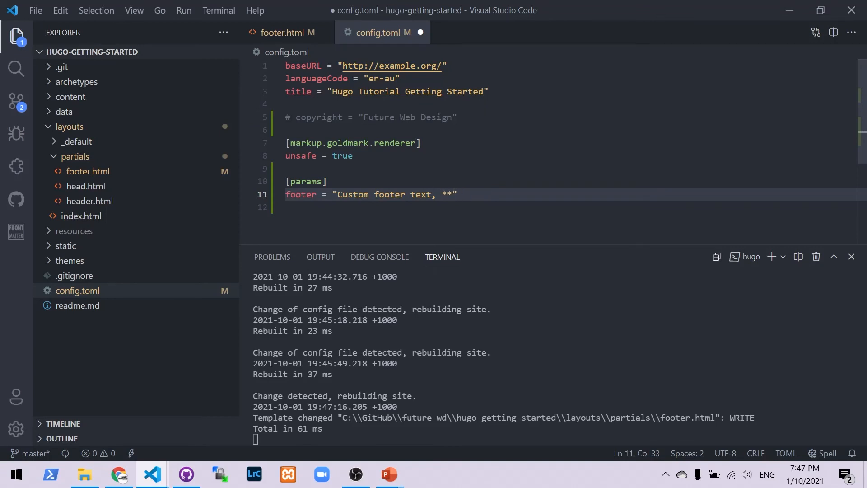
type("can inc")
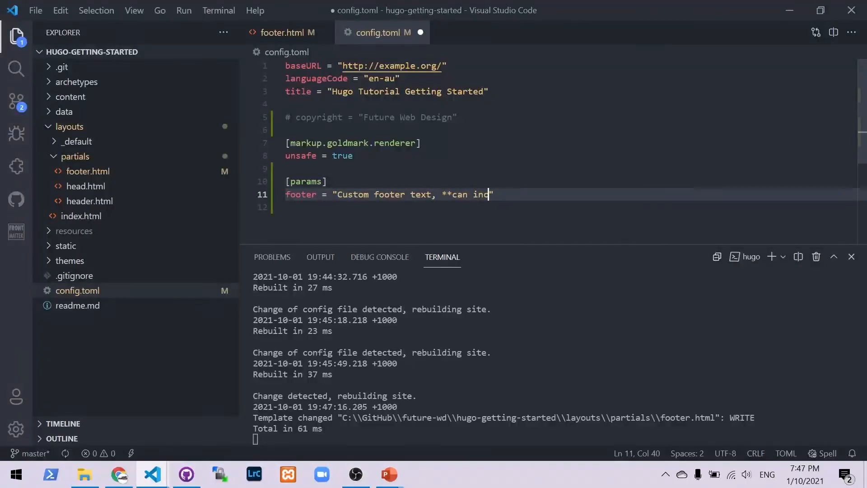
type("lude markdown")
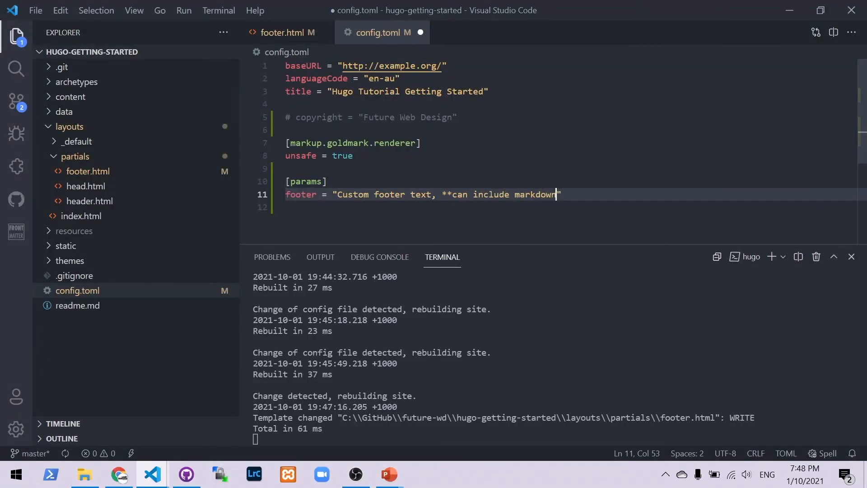
type("!**")
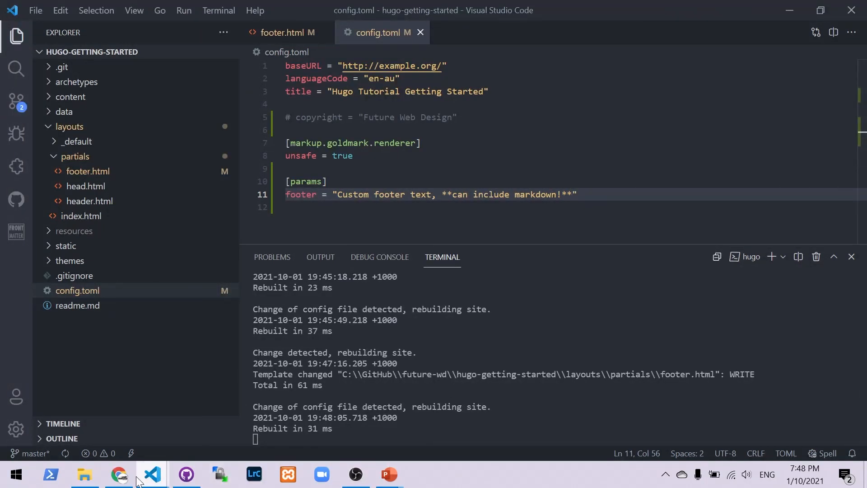
left_click(118, 474)
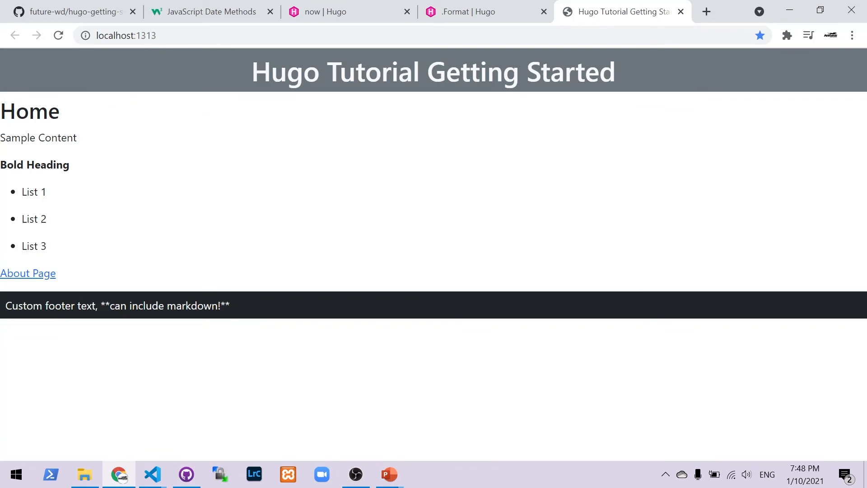
Return to VS Code and reopen footer.html after seeing the raw asterisks
left_click(152, 474)
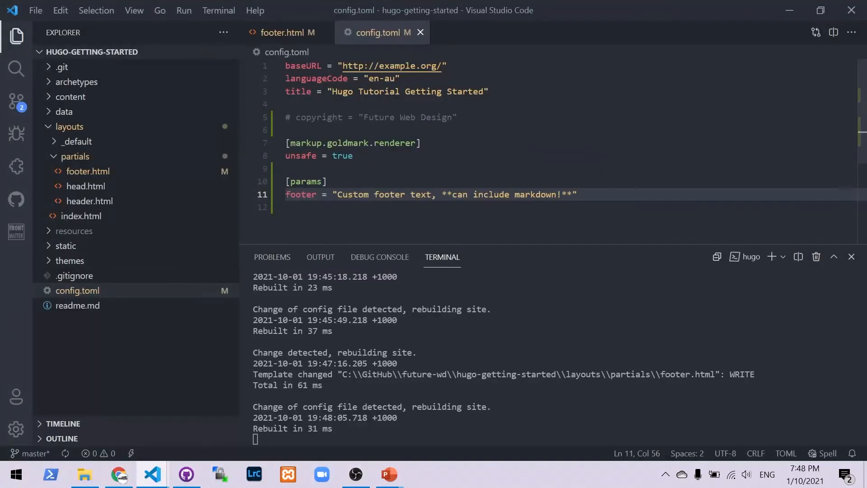
left_click(288, 32)
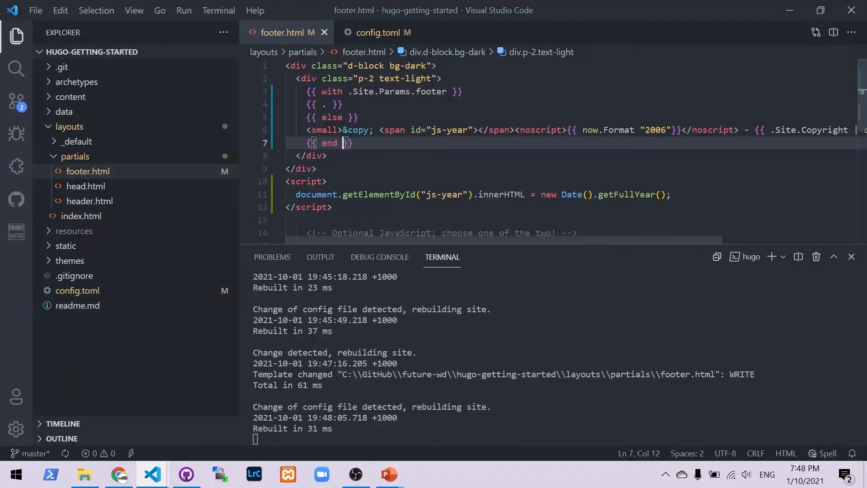
Change {{ . }} to {{ . | markdownify }} on line 4 and view the footer in Chrome
left_click(323, 104)
type("| mar")
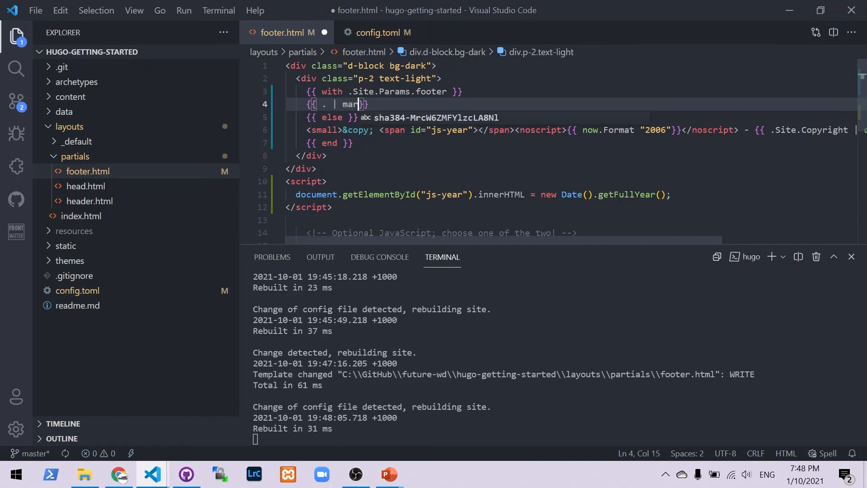
type("kd")
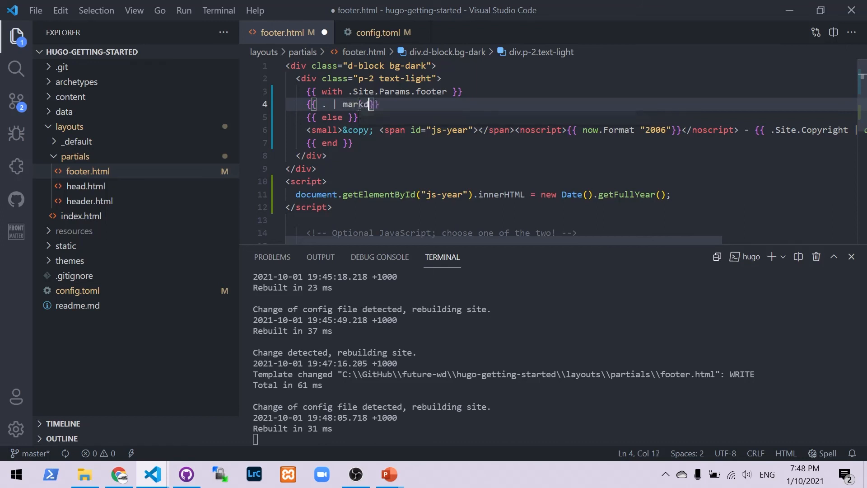
type("ownify")
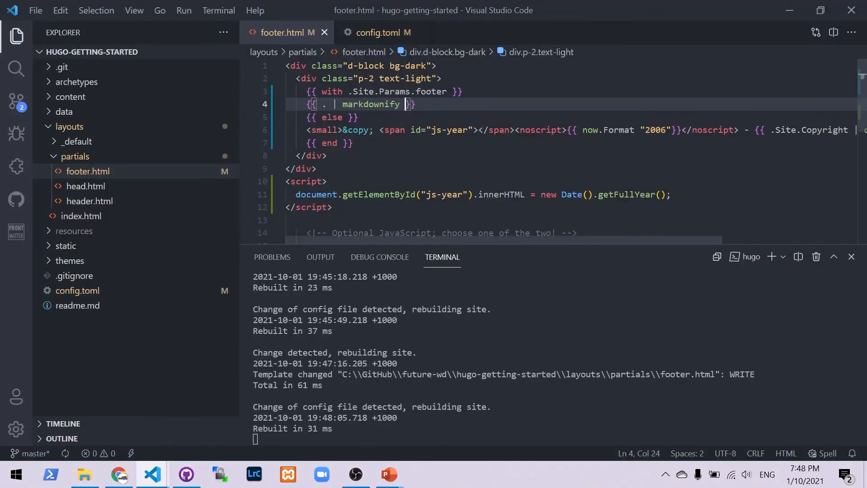
left_click(119, 474)
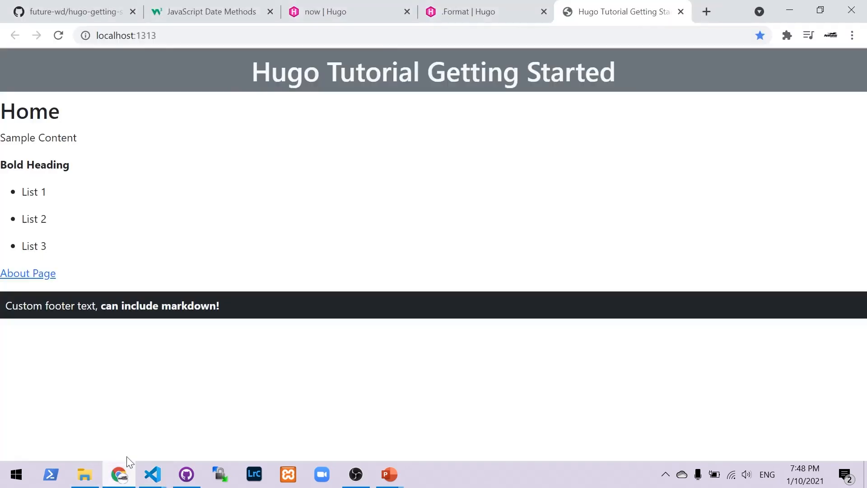
Check the bold footer, then change config.toml's ** to * and view the italics
double_click(160, 305)
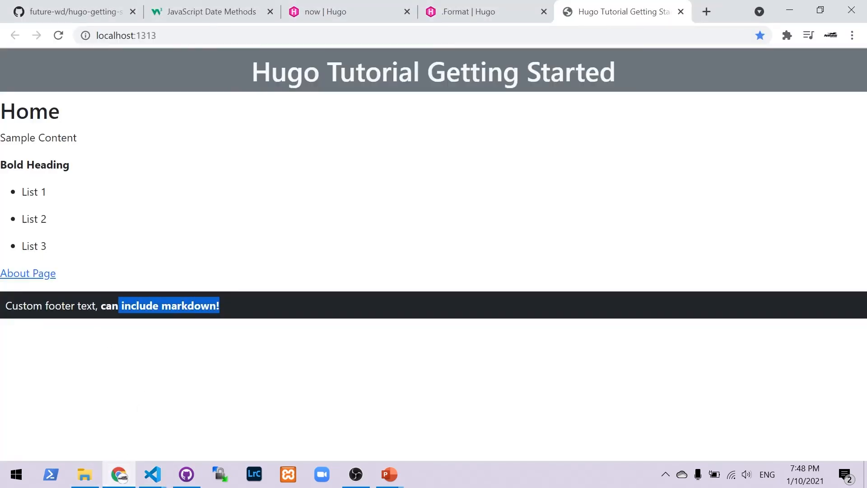
left_click(152, 474)
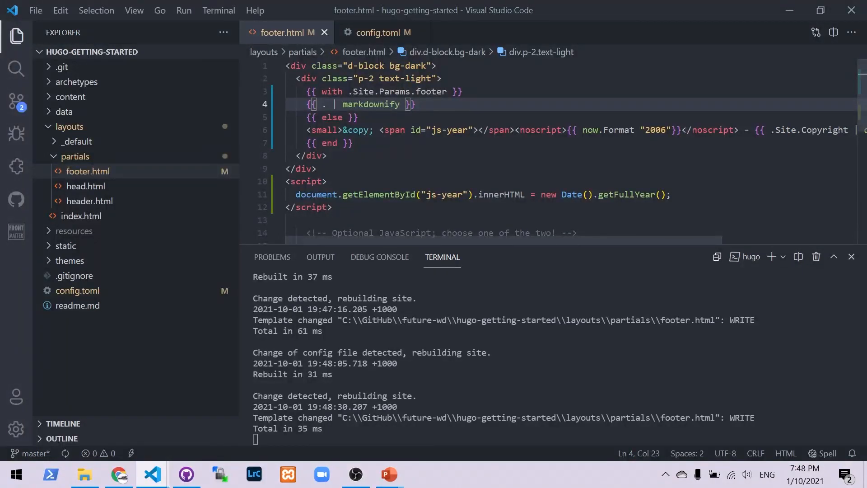
left_click(378, 32)
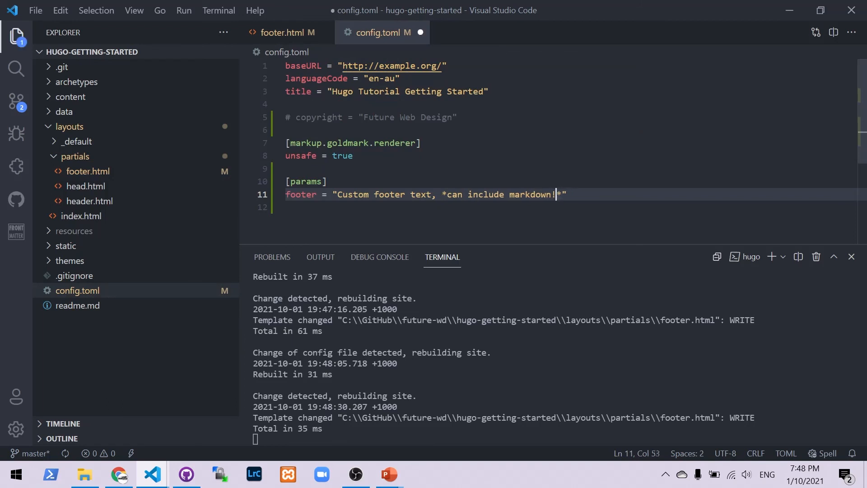
left_click(118, 474)
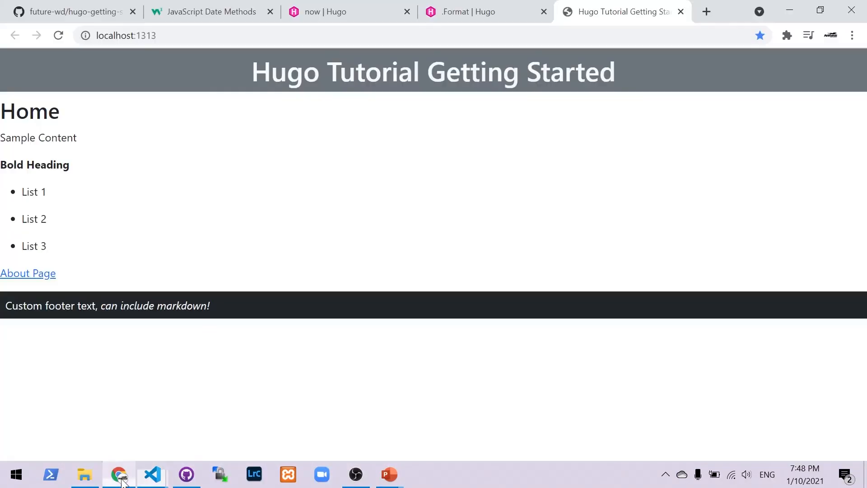
mouse_move(216, 310)
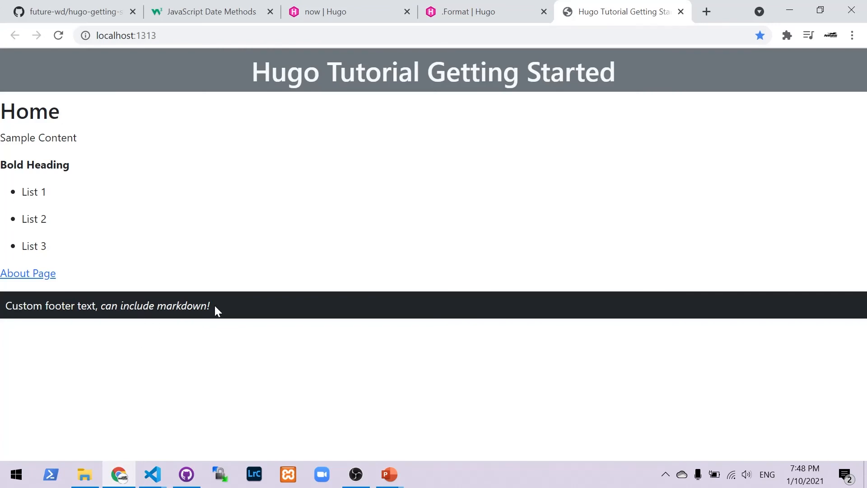
mouse_move(180, 473)
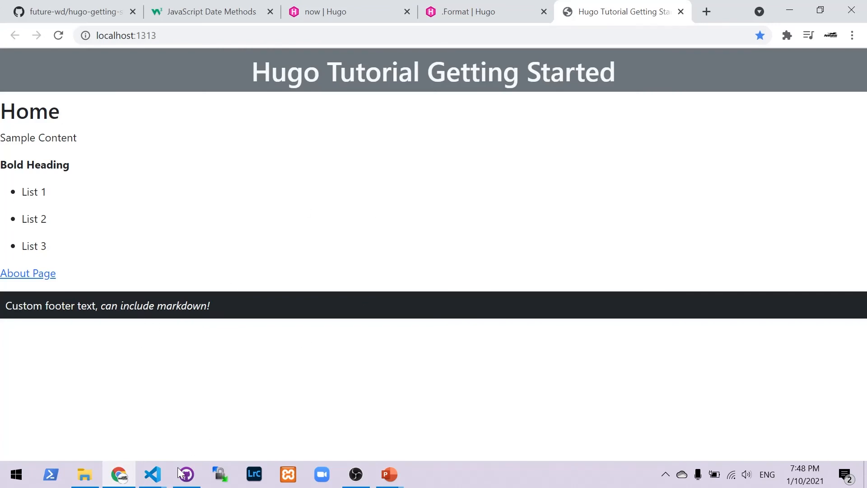
Comment out config.toml's footer parameter, reopen footer.html, and view the fallback footer in Chrome
left_click(152, 474)
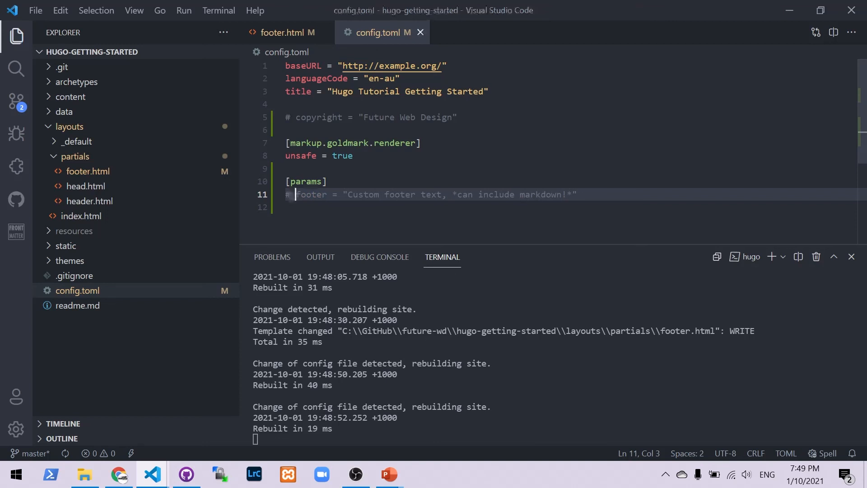
left_click(282, 32)
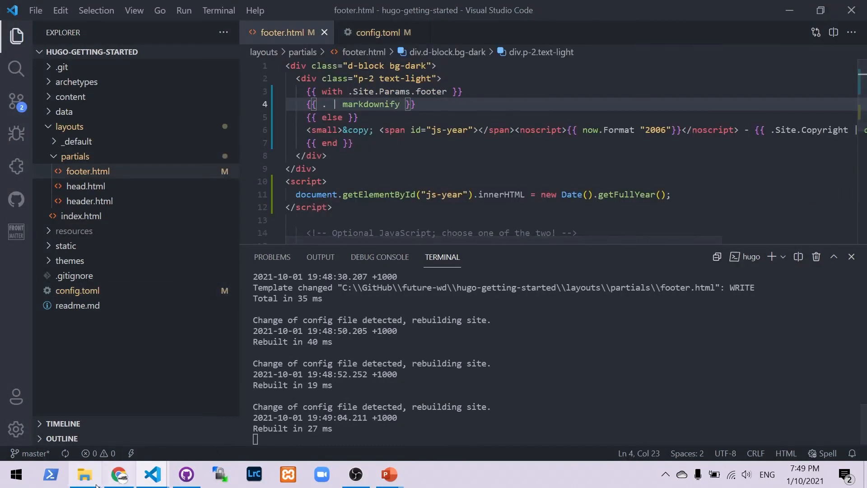
left_click(119, 474)
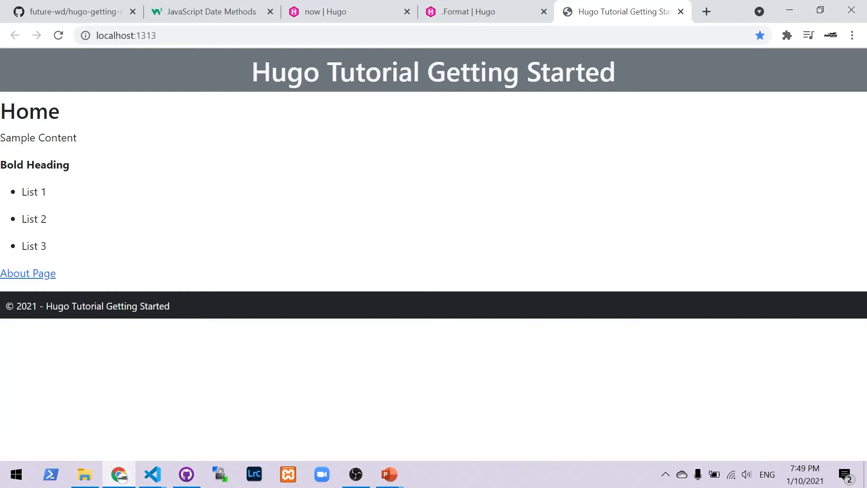
mouse_move(84, 323)
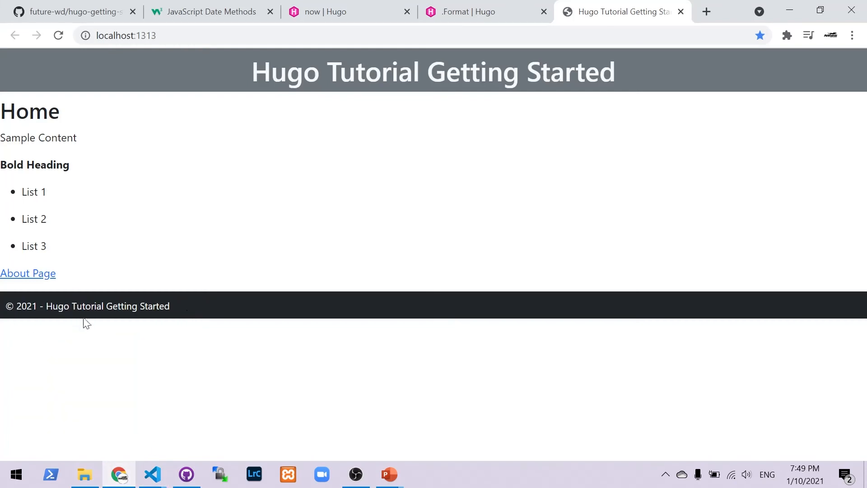
mouse_move(277, 301)
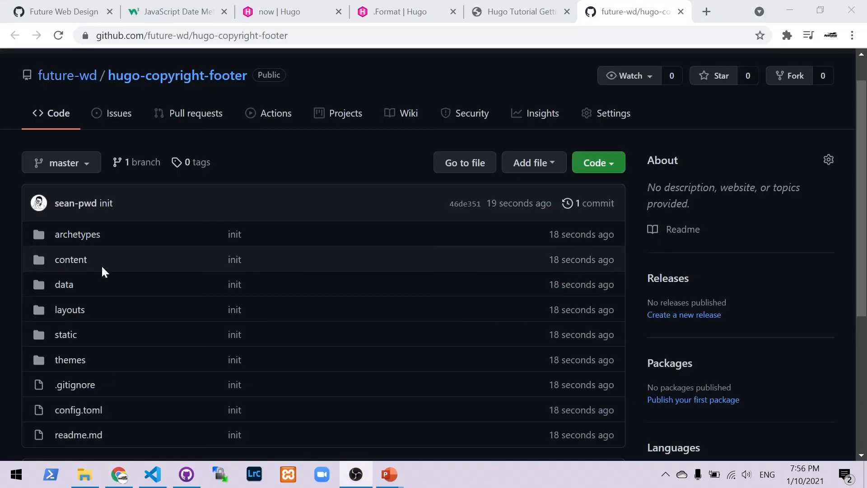
mouse_move(301, 95)
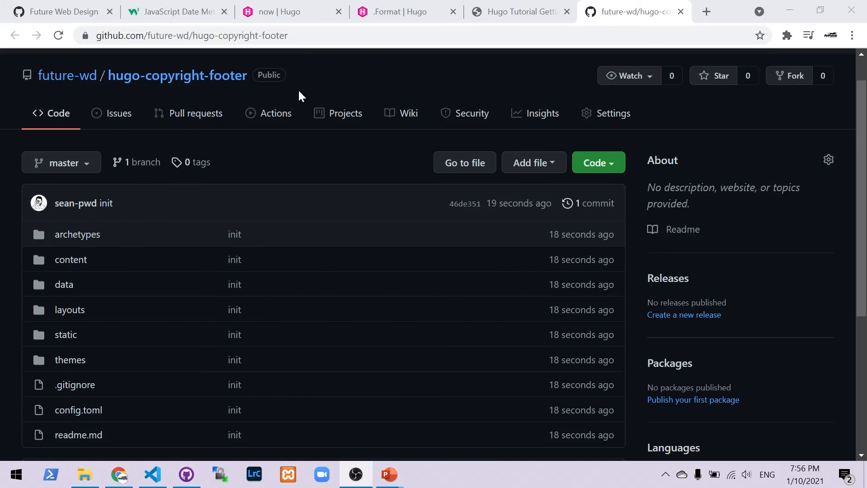
scroll("down", 3)
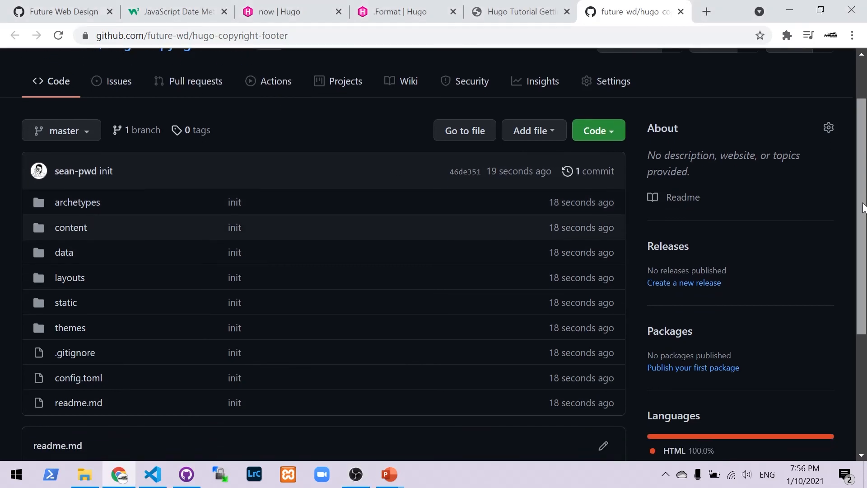
scroll("down", 3)
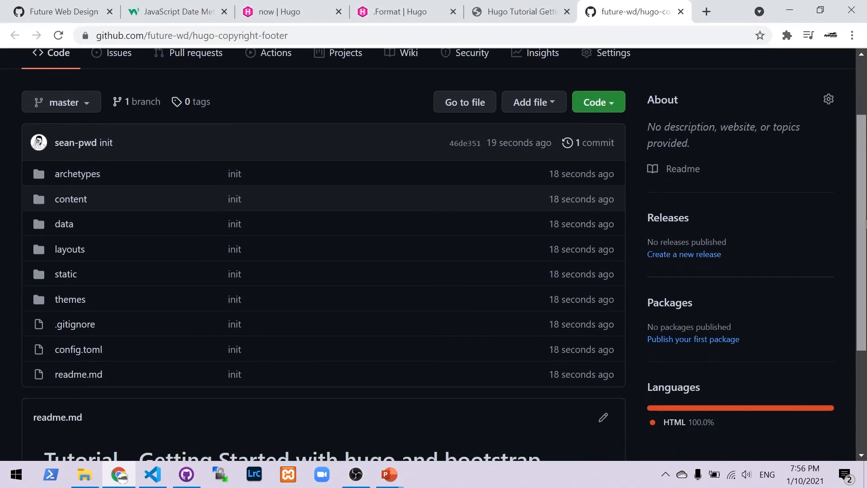
scroll("up", 3)
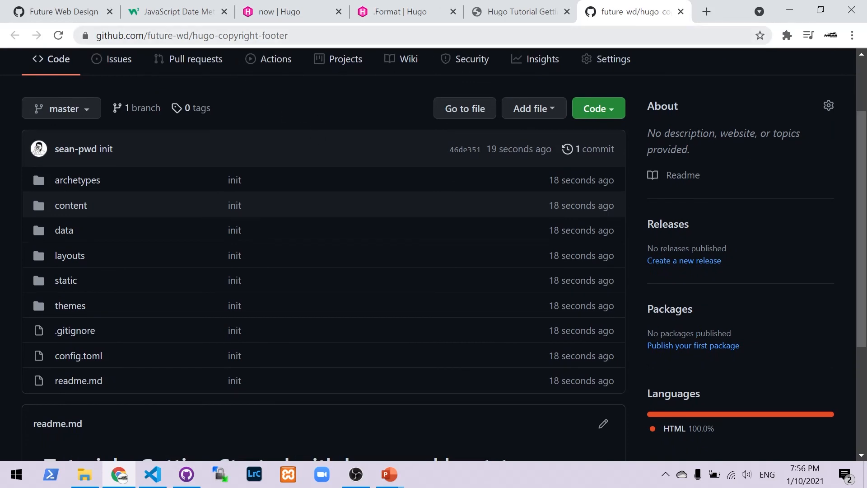
left_click(597, 108)
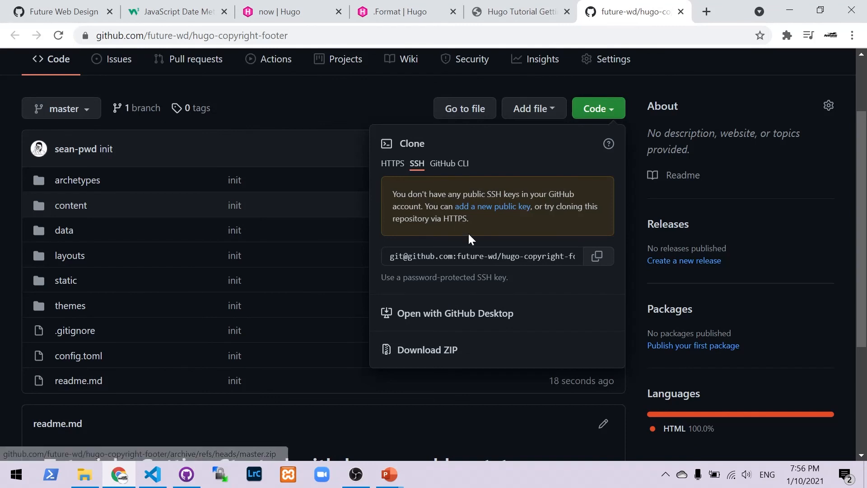
mouse_move(455, 275)
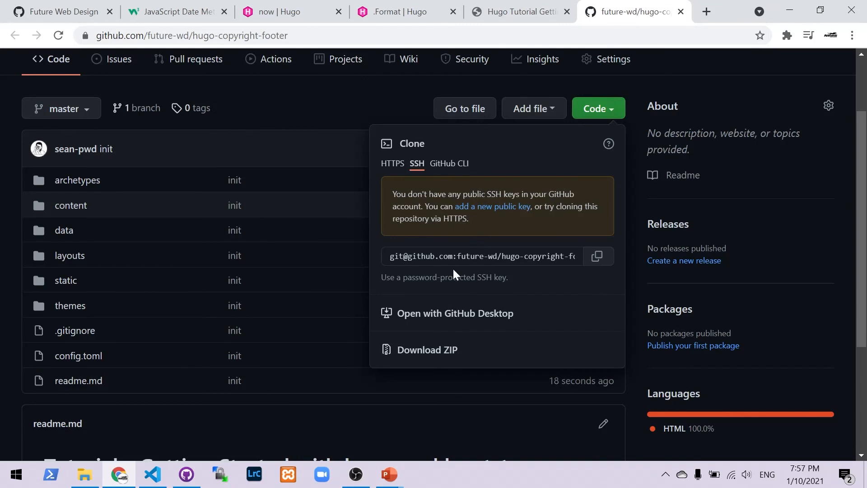
left_click(196, 325)
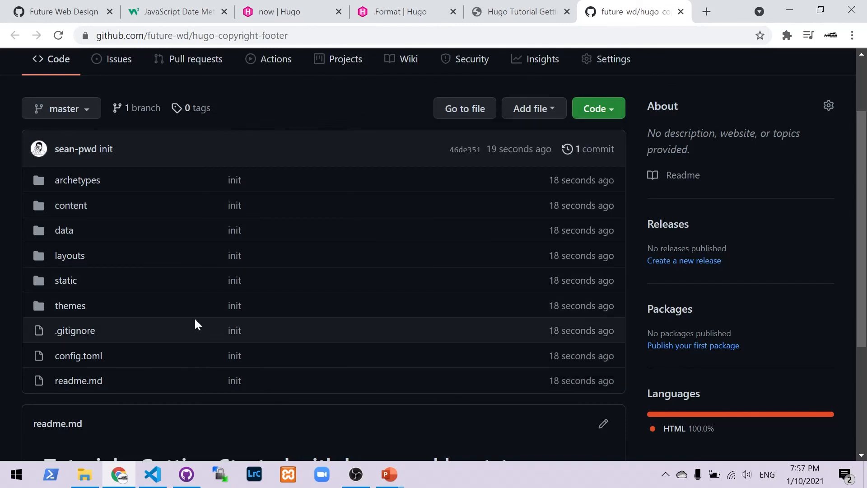